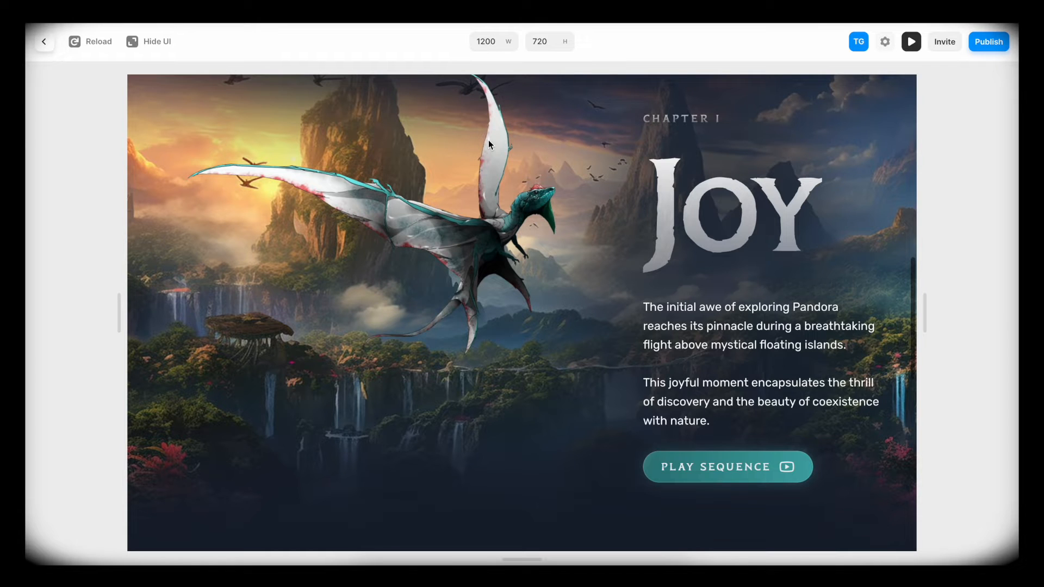
# - Close the preview to return to the canvas showing the separate JOY pieces
pyautogui.click(44, 41)
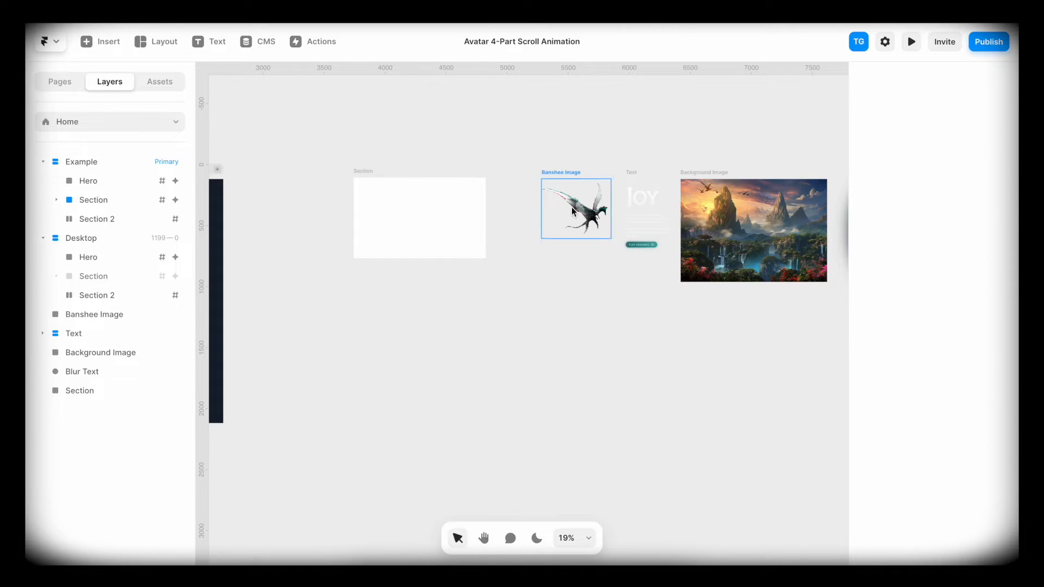
# - Drag the background image, banshee, blur text and JOY text layers into the Section frame
pyautogui.moveTo(576, 207); pyautogui.dragTo(373, 237)
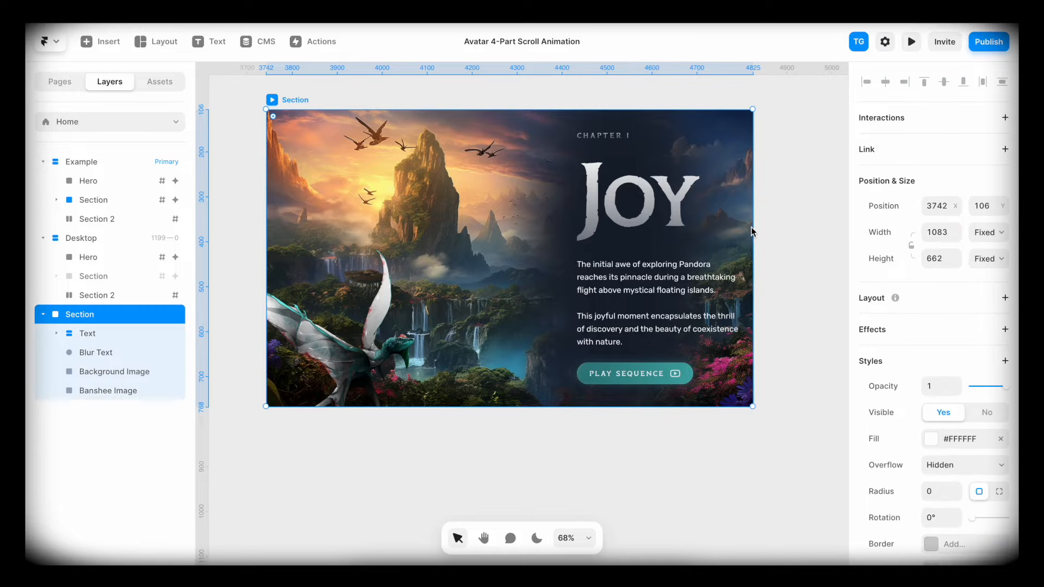
# - Widen the section slightly and set the JOY text block's right offset to 42
pyautogui.moveTo(752, 258); pyautogui.dragTo(665, 258)
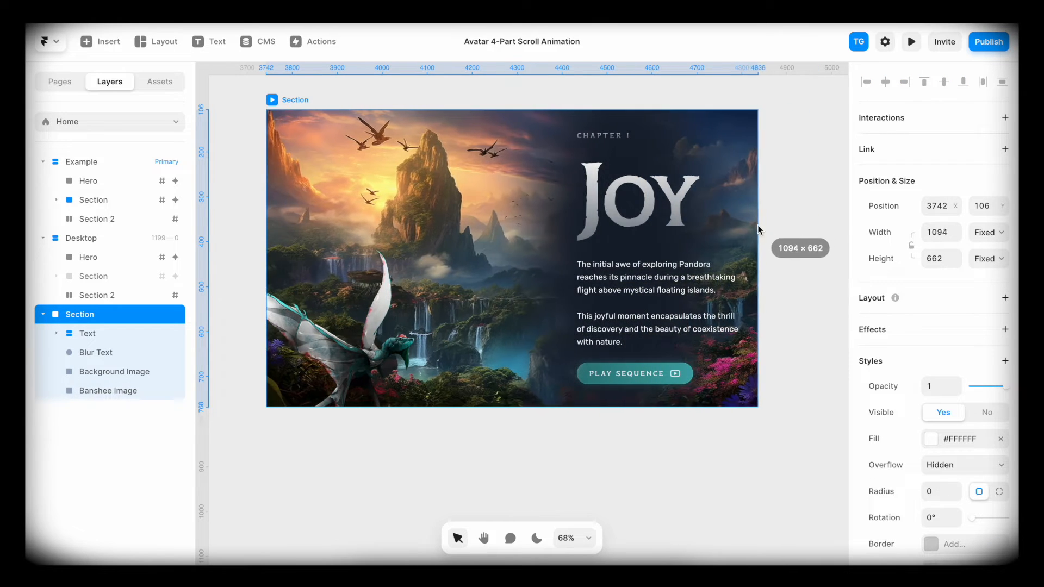
pyautogui.click(87, 333)
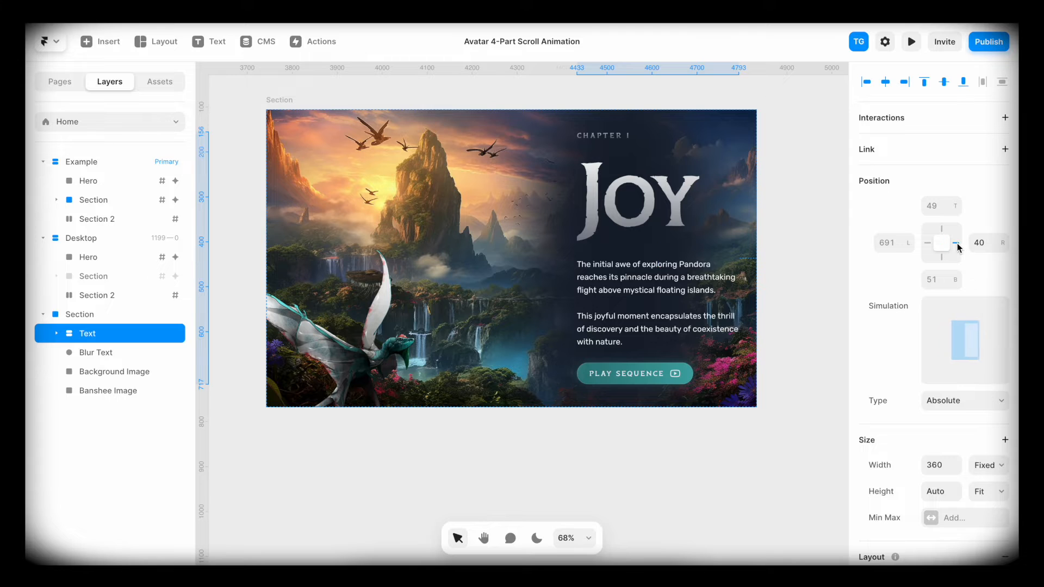
pyautogui.click(984, 243)
pyautogui.write('56')
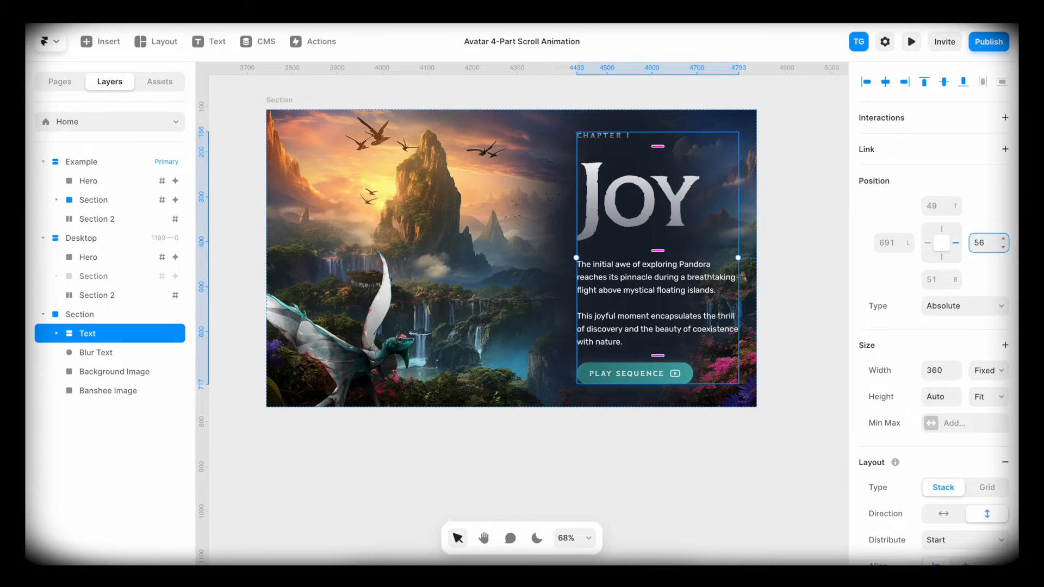
pyautogui.write('42')
pyautogui.click(941, 205)
pyautogui.write('120')
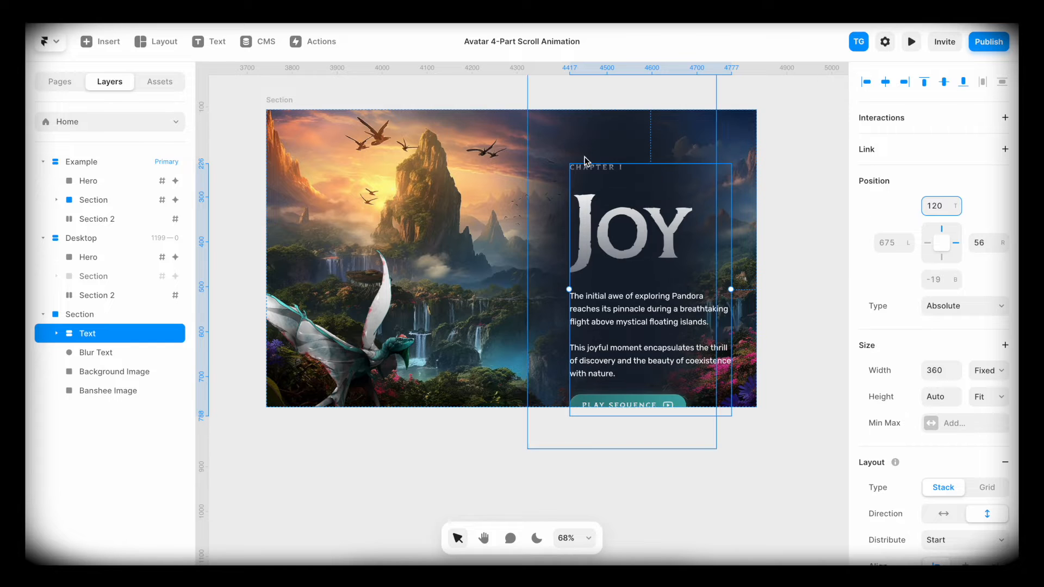
# - Reposition the Blur Text layer with a top offset of 256, then select the banshee image
pyautogui.click(78, 314)
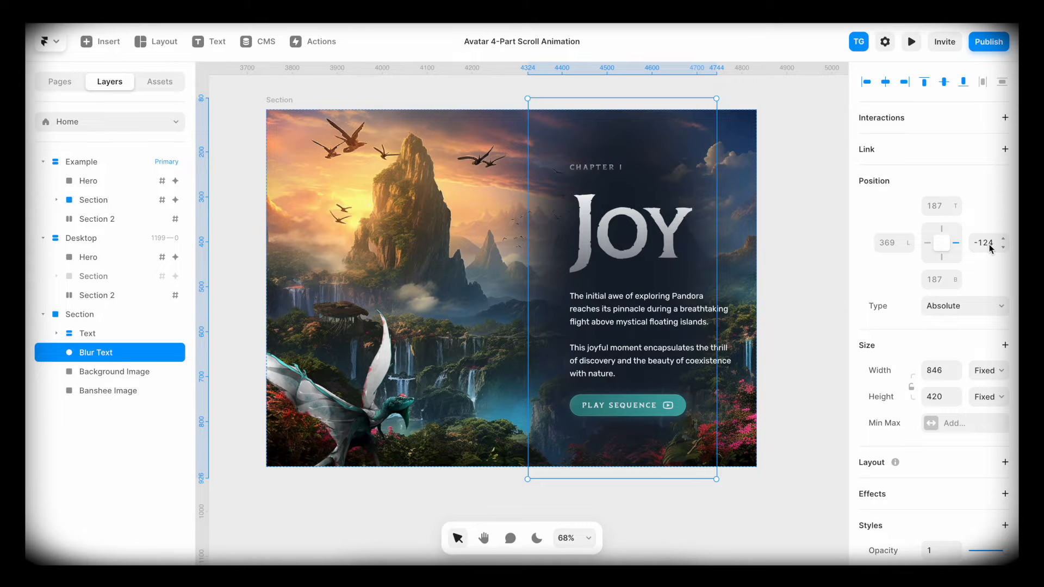
pyautogui.click(983, 243)
pyautogui.write('-112')
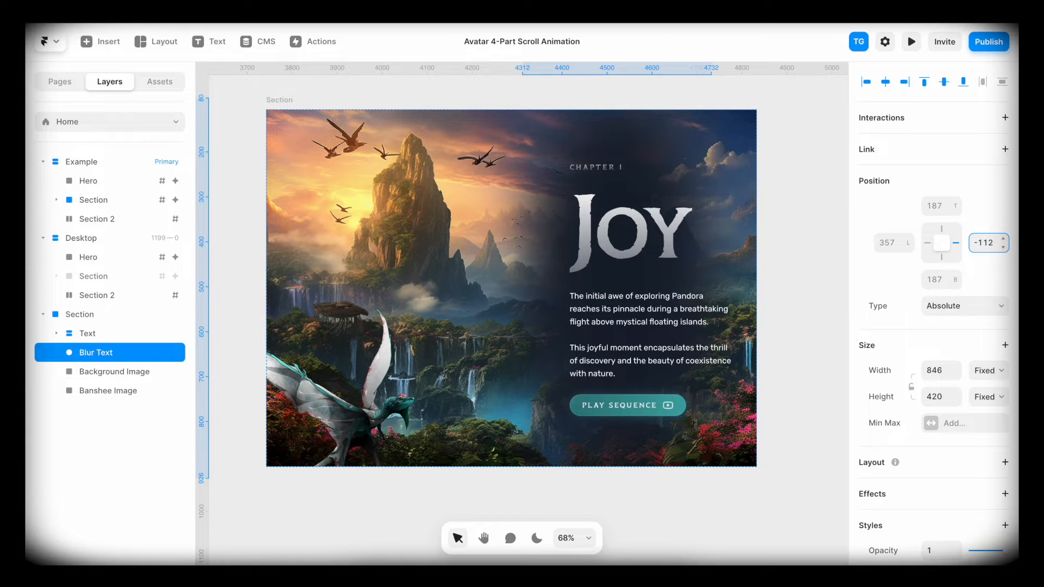
pyautogui.click(941, 206)
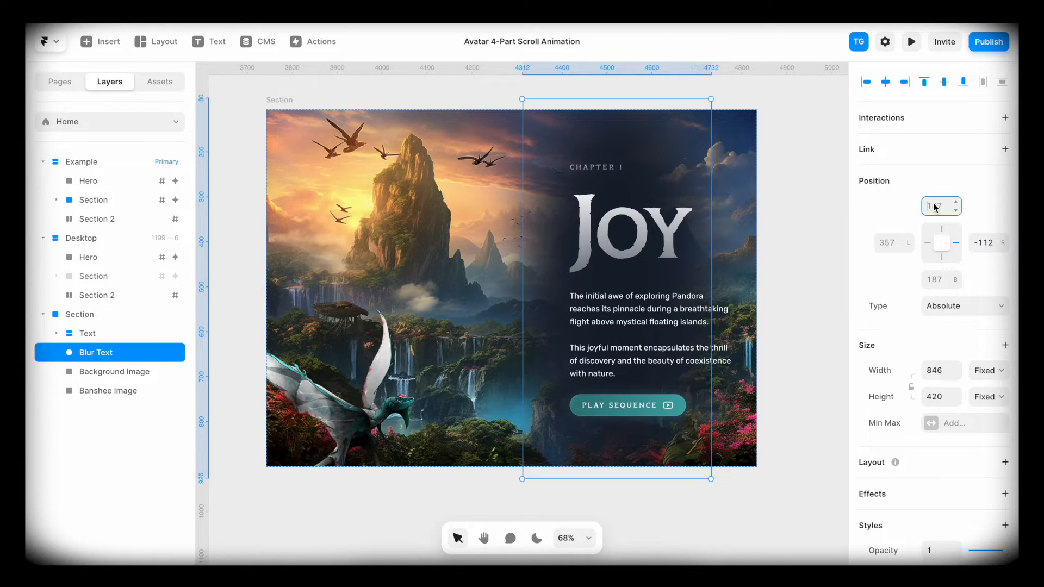
pyautogui.write('256')
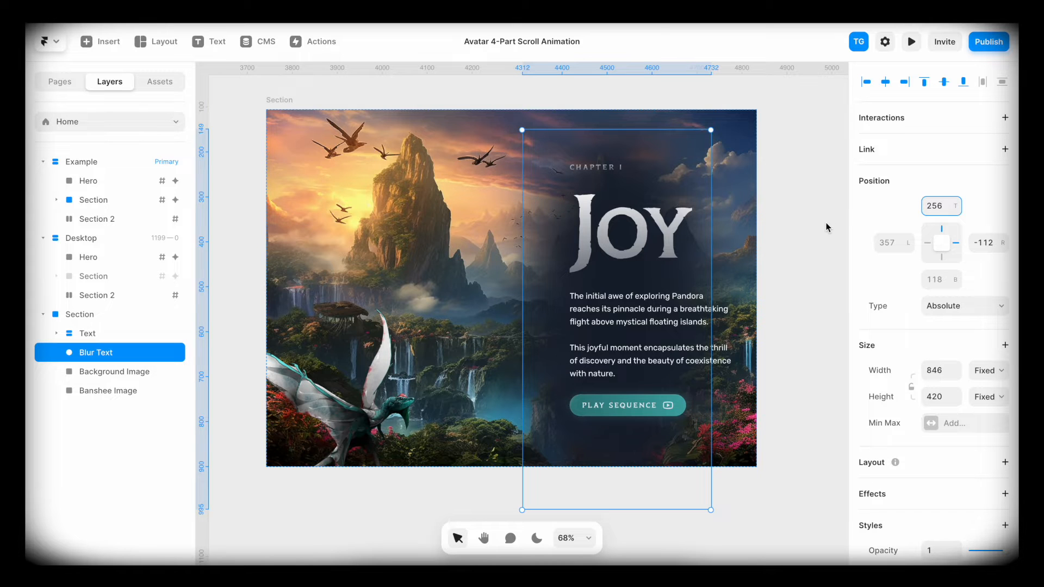
pyautogui.click(108, 391)
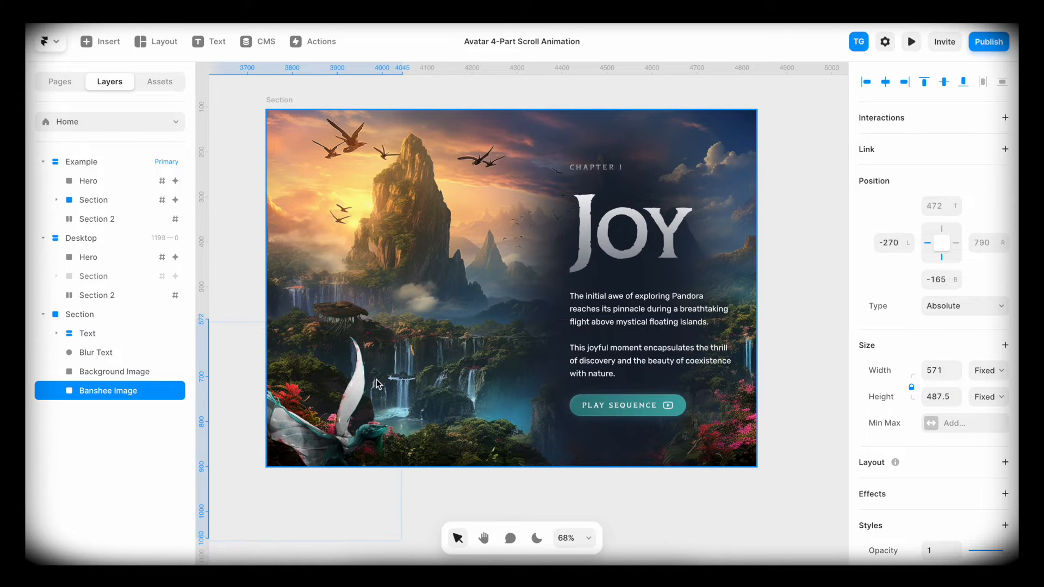
# - Nudge the banshee image down and left within the JOY section
pyautogui.moveTo(377, 385); pyautogui.dragTo(345, 407)
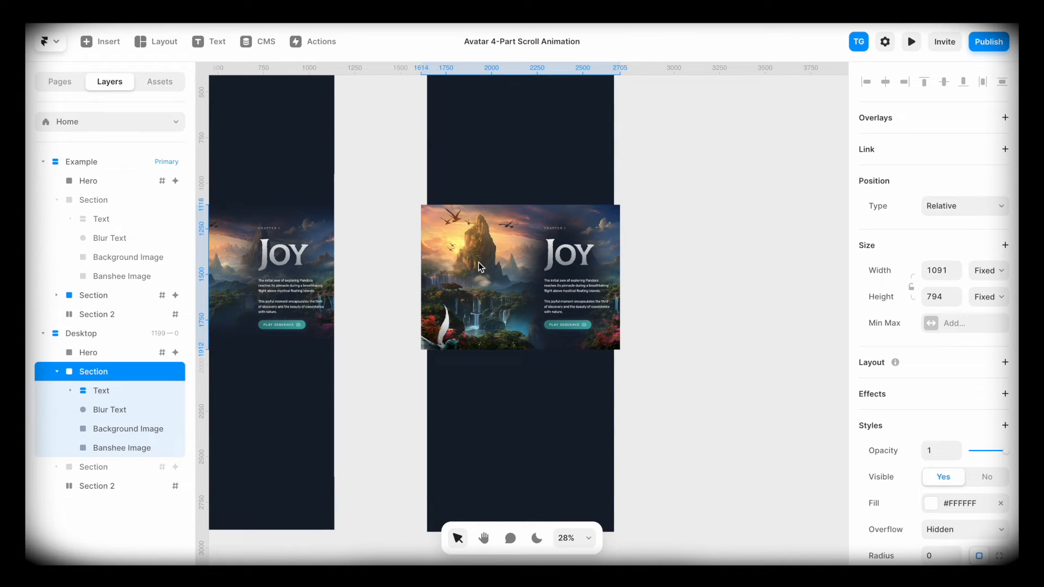
# - Set the Desktop JOY section's width sizing to Fill, then select the banshee image
pyautogui.click(93, 371)
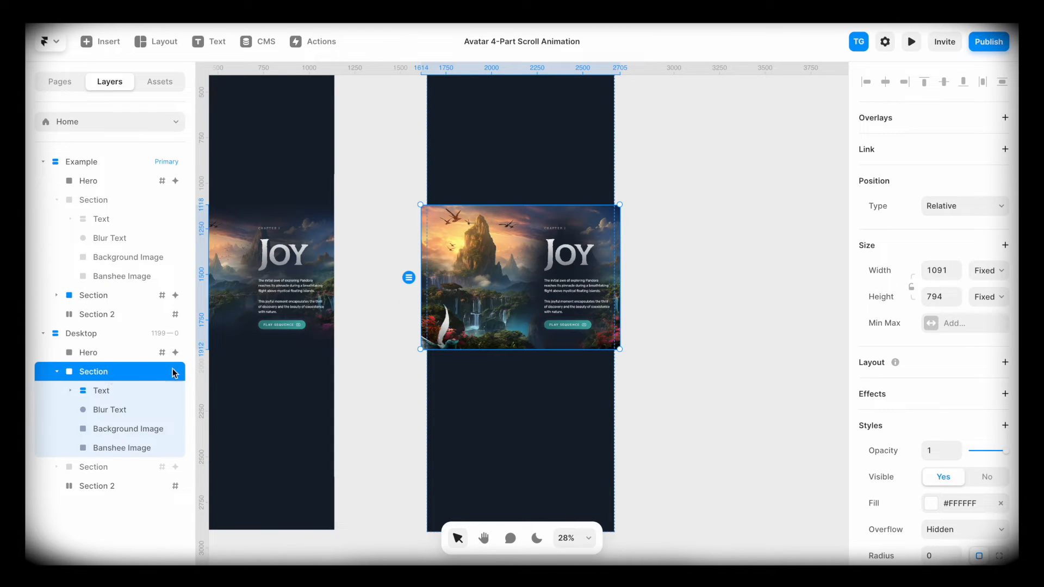
pyautogui.click(987, 270)
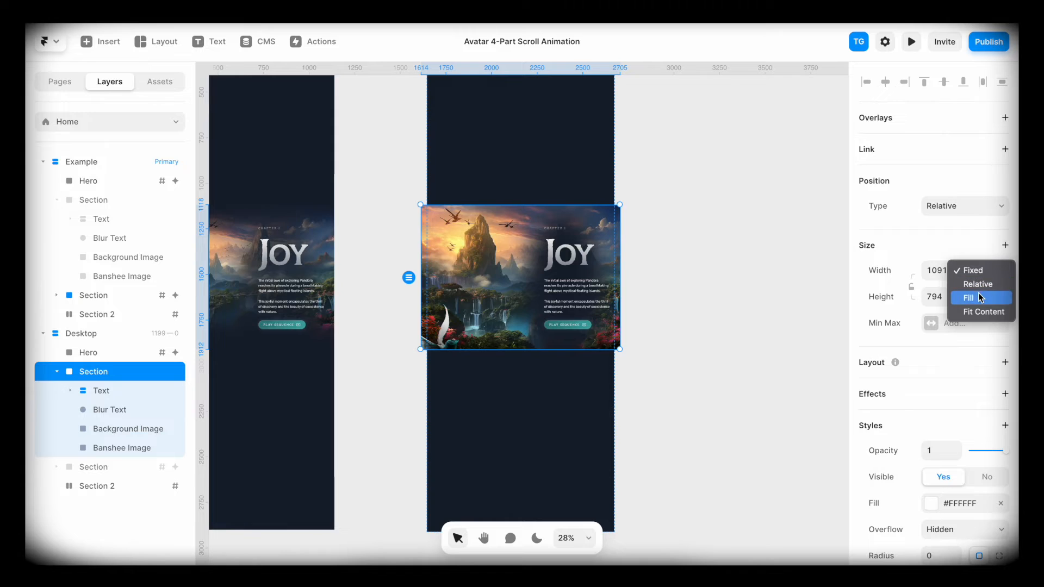
pyautogui.click(972, 297)
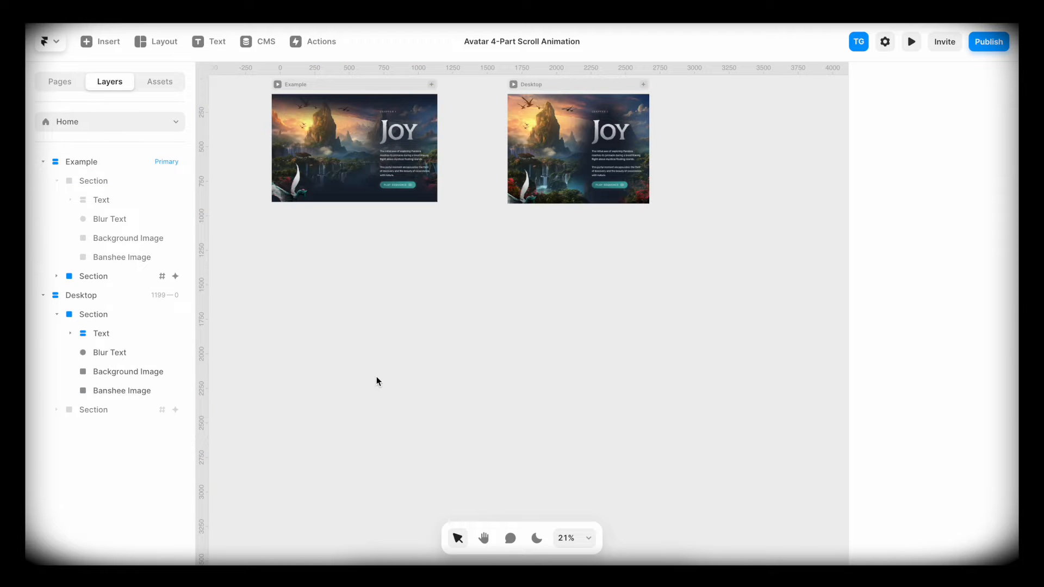
pyautogui.click(910, 41)
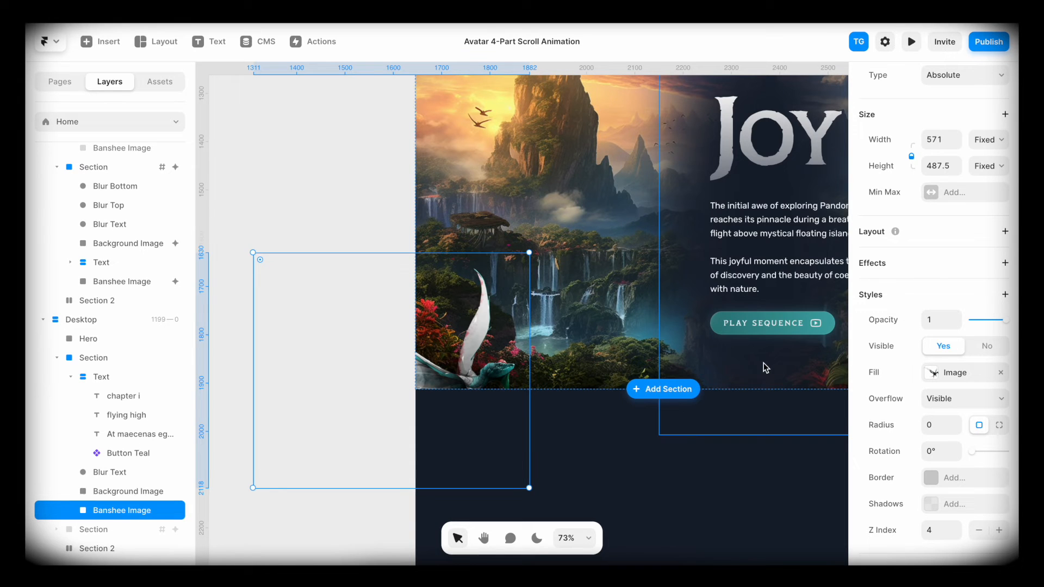
# - Add a Scroll Transform effect to the banshee image, triggered by Section in View
pyautogui.click(1005, 264)
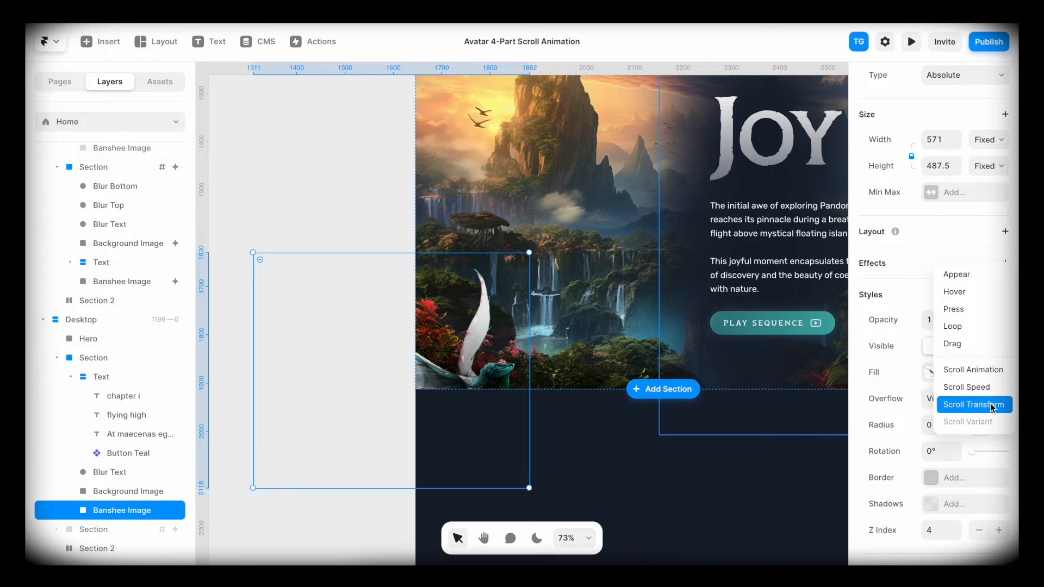
pyautogui.click(973, 405)
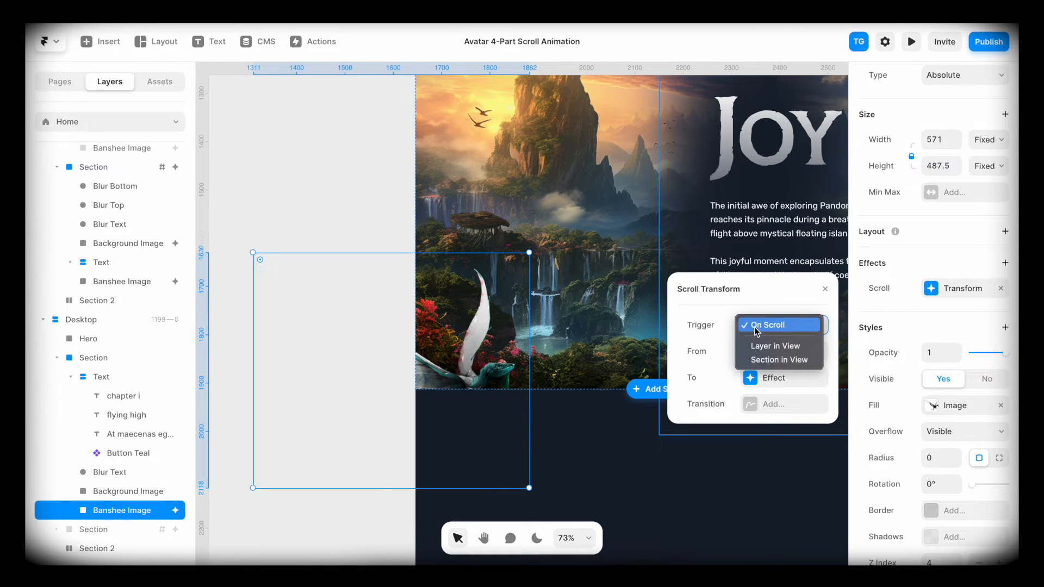
pyautogui.moveTo(778, 359)
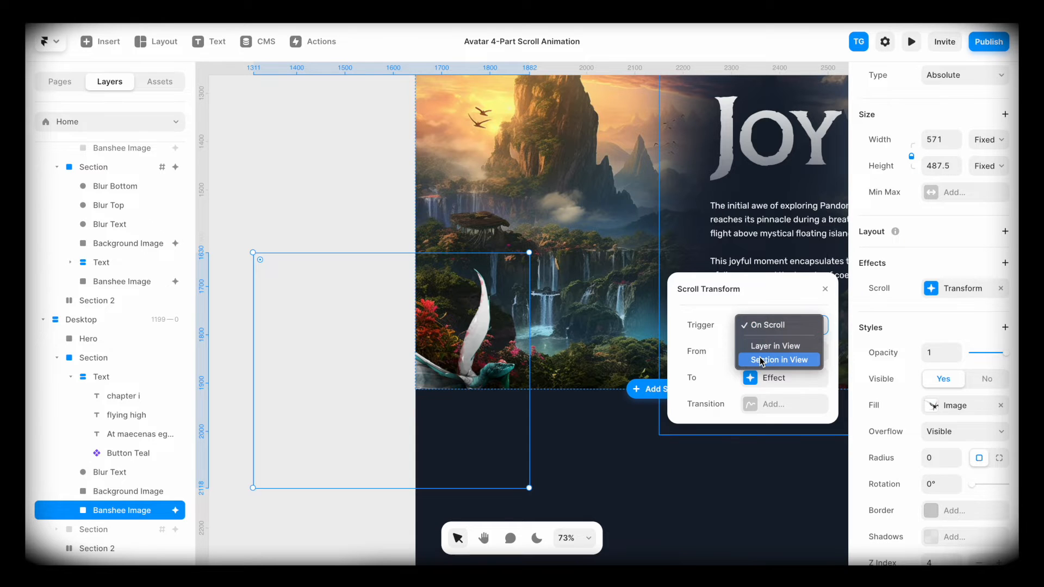
pyautogui.click(778, 359)
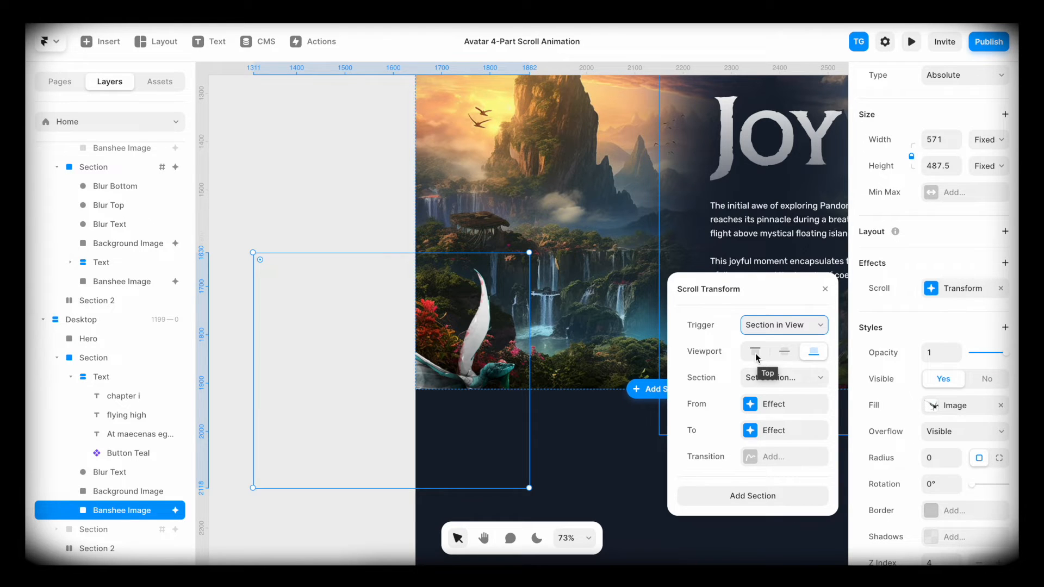
pyautogui.moveTo(812, 351)
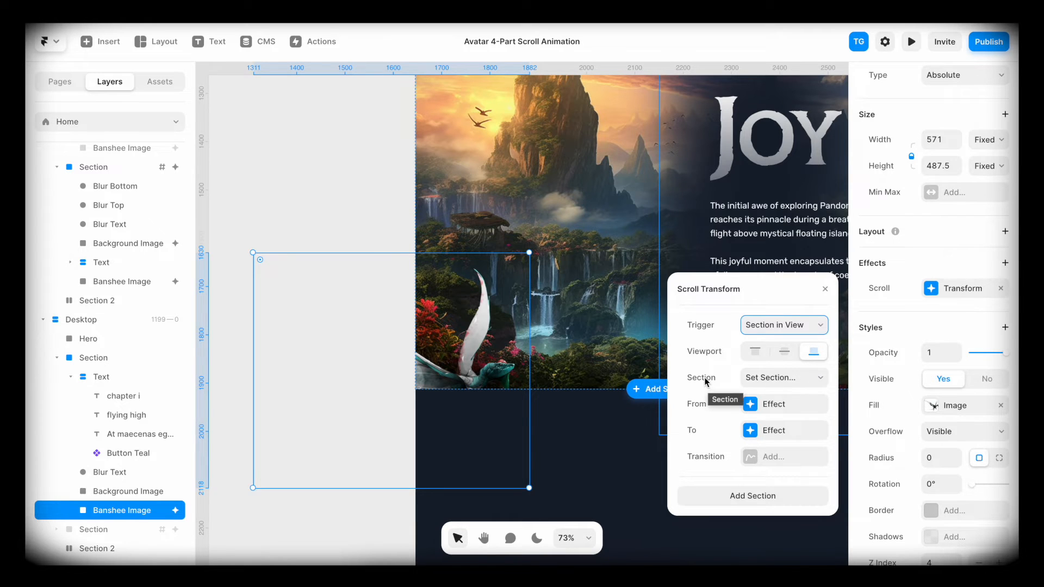
pyautogui.click(782, 377)
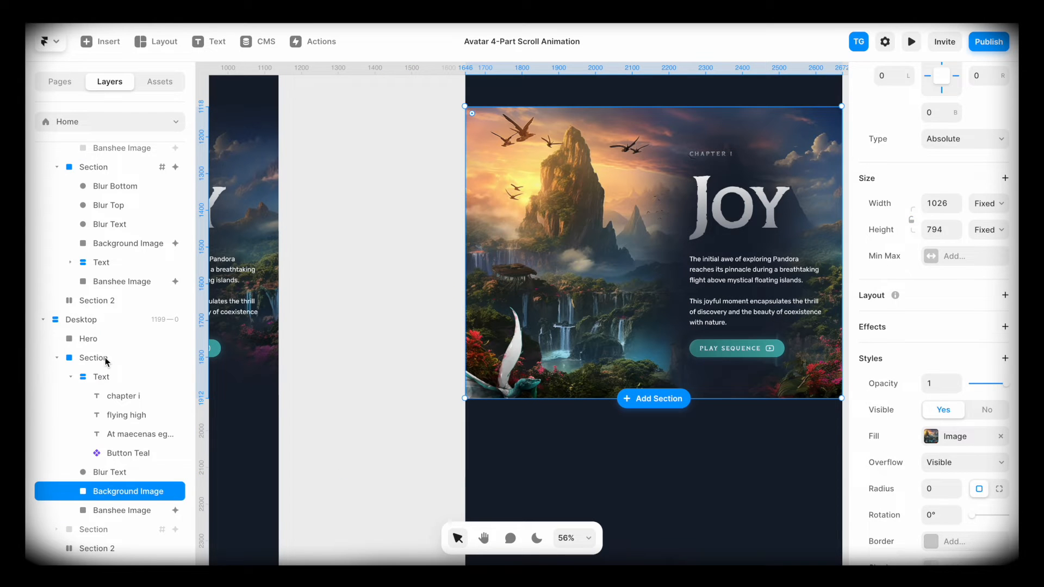
# - Register the Desktop JOY section as a scroll section named amazing-bansheeness
pyautogui.click(92, 358)
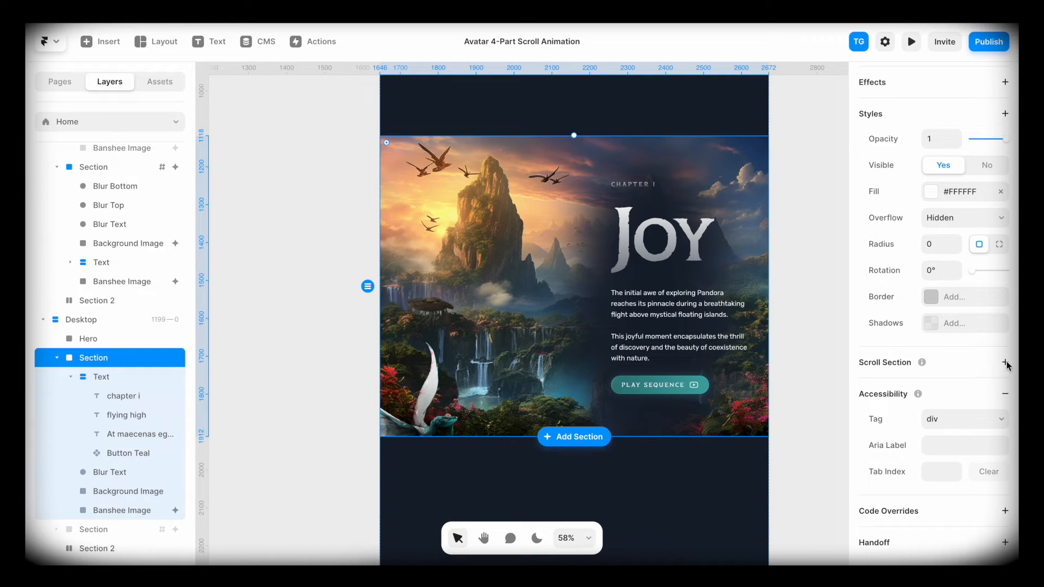
pyautogui.click(1006, 362)
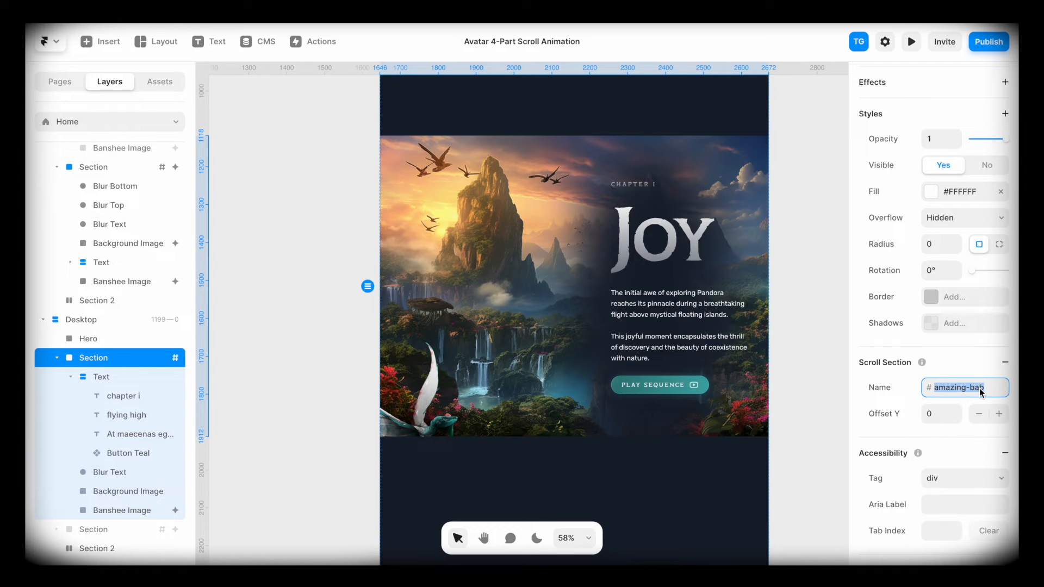
pyautogui.press('Backspace')
pyautogui.write('nsheeness')
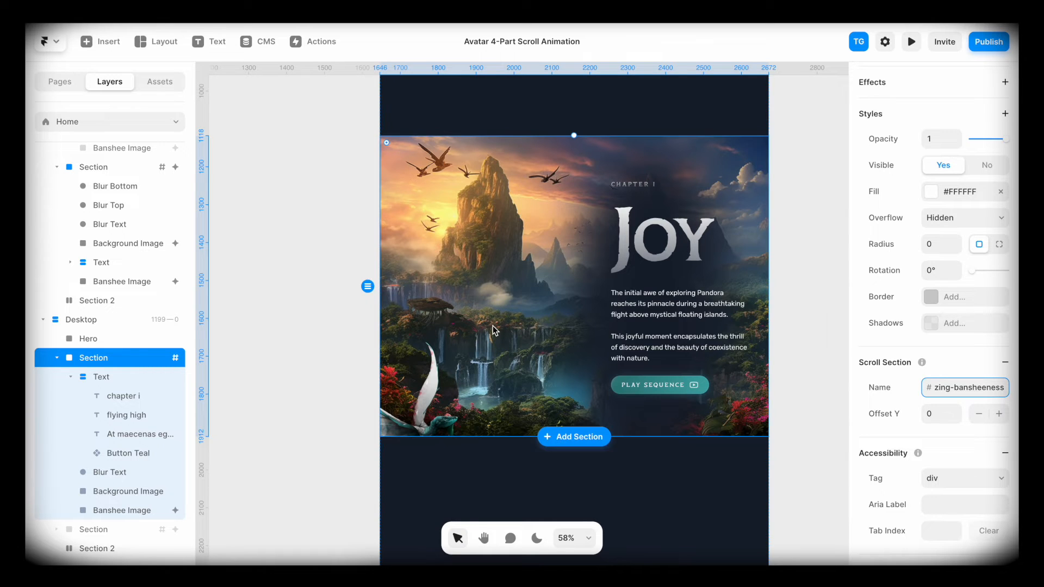
pyautogui.click(122, 509)
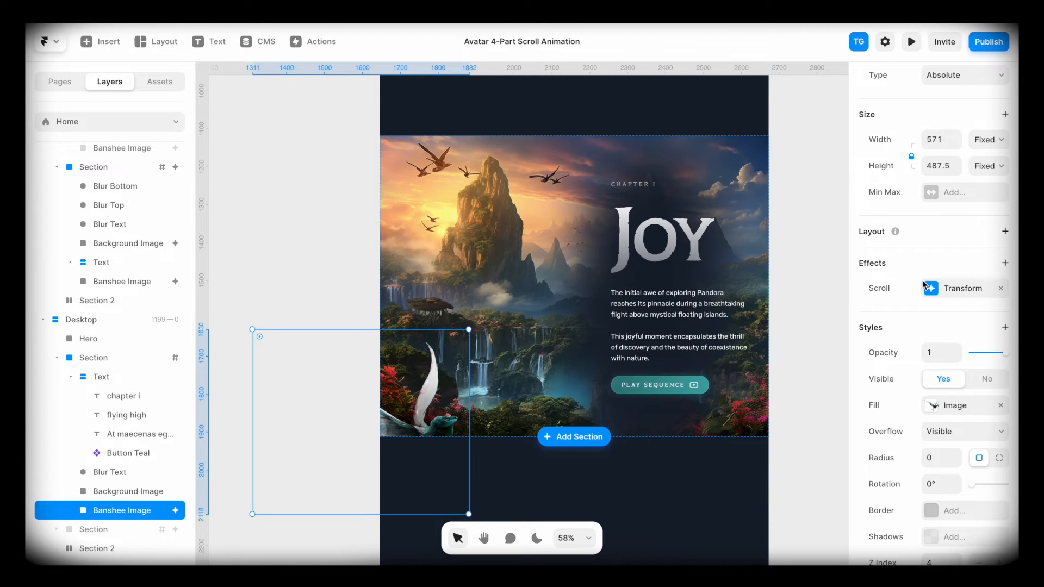
# - Target the banshee's scroll transform at #amazing-bansheeness with a starting scale of 1
pyautogui.click(961, 287)
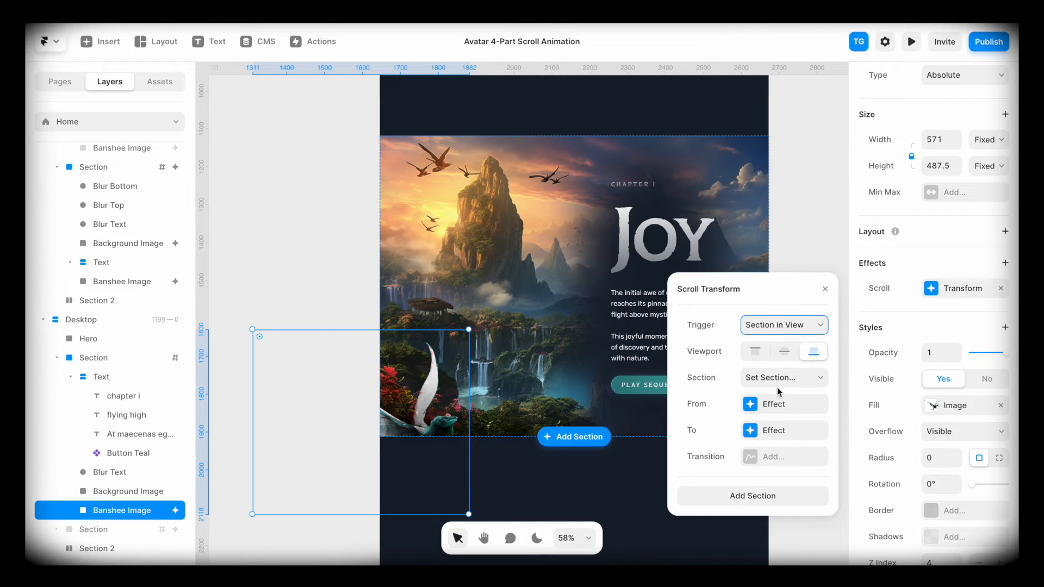
pyautogui.click(783, 377)
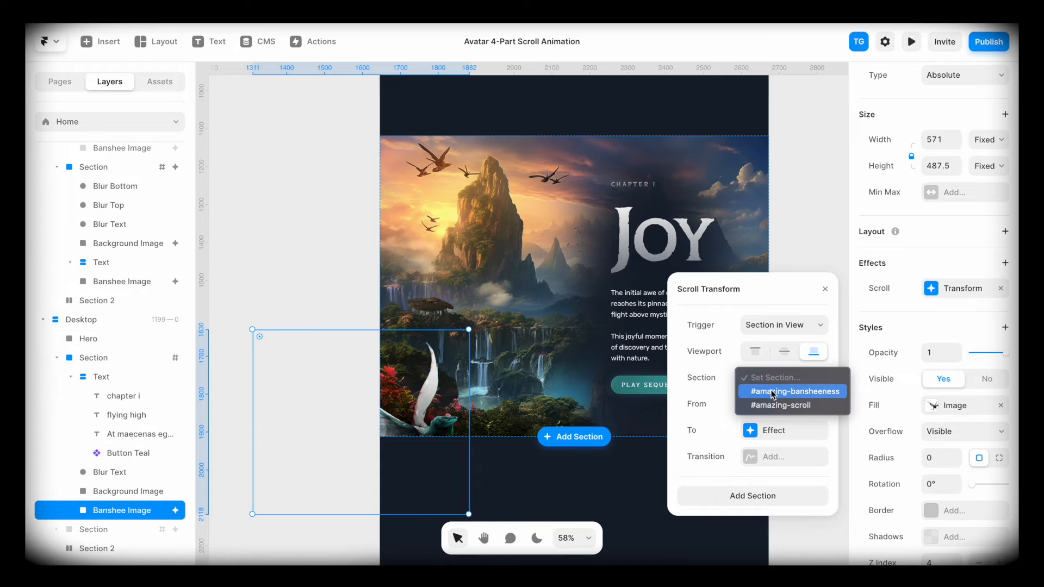
pyautogui.moveTo(790, 397)
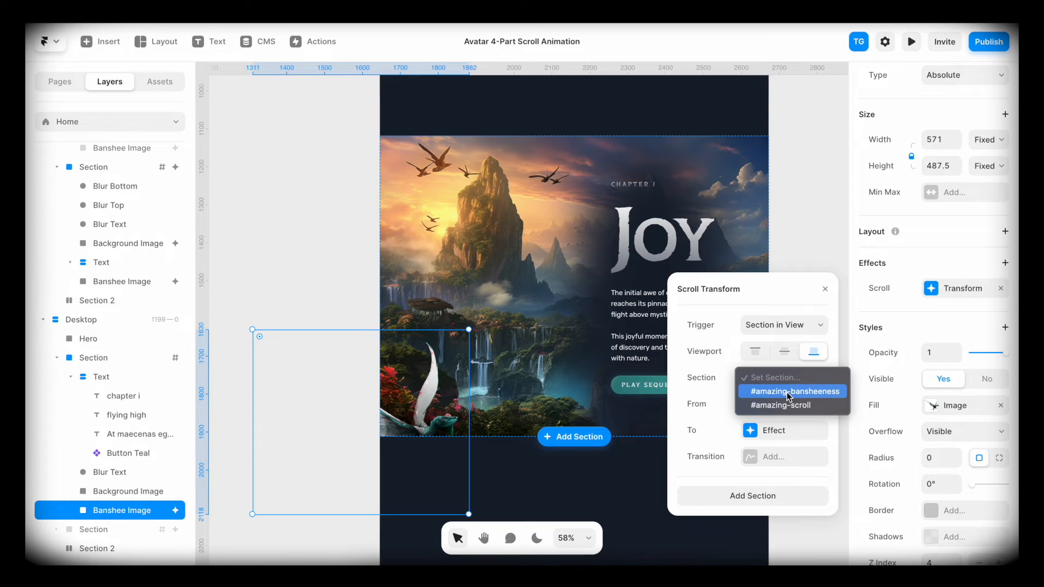
pyautogui.click(792, 391)
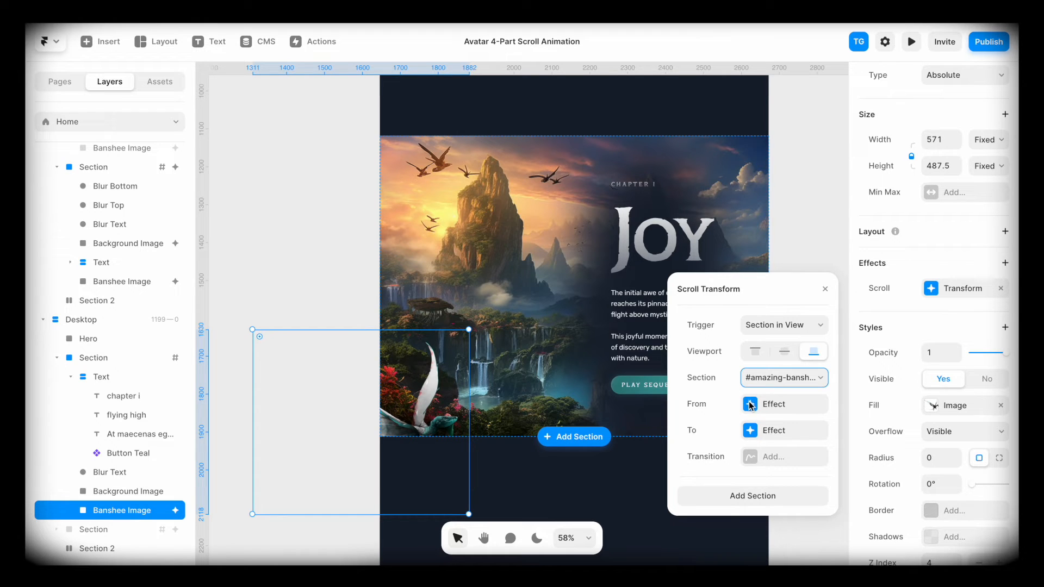
pyautogui.click(773, 404)
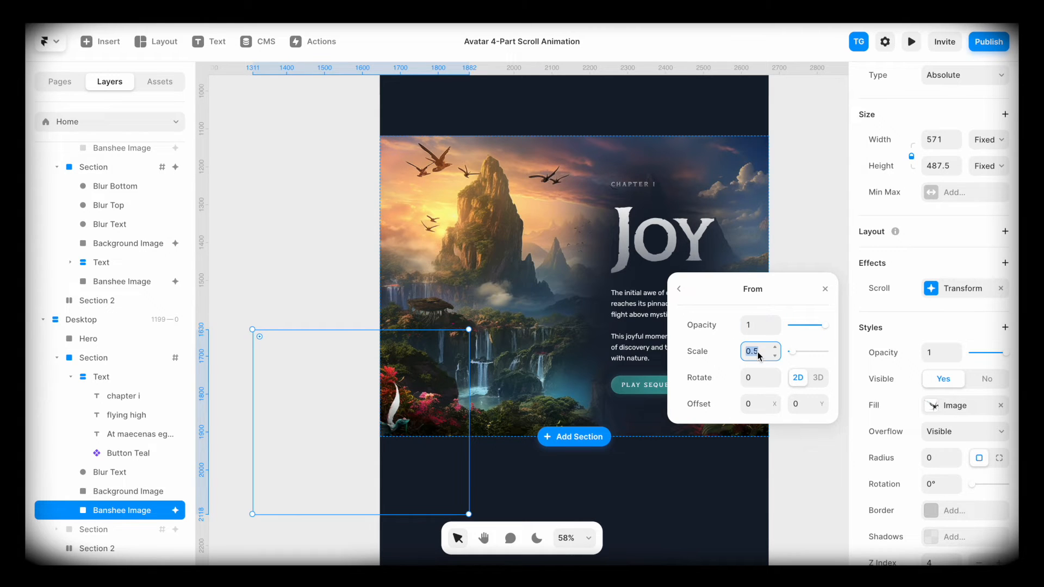
pyautogui.write('1')
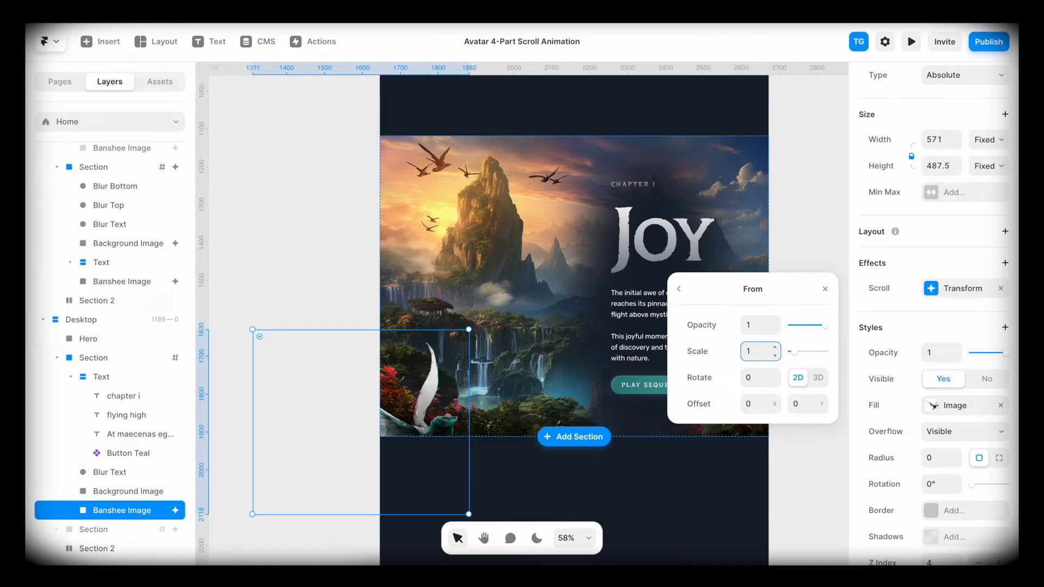
pyautogui.click(678, 289)
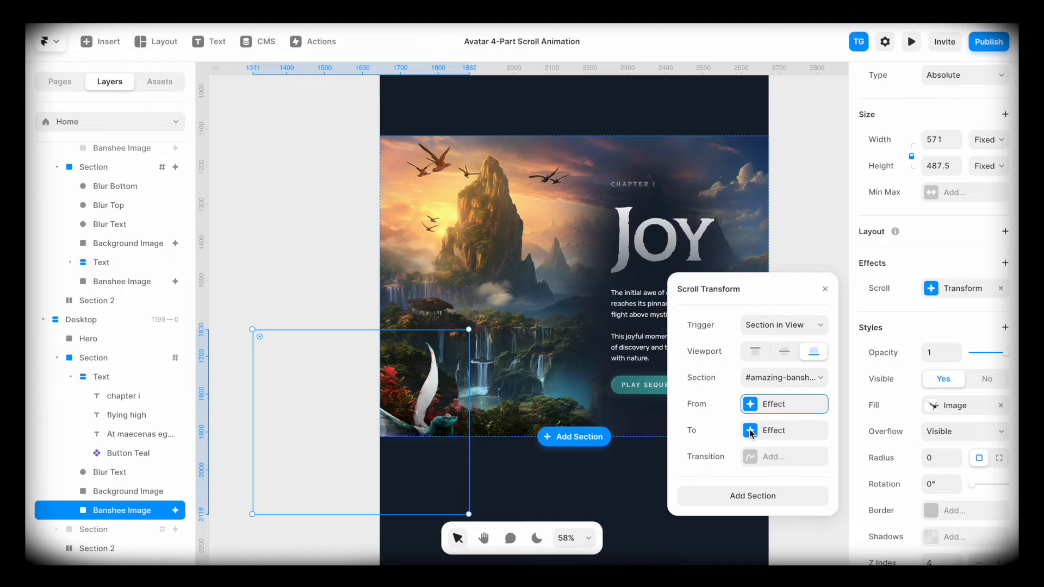
# - Set the transform's end state to offset 700, -700 and rotation -25
pyautogui.click(773, 429)
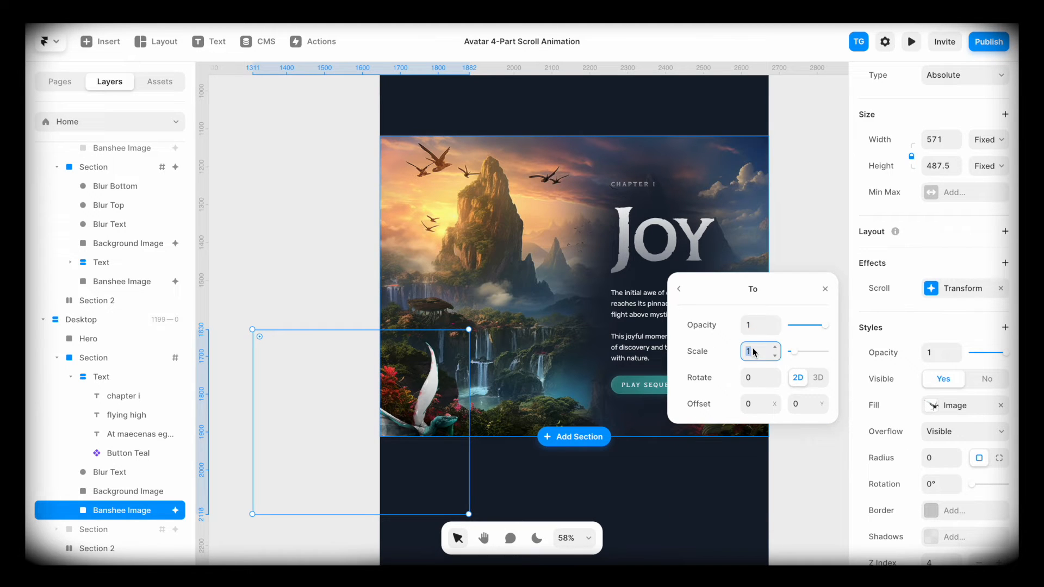
pyautogui.click(760, 403)
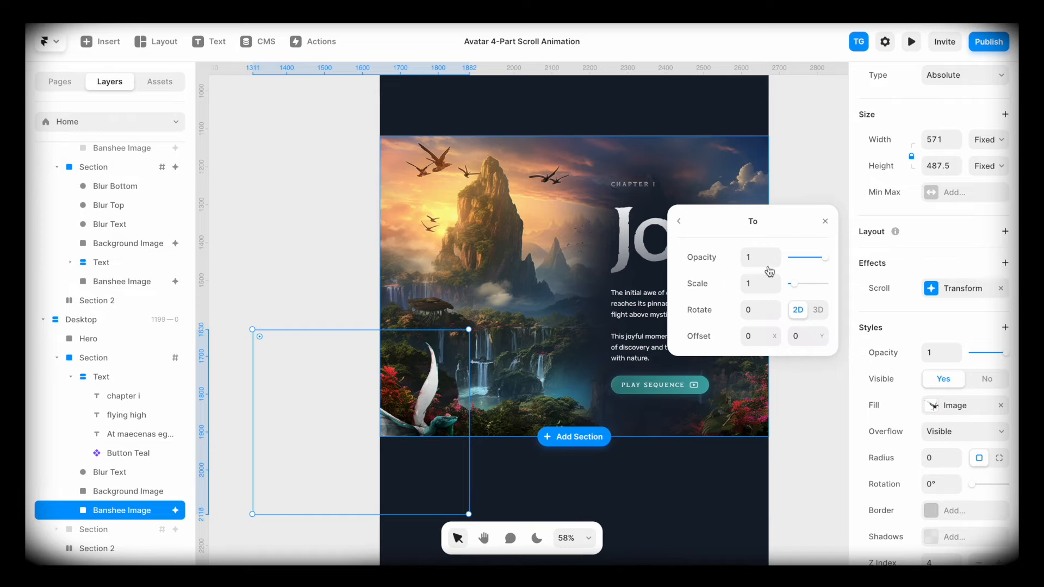
pyautogui.click(757, 335)
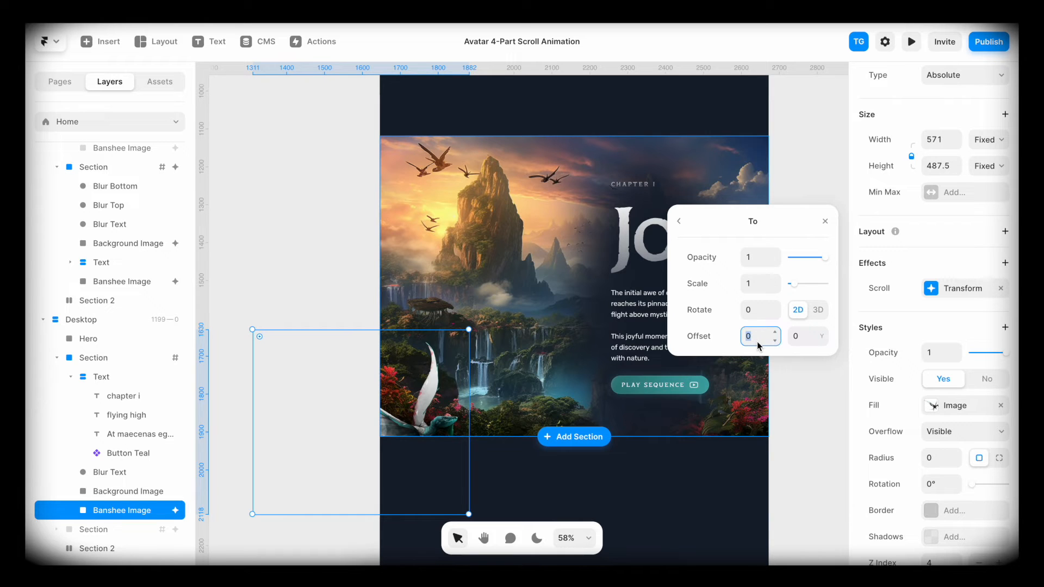
pyautogui.write('7')
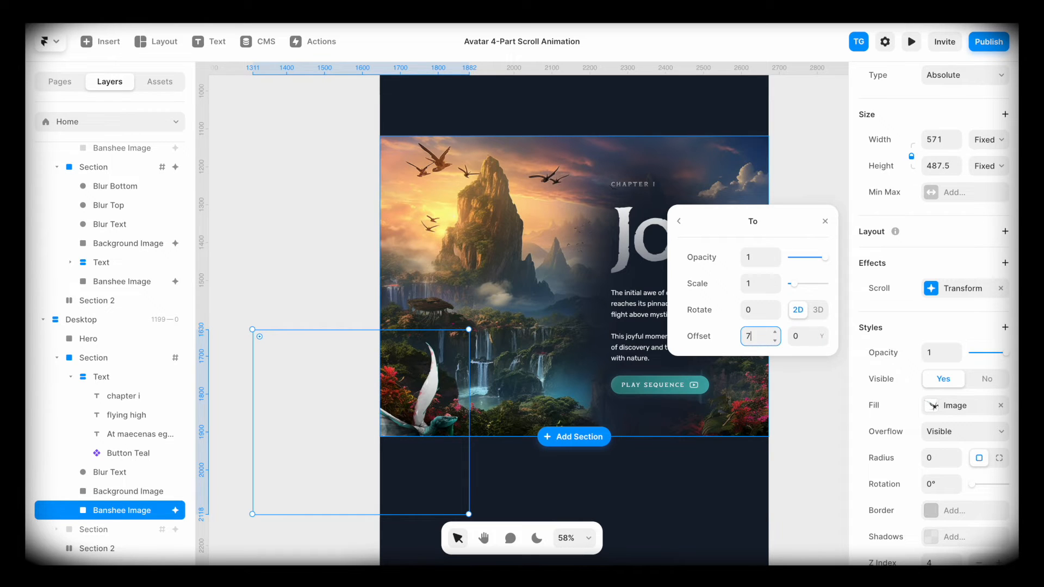
pyautogui.write('00')
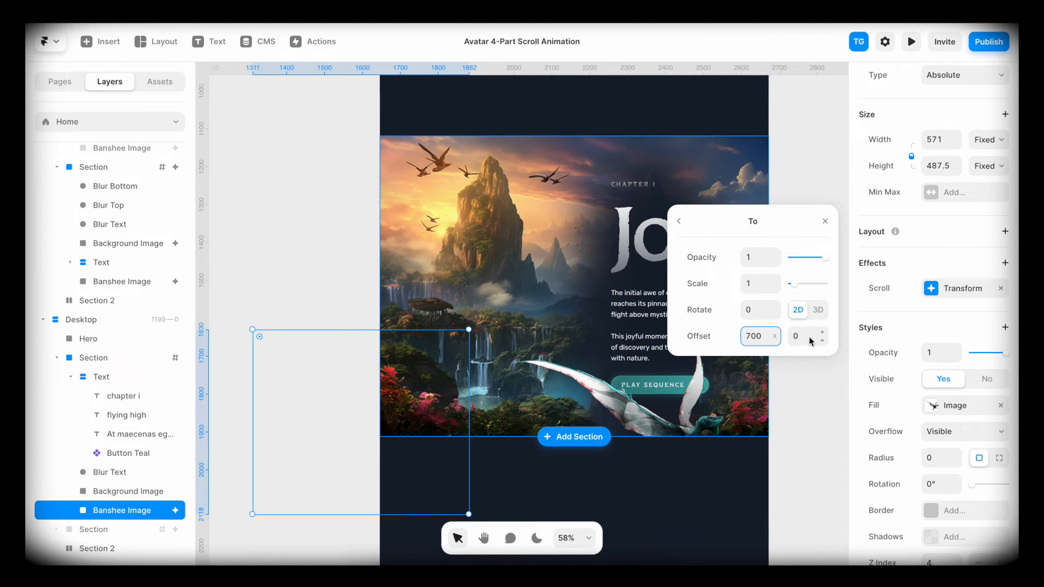
pyautogui.click(806, 336)
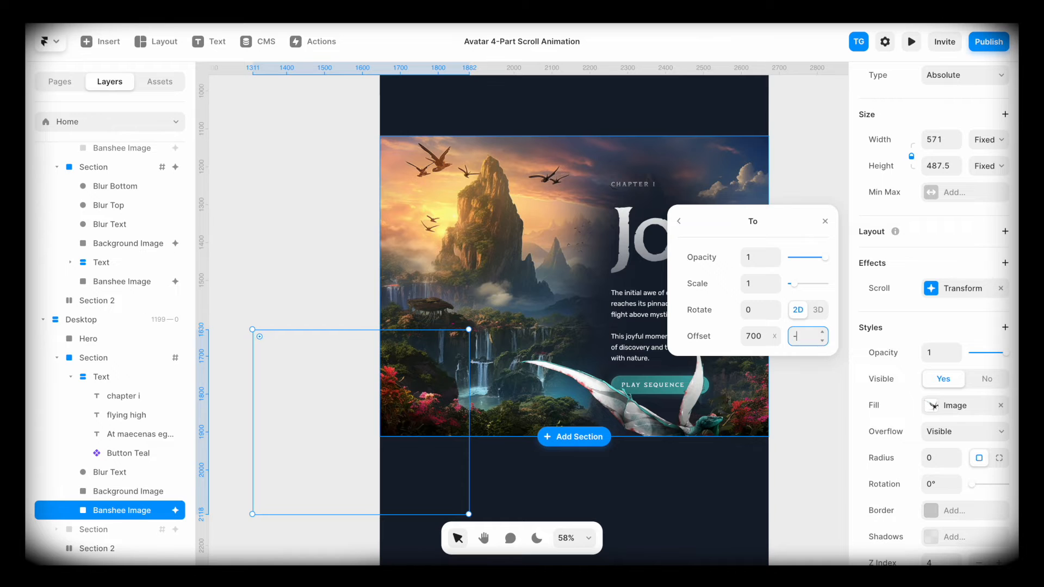
pyautogui.write('-700')
pyautogui.click(760, 309)
pyautogui.write('-25')
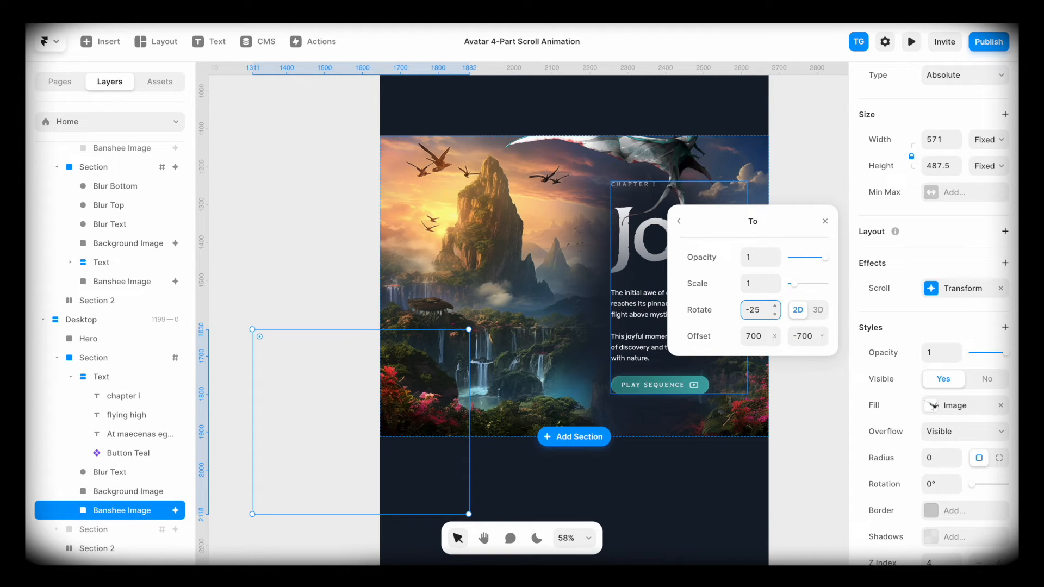
pyautogui.click(755, 309)
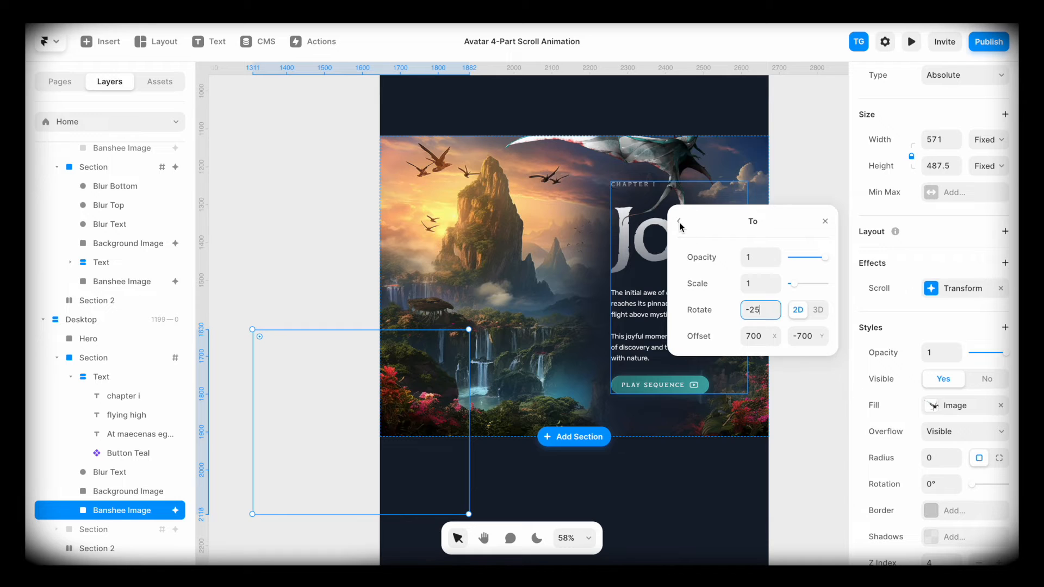
pyautogui.click(680, 222)
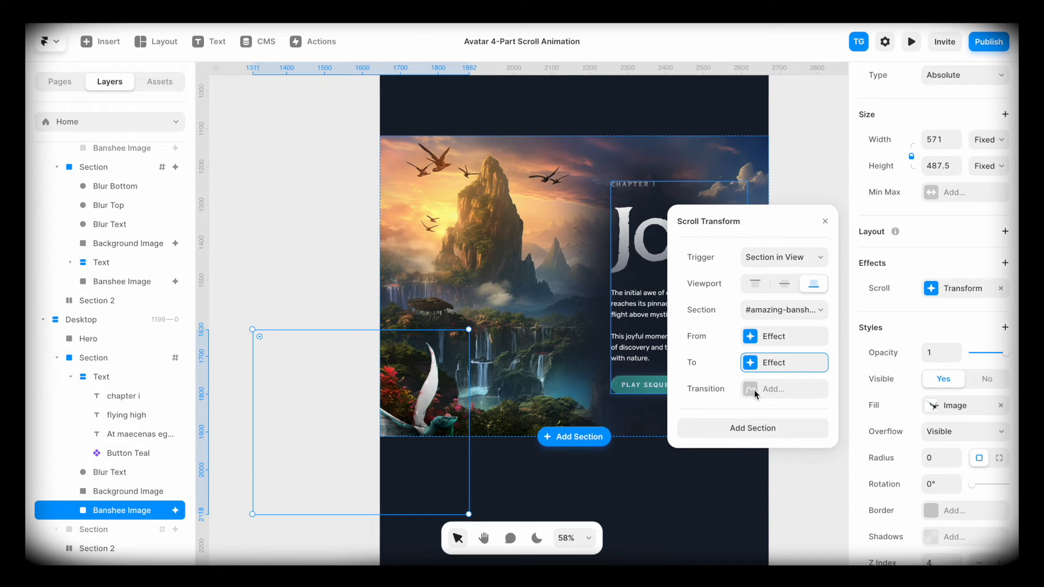
pyautogui.moveTo(751, 389)
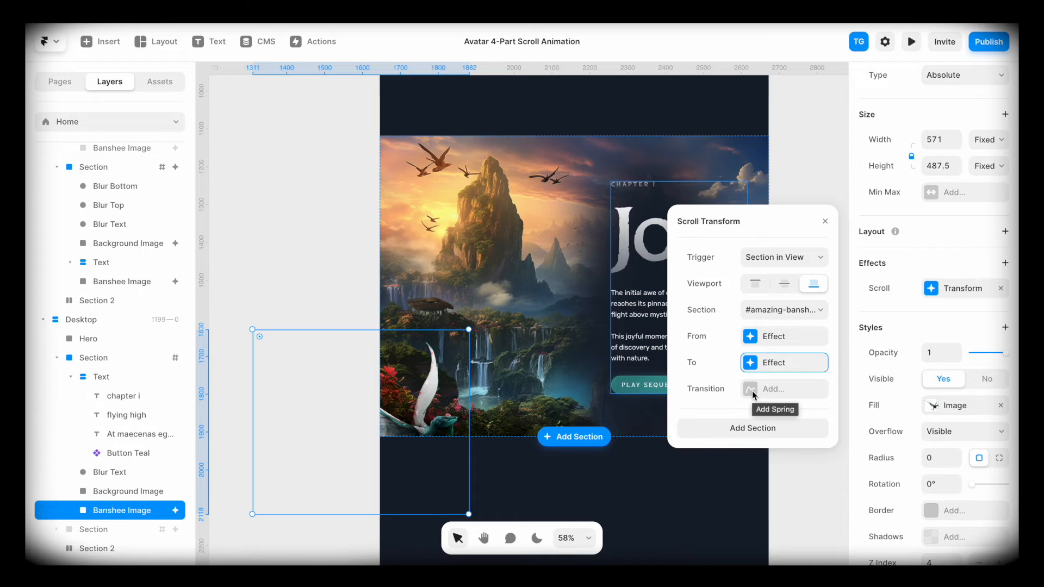
# - Add a spring transition to the banshee's scroll transform and open the preview
pyautogui.click(772, 389)
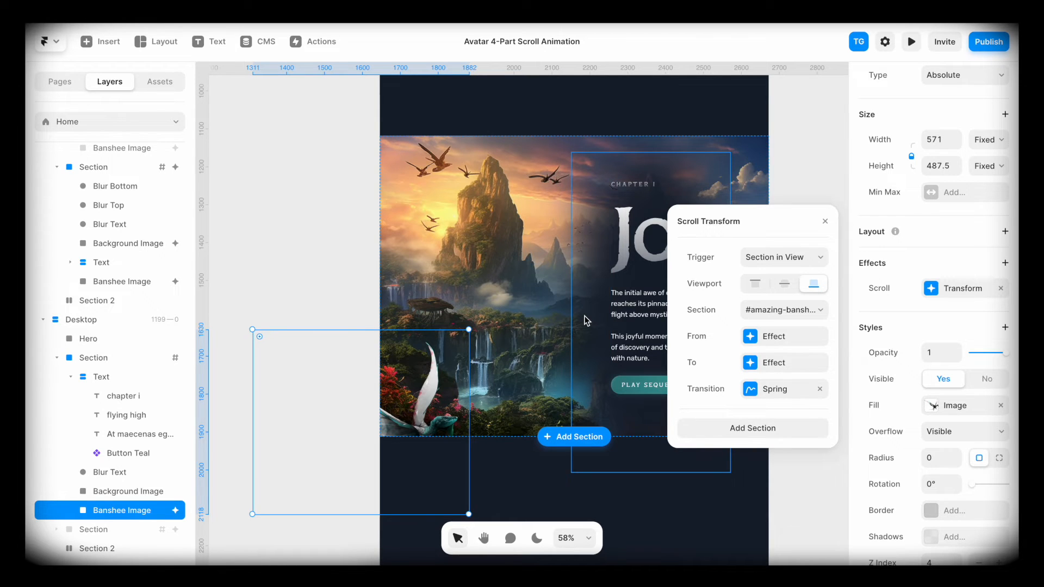
pyautogui.click(910, 41)
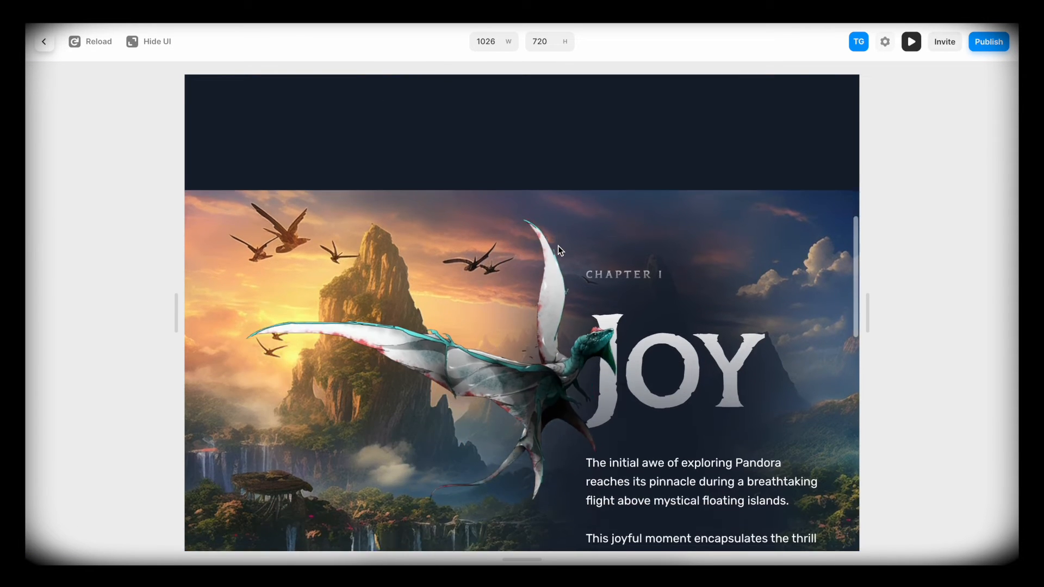
pyautogui.scroll(-3)
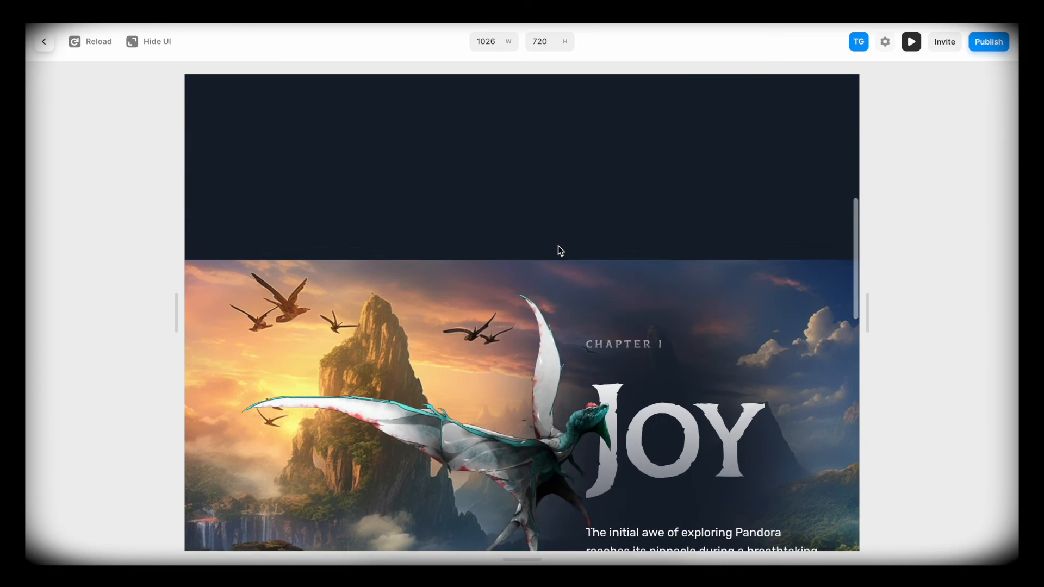
pyautogui.scroll(-3)
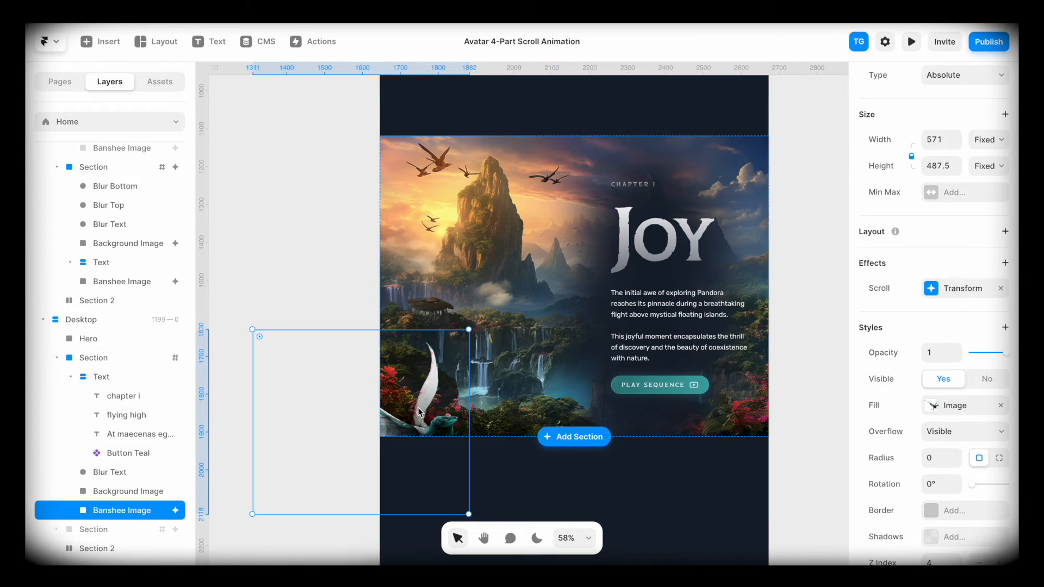
# - Try center then top viewport alignment for the banshee transform, previewing the scroll each time
pyautogui.click(963, 289)
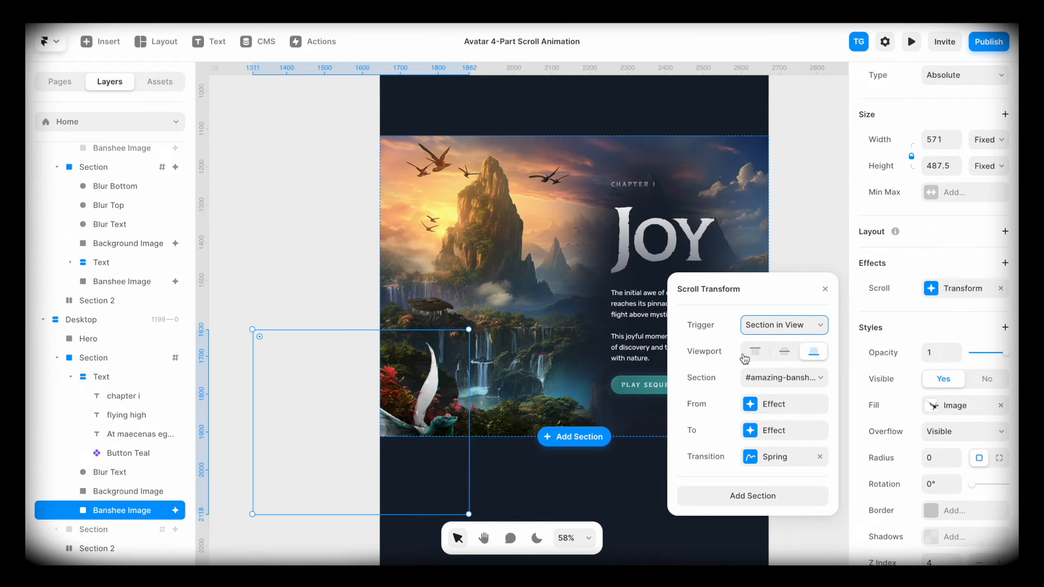
pyautogui.click(783, 351)
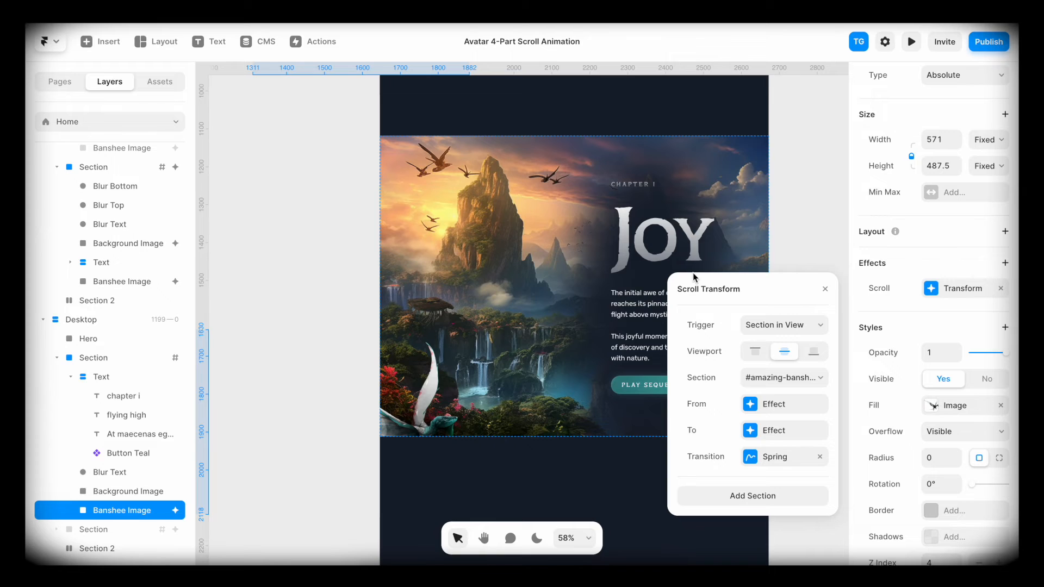
pyautogui.click(911, 42)
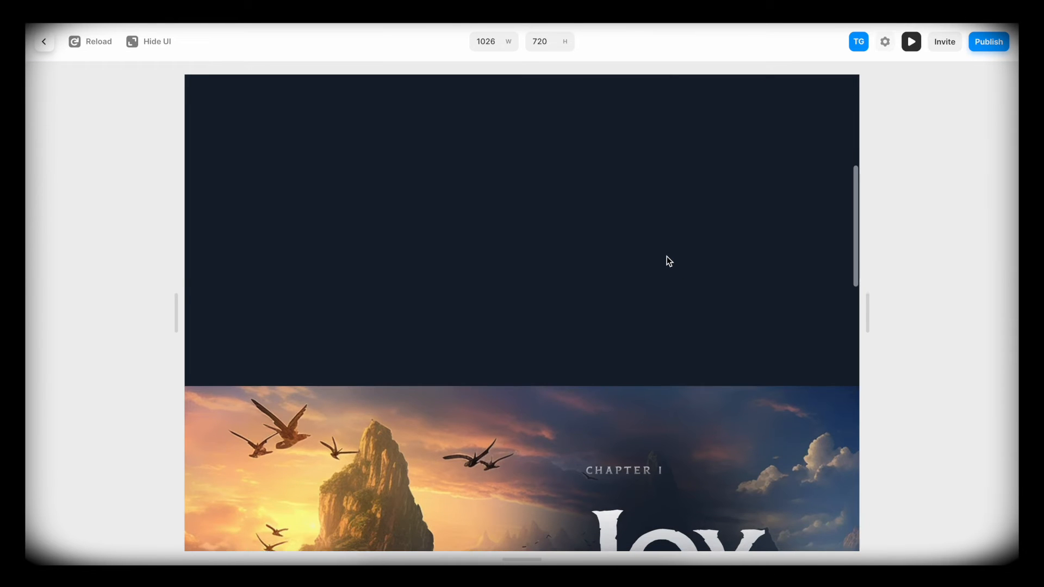
pyautogui.scroll(-3)
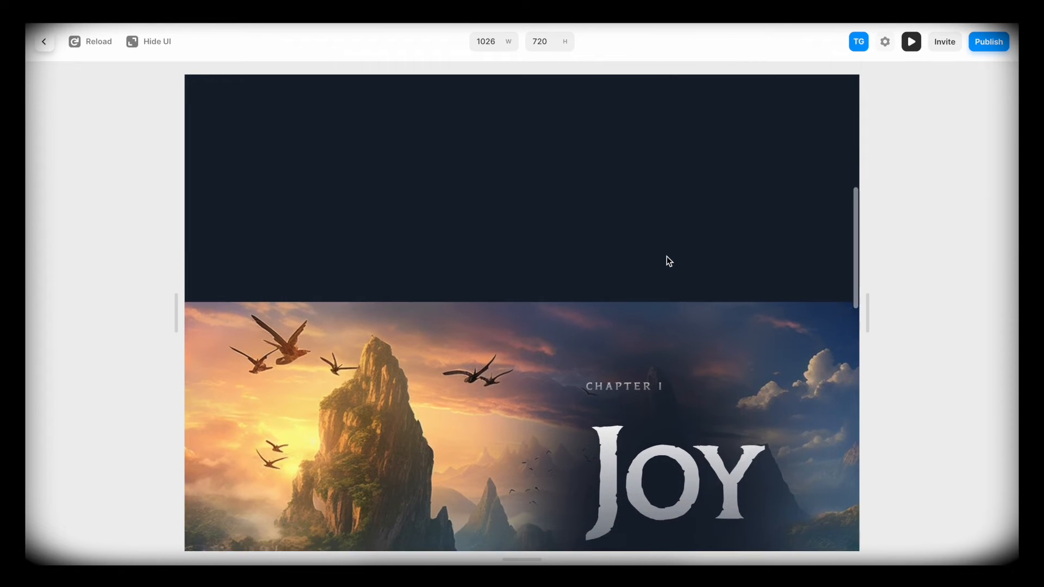
pyautogui.scroll(-3)
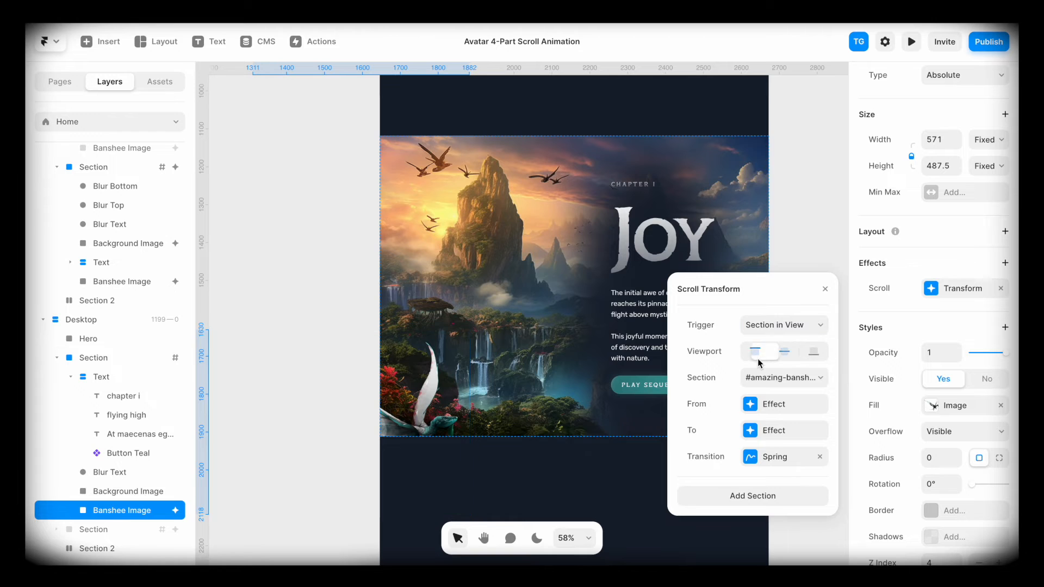
pyautogui.click(910, 41)
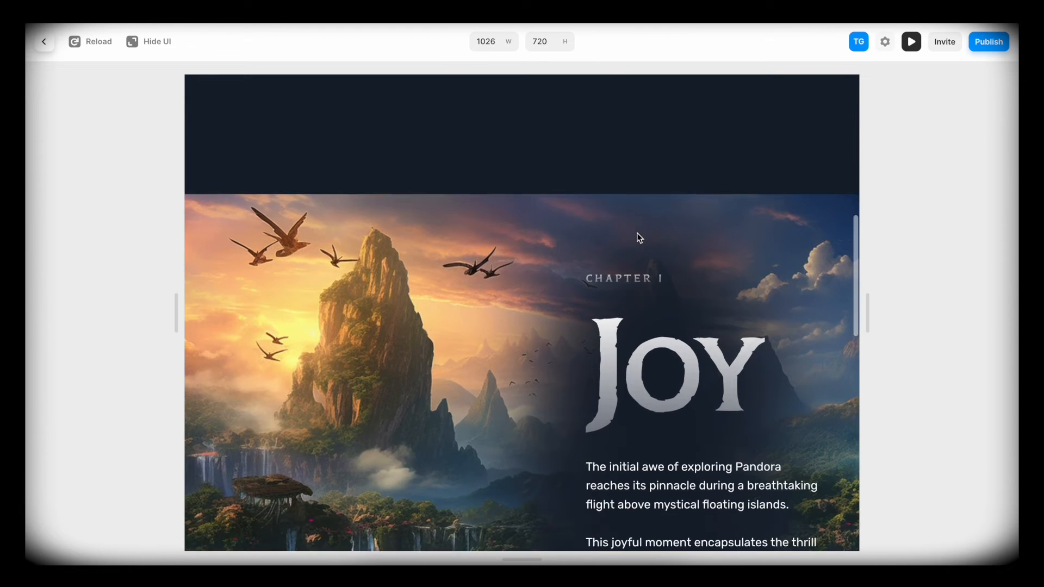
pyautogui.scroll(-3)
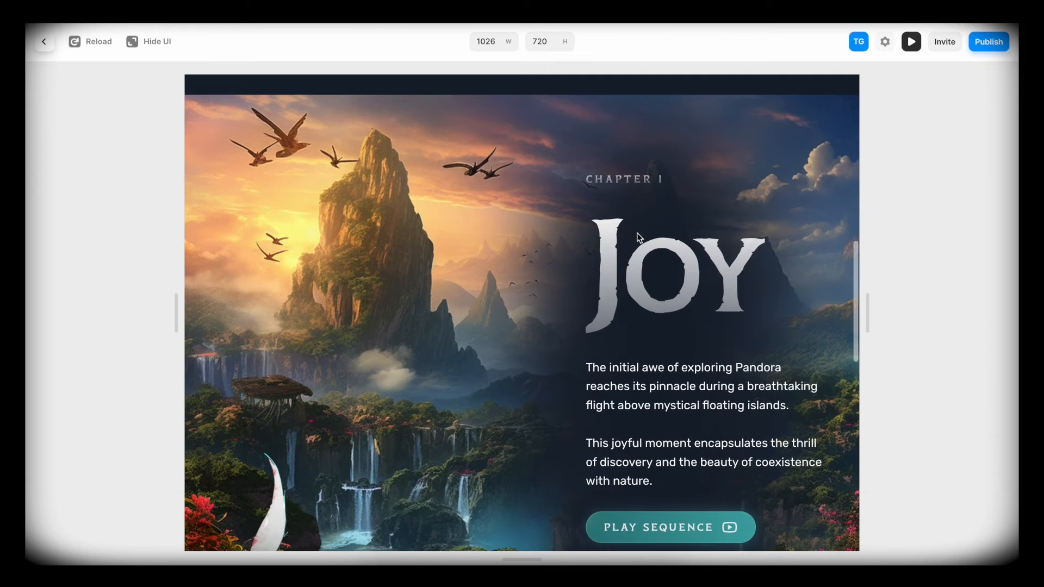
pyautogui.scroll(-3)
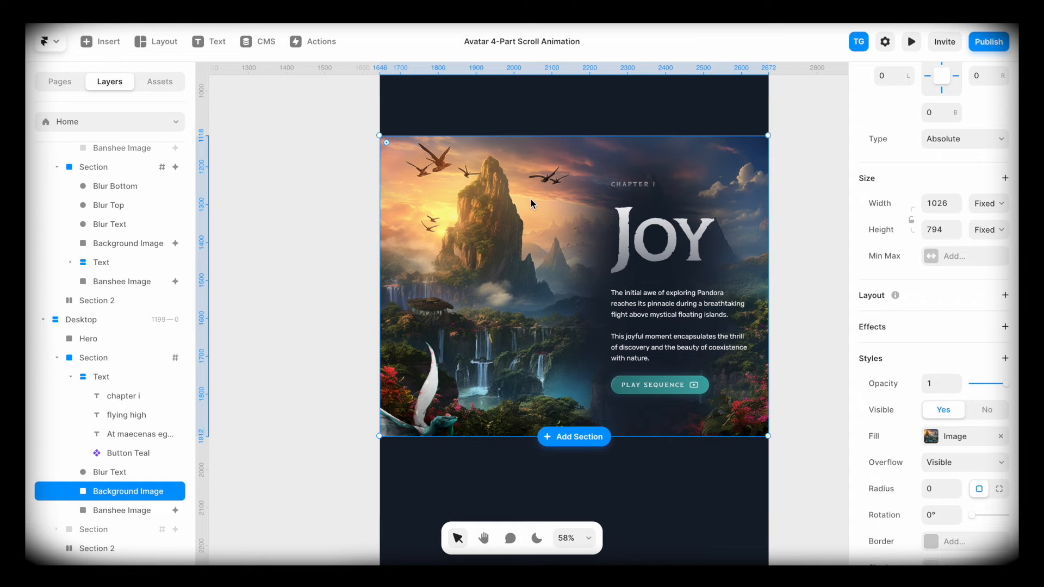
# - Add a scroll transform to the background image, triggered when #amazing-bansheeness is in view
pyautogui.click(1005, 327)
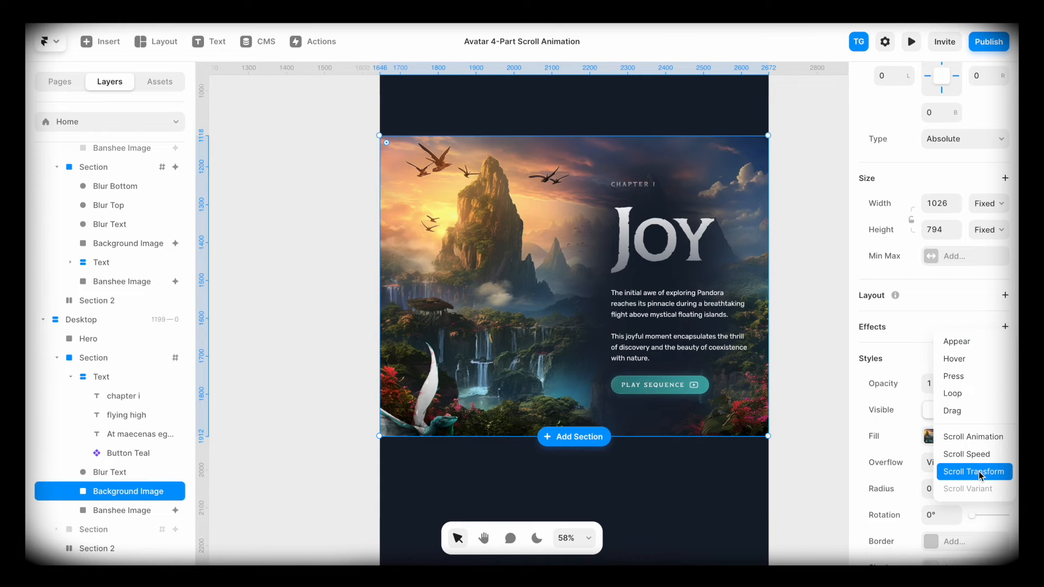
pyautogui.click(973, 471)
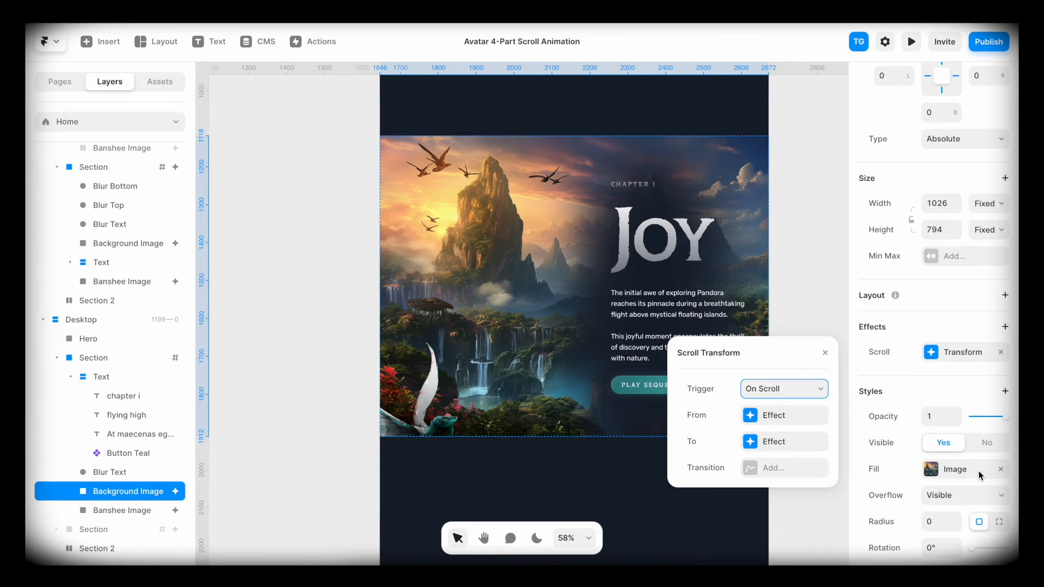
pyautogui.click(783, 389)
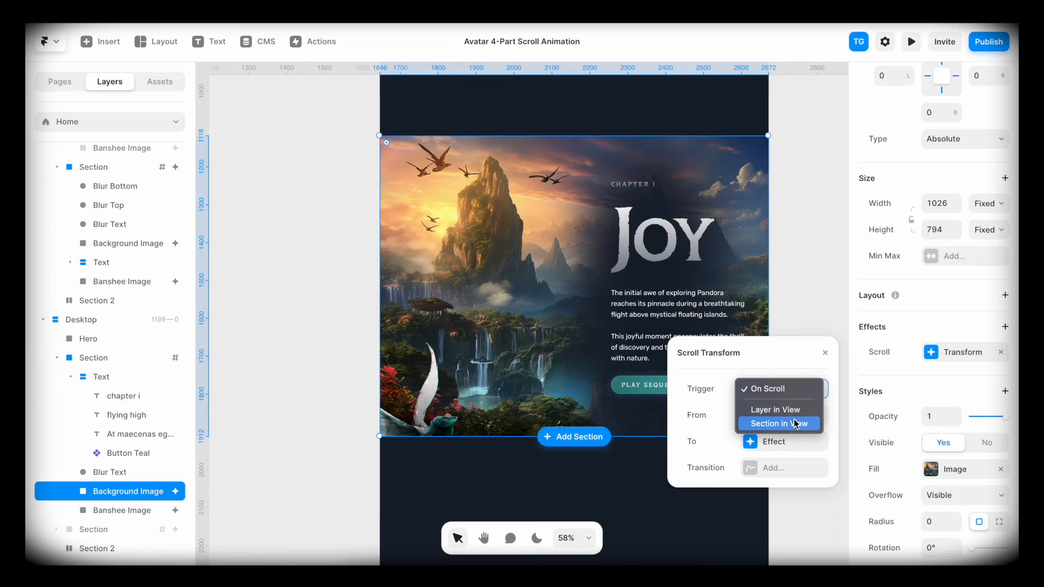
pyautogui.click(777, 424)
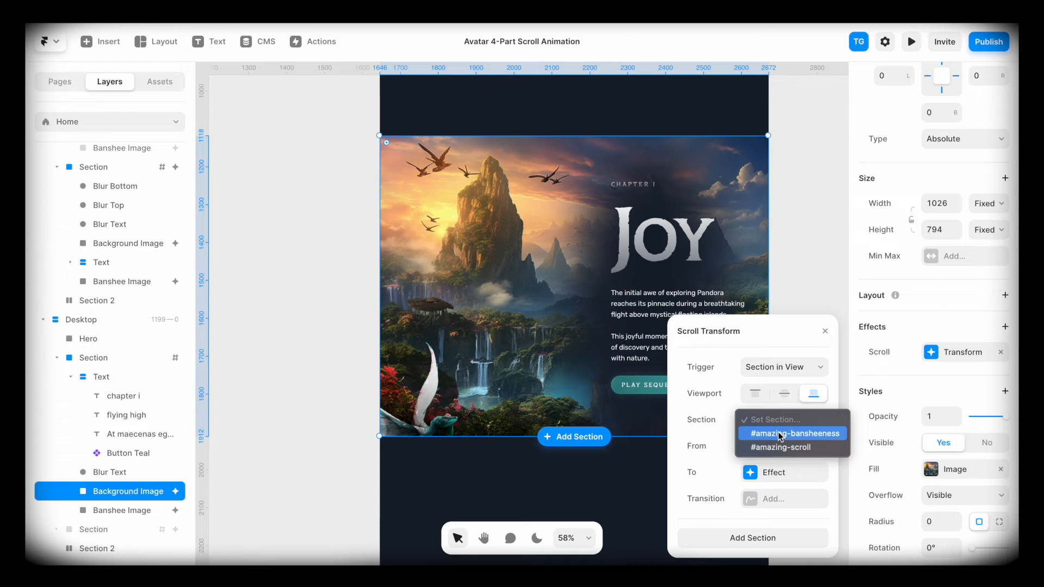
pyautogui.click(792, 433)
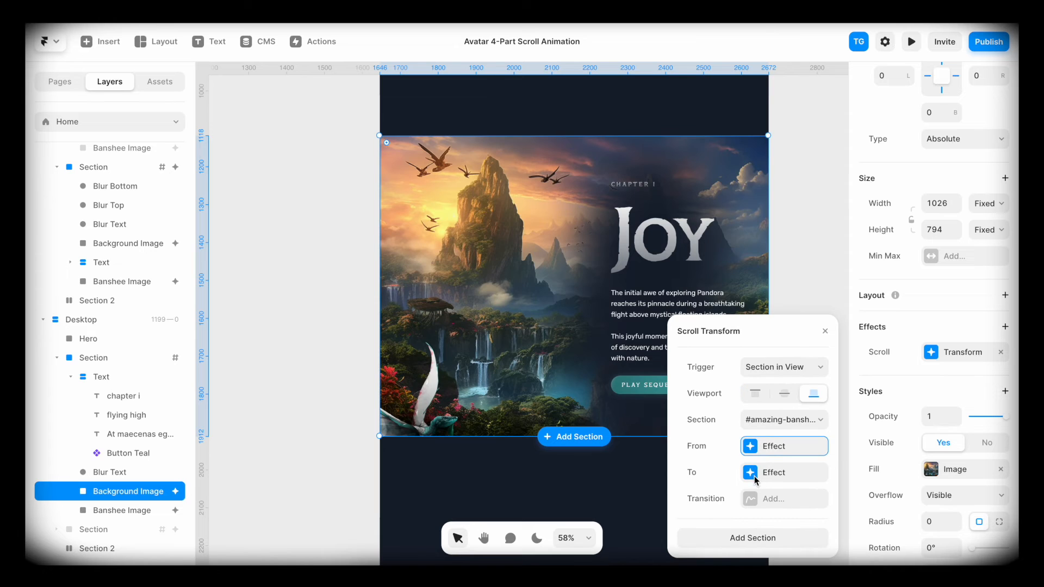
# - Set the transform's end scale to 1.2 and preview the page
pyautogui.click(773, 471)
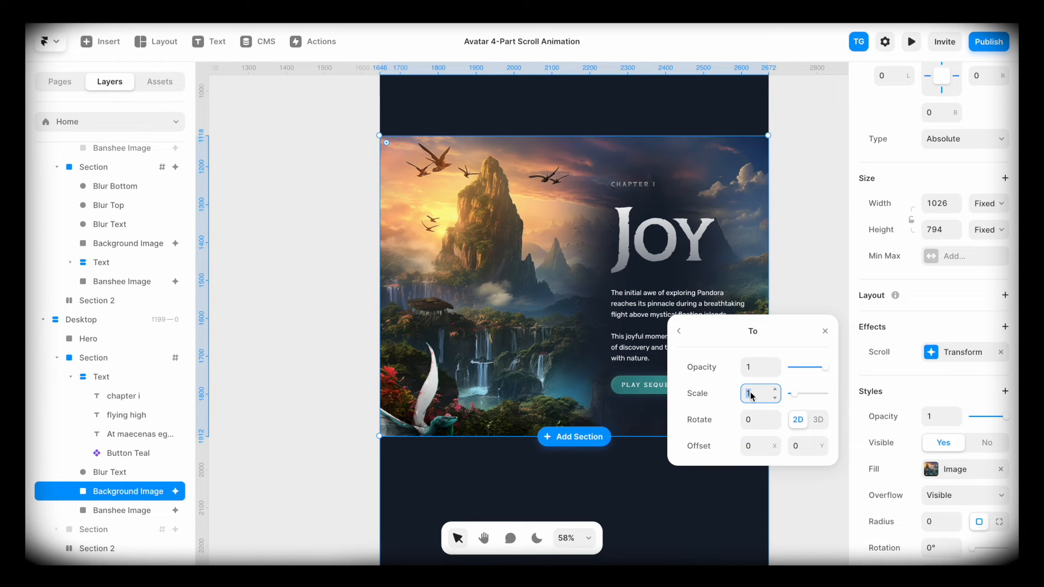
pyautogui.write('1.2')
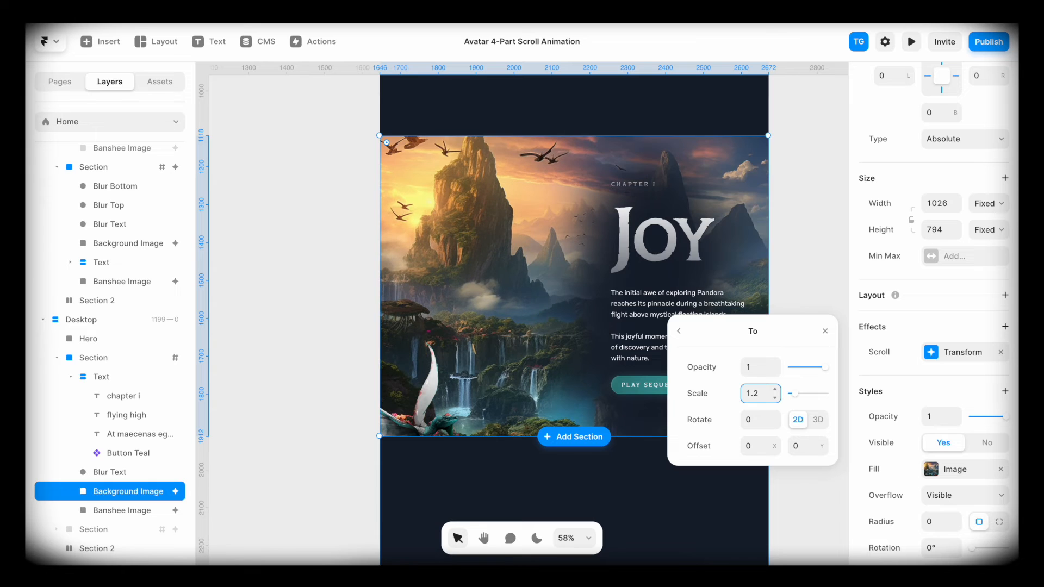
pyautogui.moveTo(681, 330)
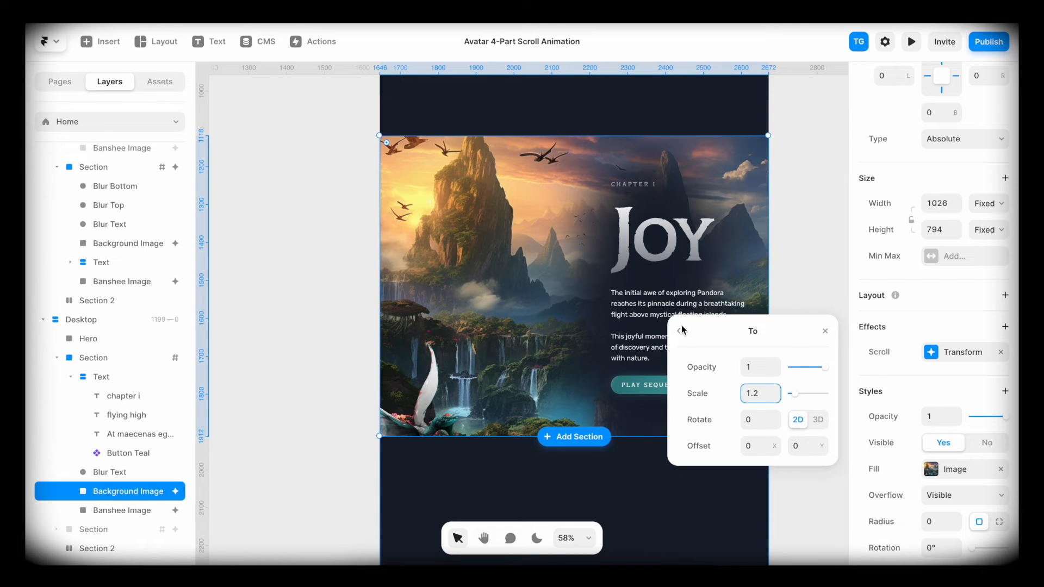
pyautogui.click(679, 331)
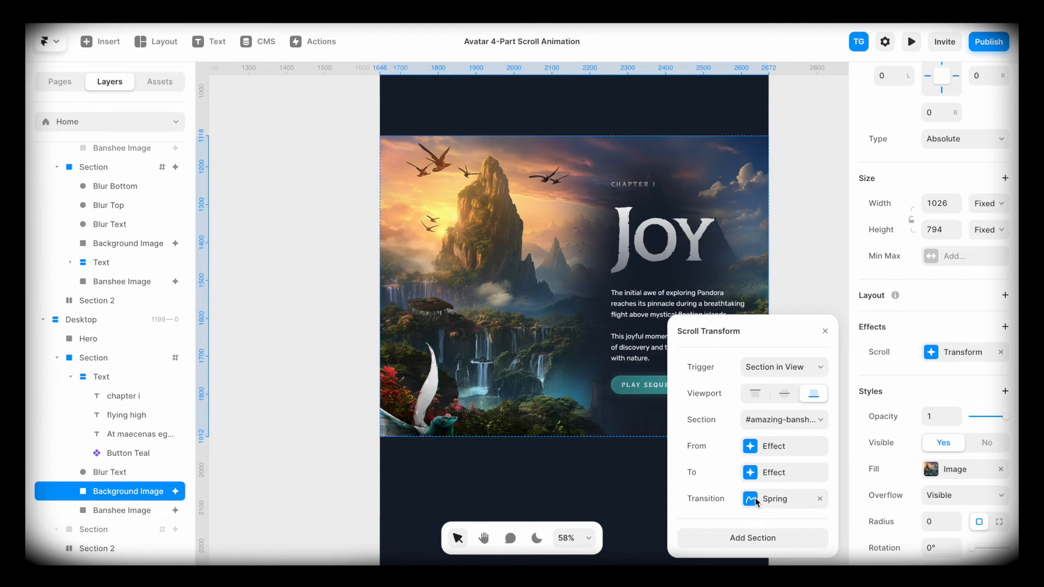
pyautogui.click(910, 41)
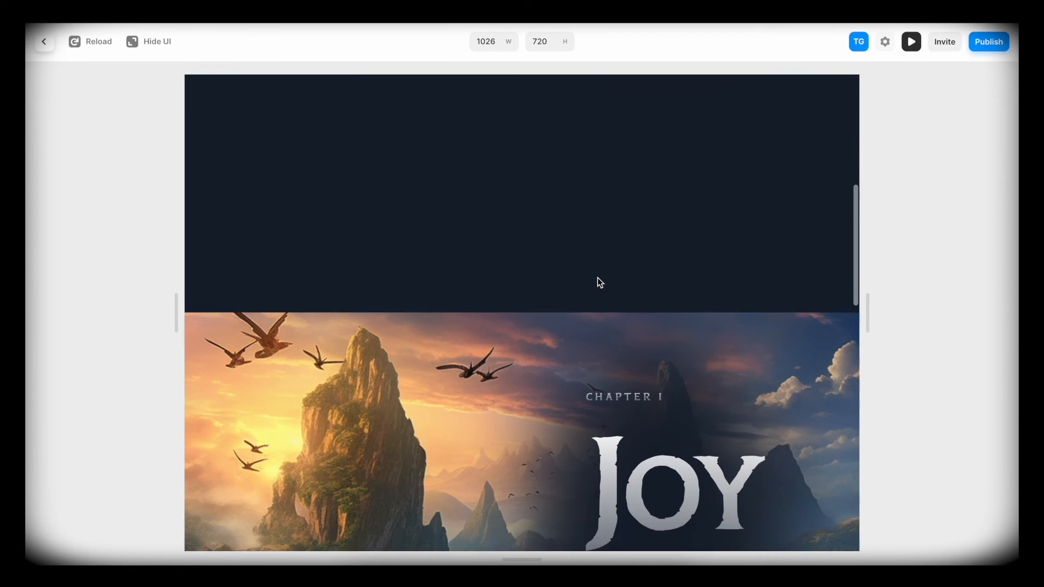
# - Scroll the preview, then back in the editor inspect Banshee Image's scroll transform
pyautogui.scroll(-3)
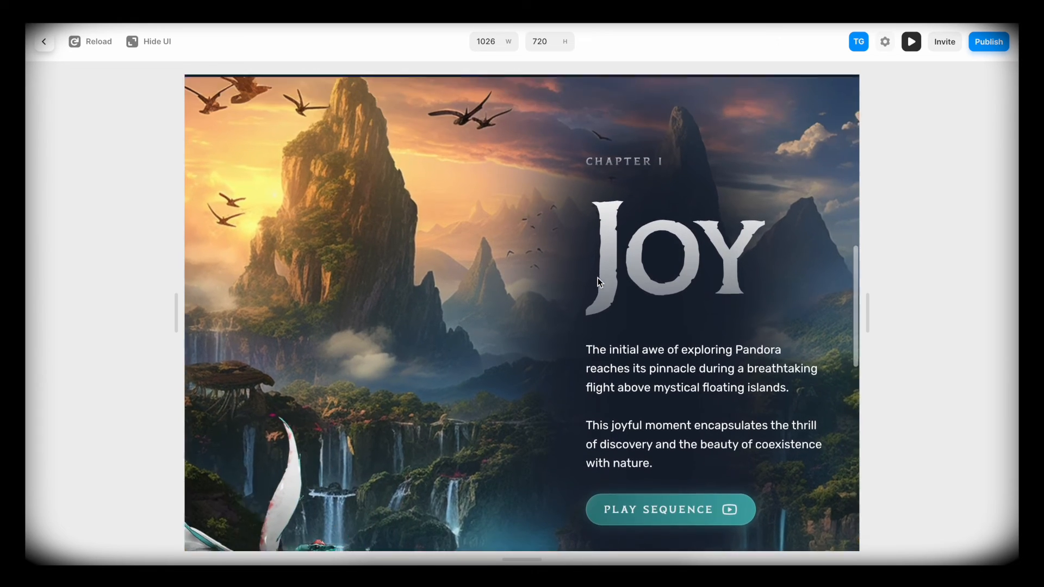
pyautogui.click(44, 41)
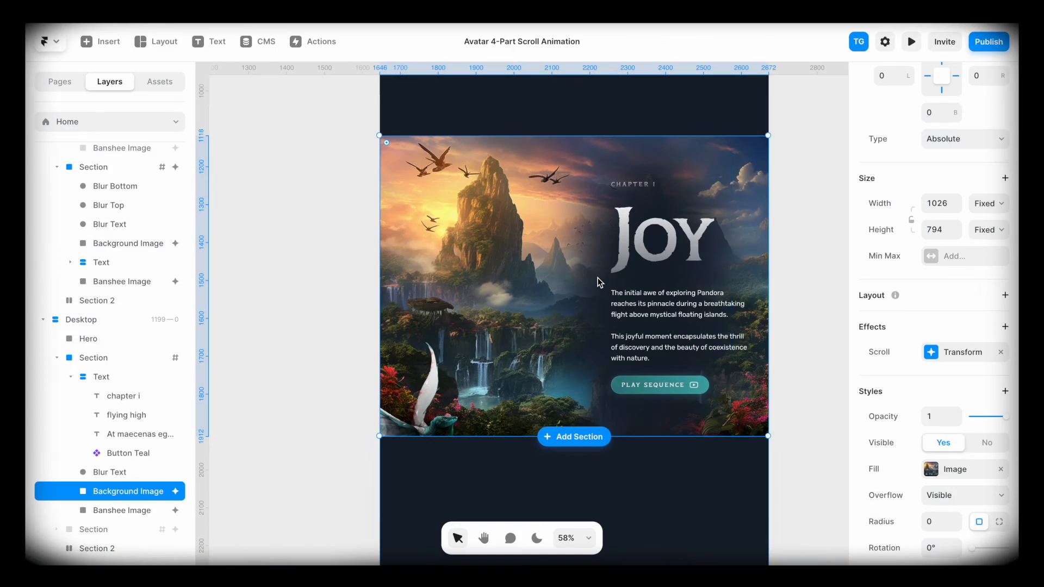
pyautogui.click(120, 509)
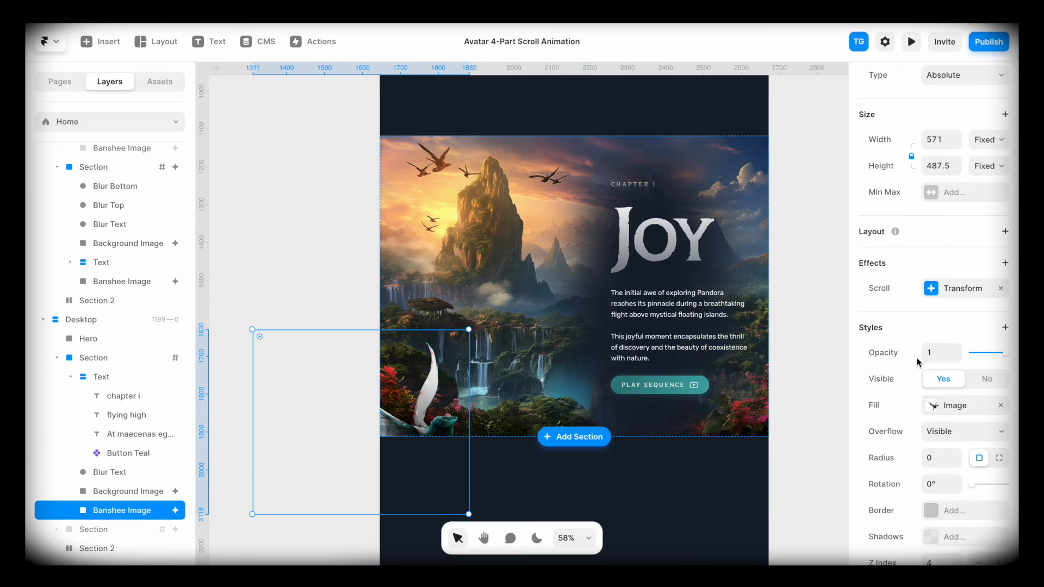
pyautogui.click(963, 288)
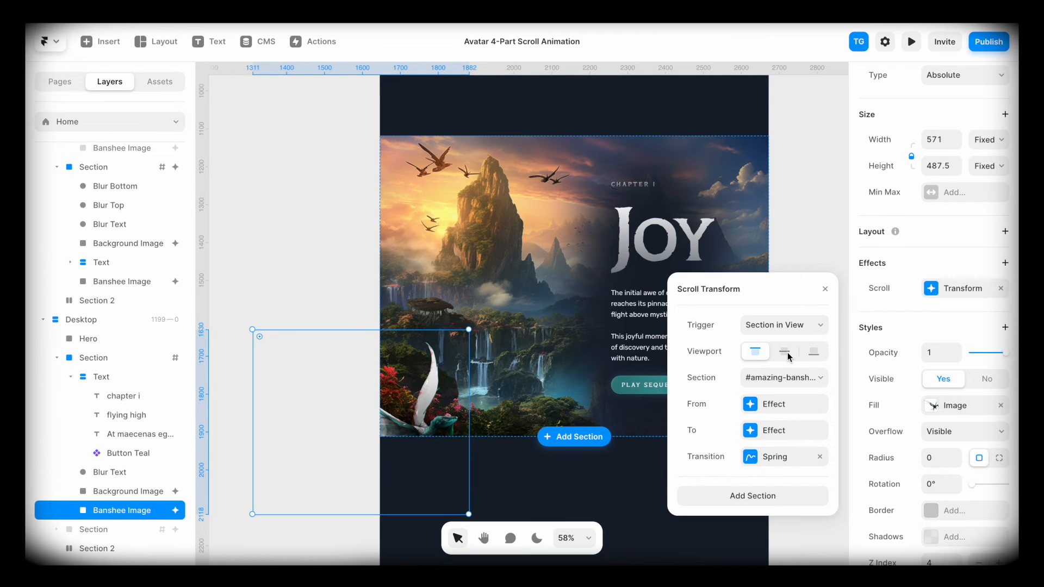
# - Preview again and scroll down until the JOY chapter section comes into view
pyautogui.click(910, 41)
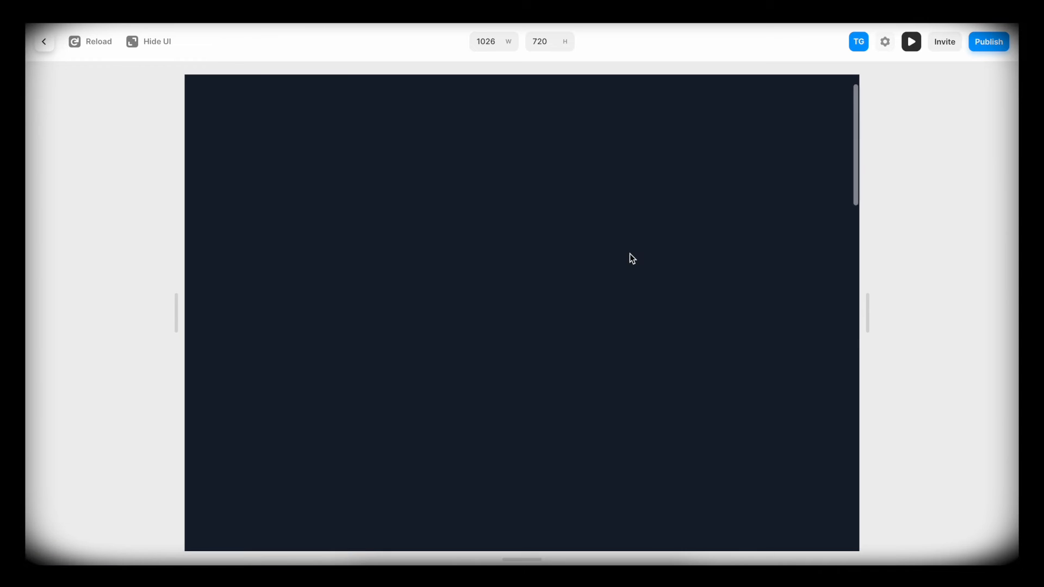
pyautogui.scroll(-3)
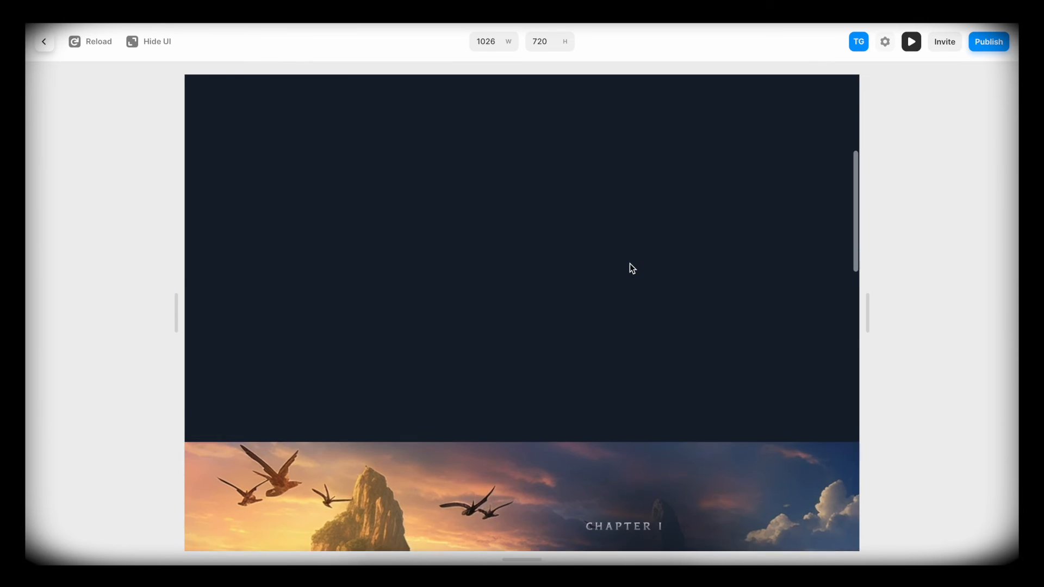
pyautogui.scroll(-3)
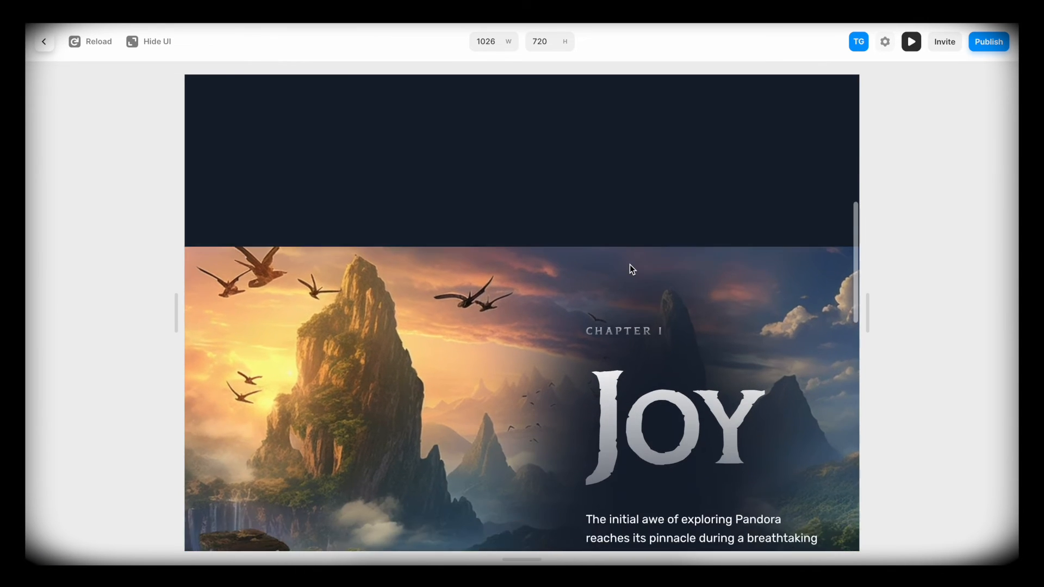
pyautogui.scroll(-3)
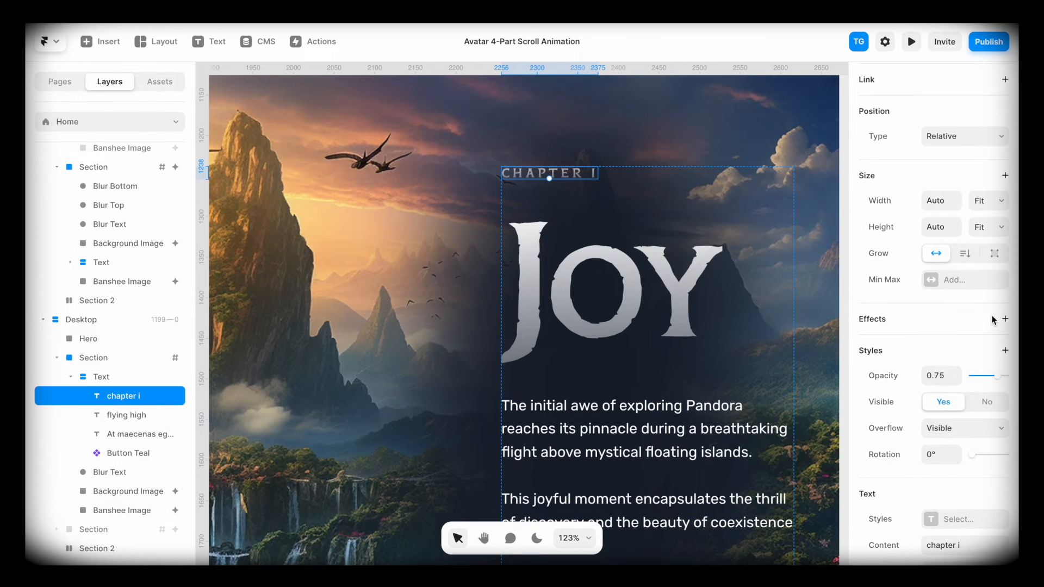
# - Add a scroll animation to chapter i, triggered when #amazing-bansheeness is in view
pyautogui.click(1005, 319)
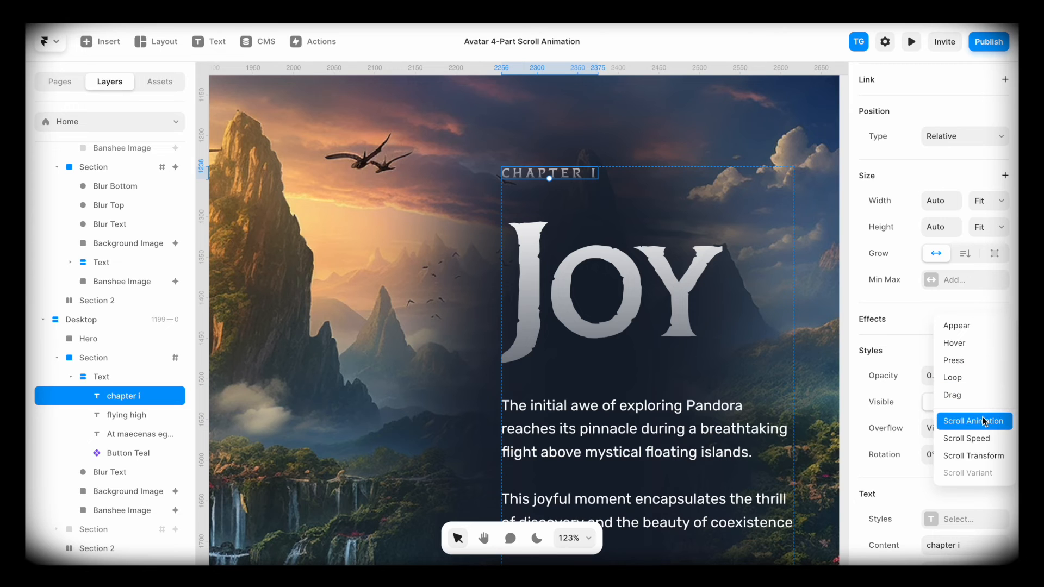
pyautogui.click(973, 421)
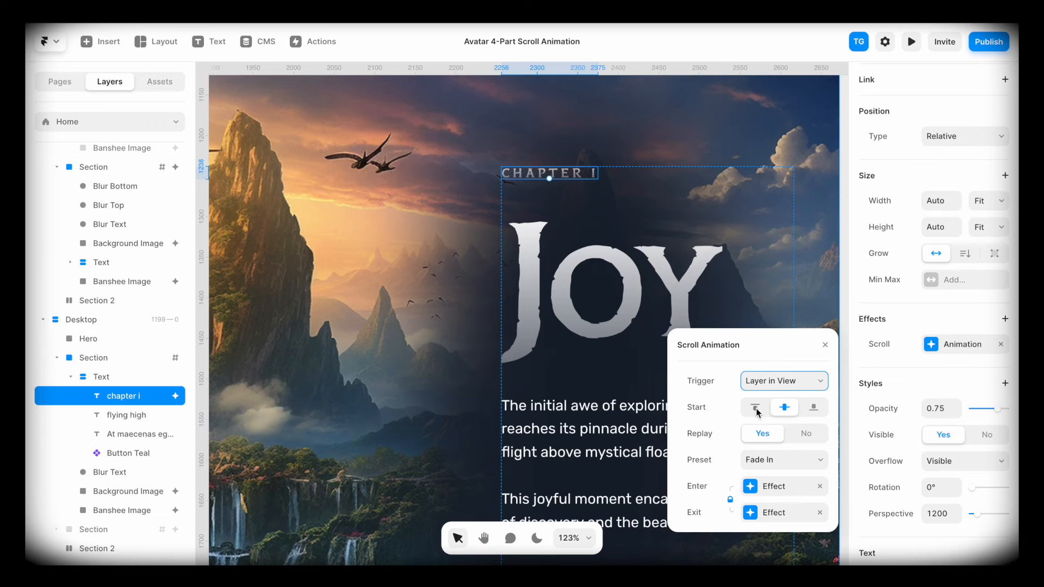
pyautogui.click(782, 380)
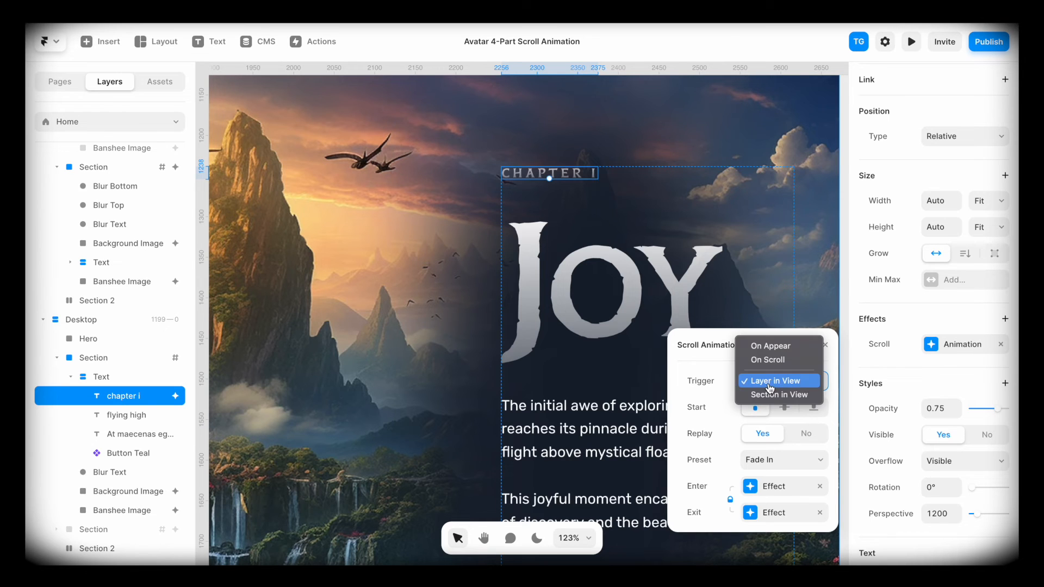
pyautogui.click(777, 394)
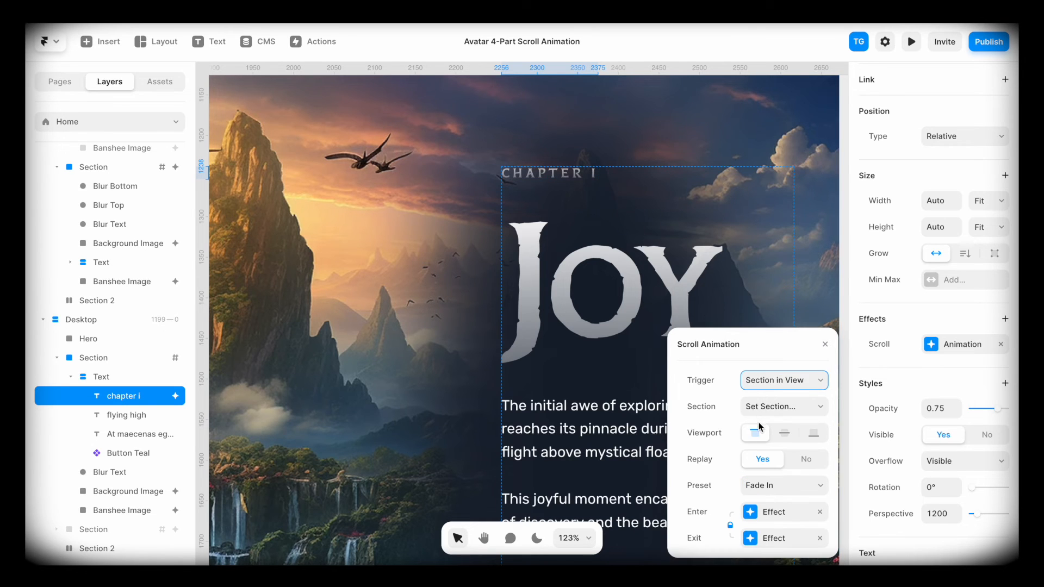
pyautogui.click(783, 406)
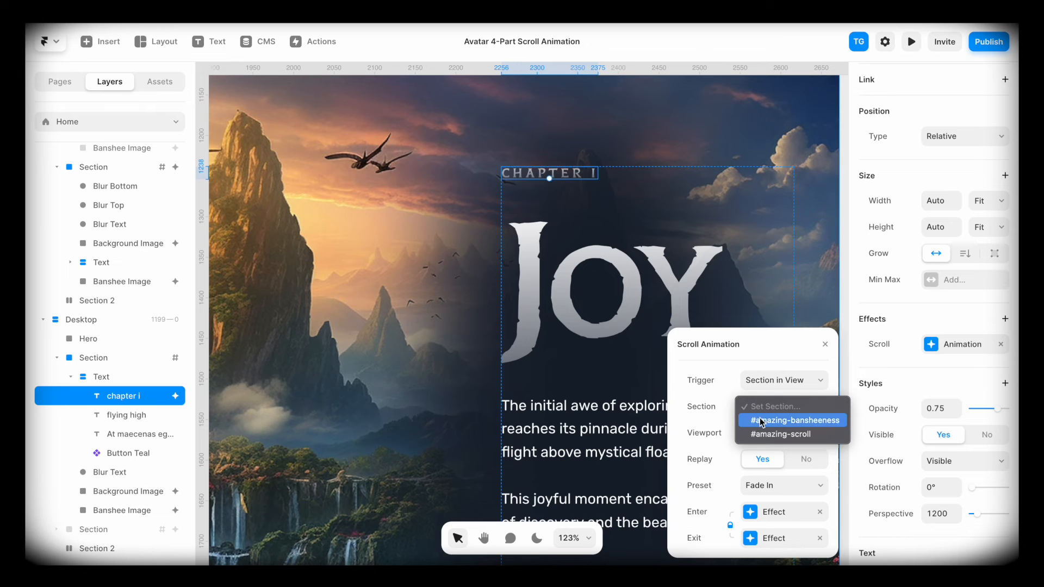
pyautogui.click(792, 420)
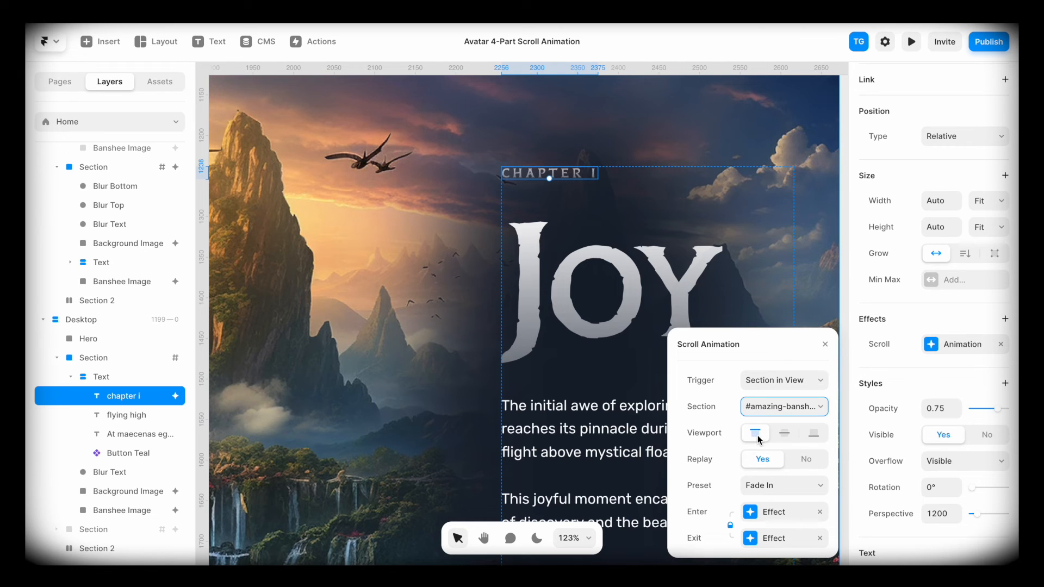
pyautogui.moveTo(756, 437)
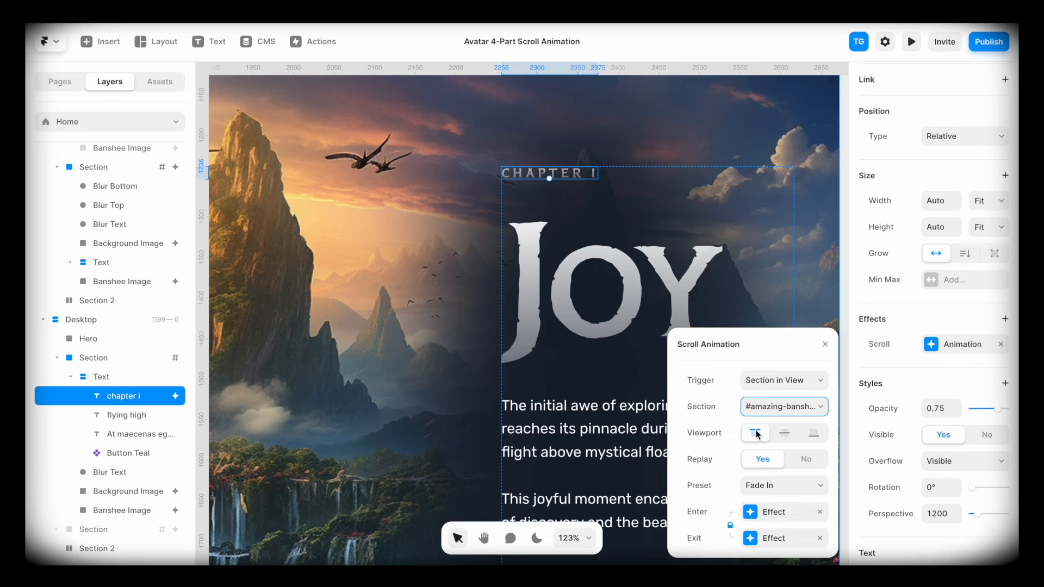
pyautogui.moveTo(755, 432)
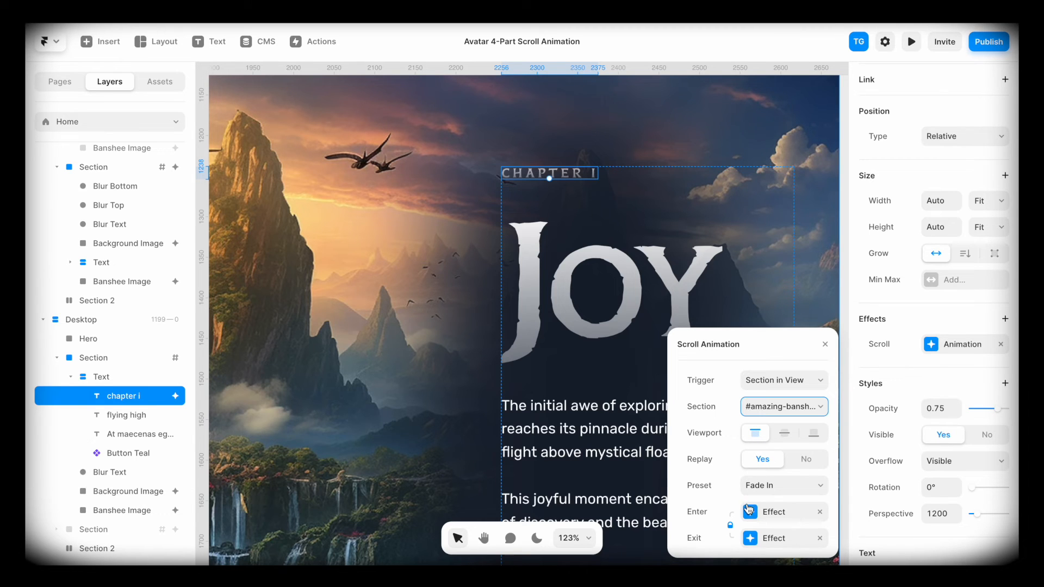
# - Set the animation's Enter state to opacity 0, rotation 3 and Y offset 20
pyautogui.click(774, 511)
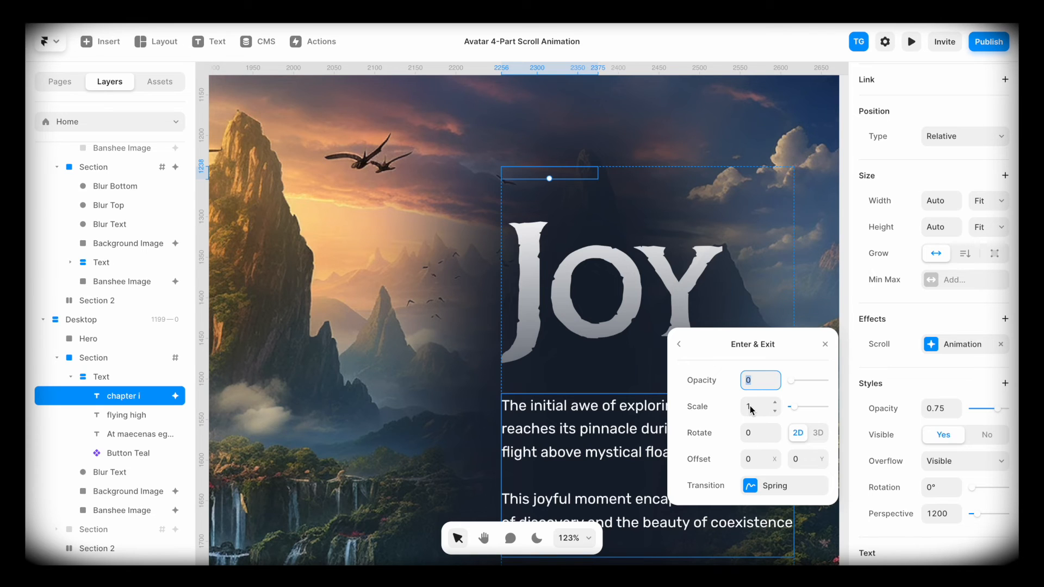
pyautogui.moveTo(756, 433)
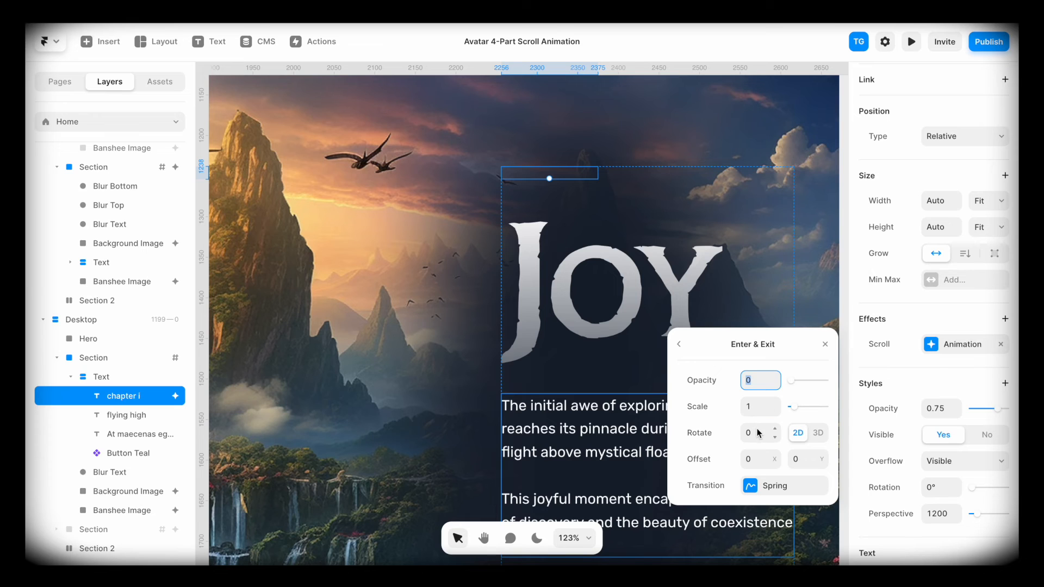
pyautogui.write('3')
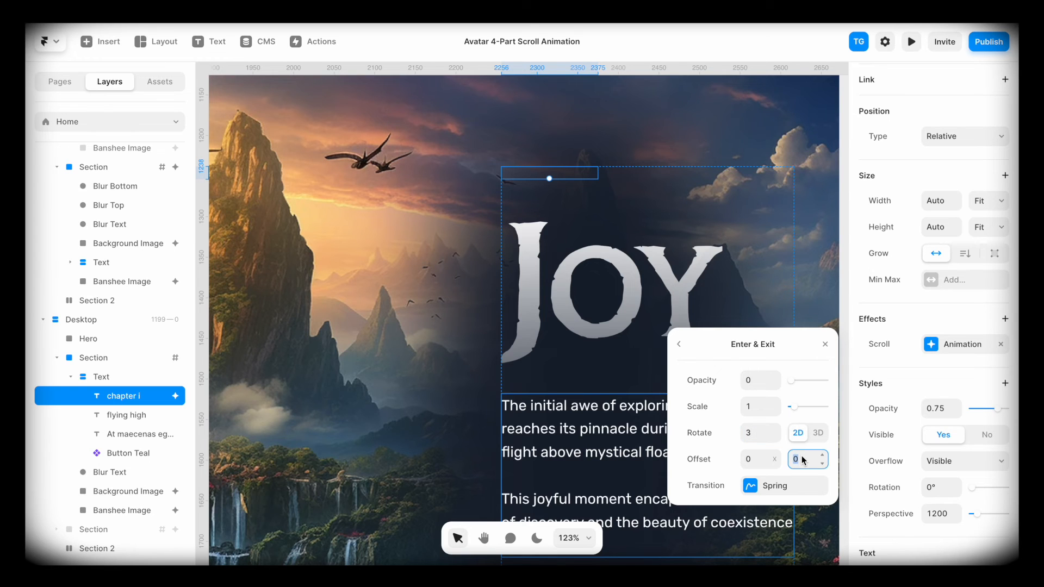
pyautogui.click(821, 455)
pyautogui.write('20')
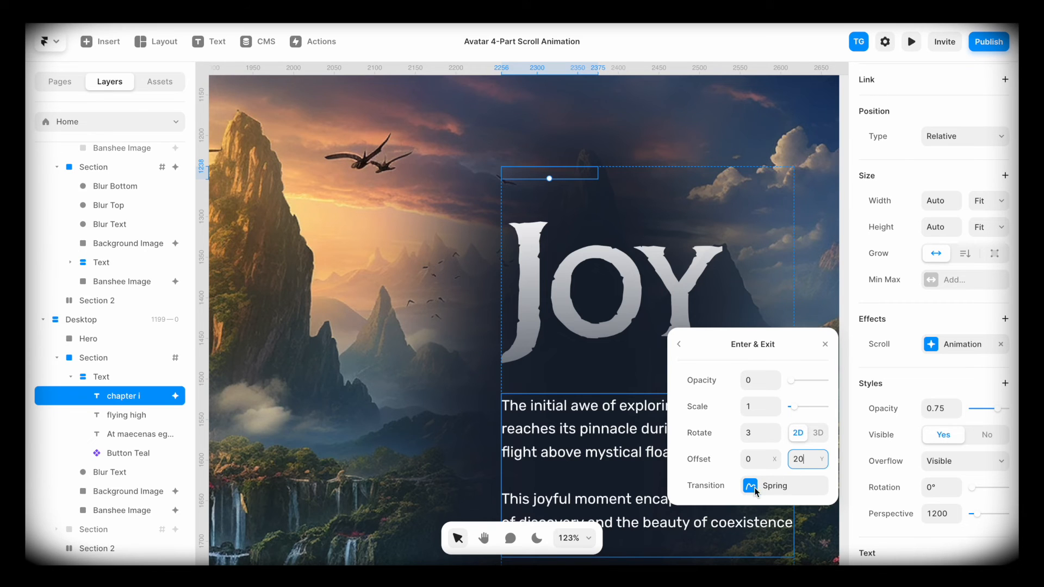
pyautogui.moveTo(754, 490)
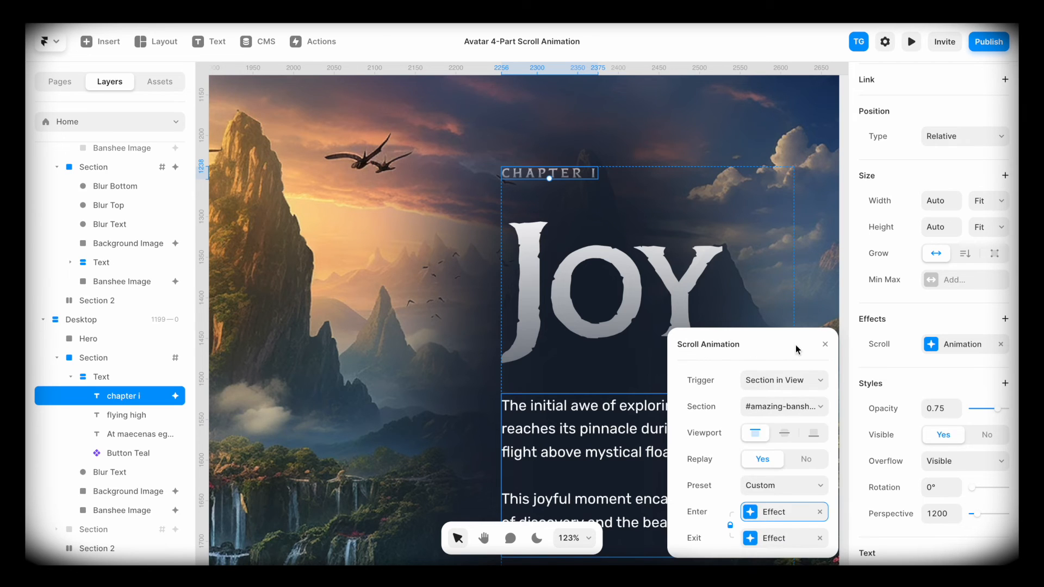
# - Copy chapter i's scroll animation and paste it onto the JOY heading, paragraphs and button
pyautogui.click(825, 344)
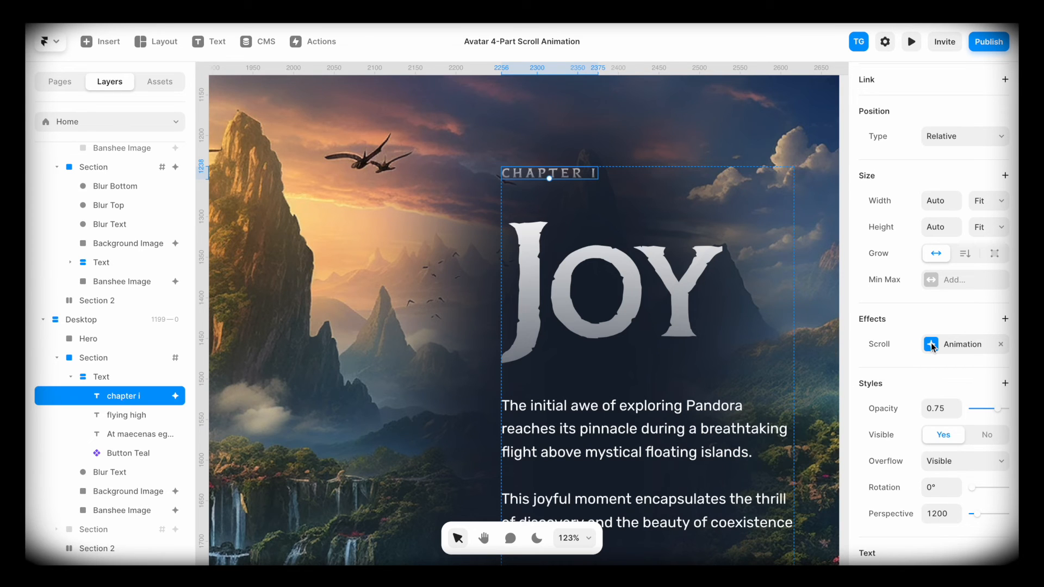
pyautogui.click(962, 344)
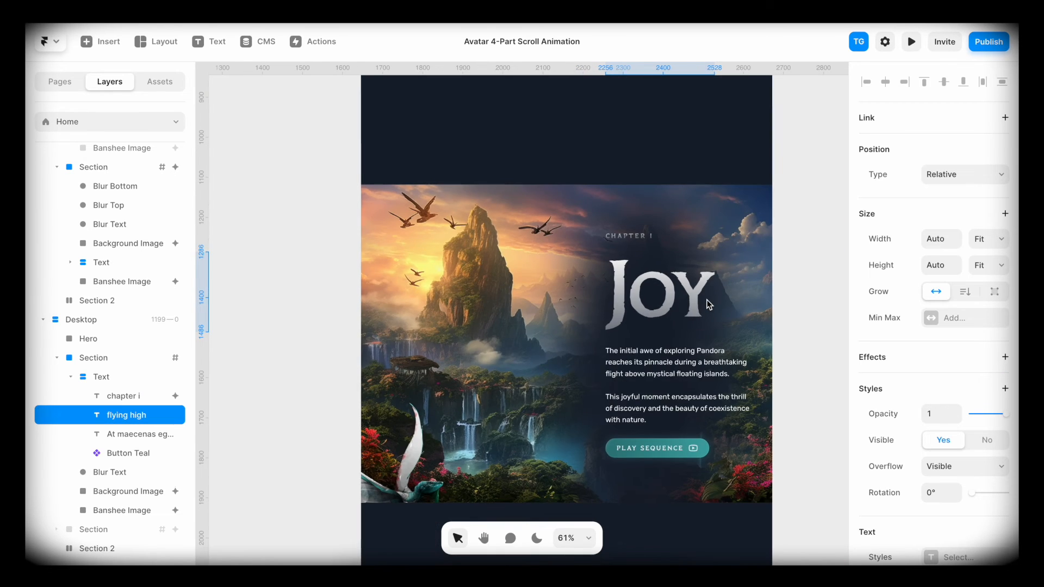
pyautogui.click(126, 453)
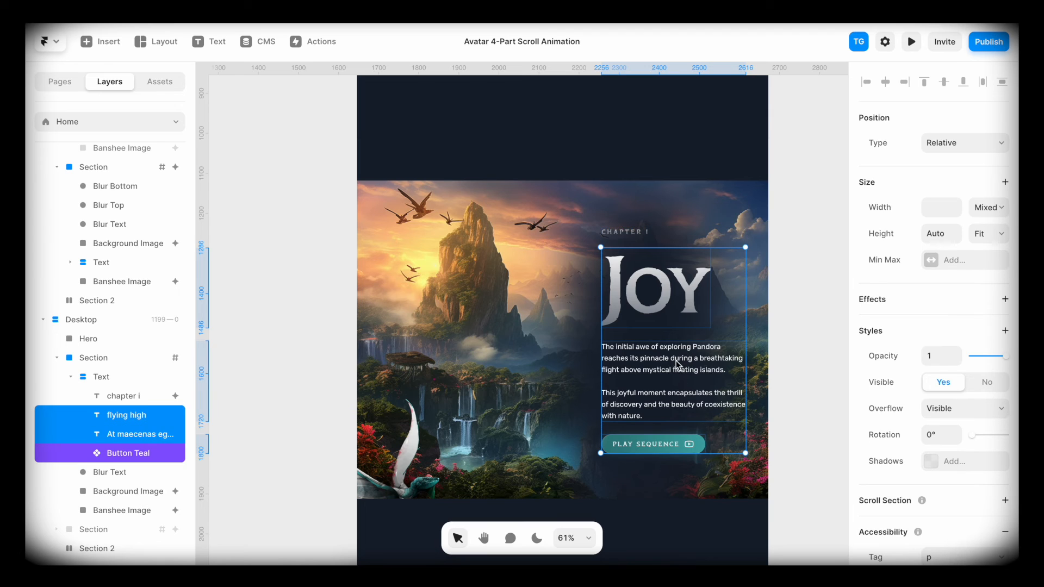
pyautogui.rightClick(676, 364)
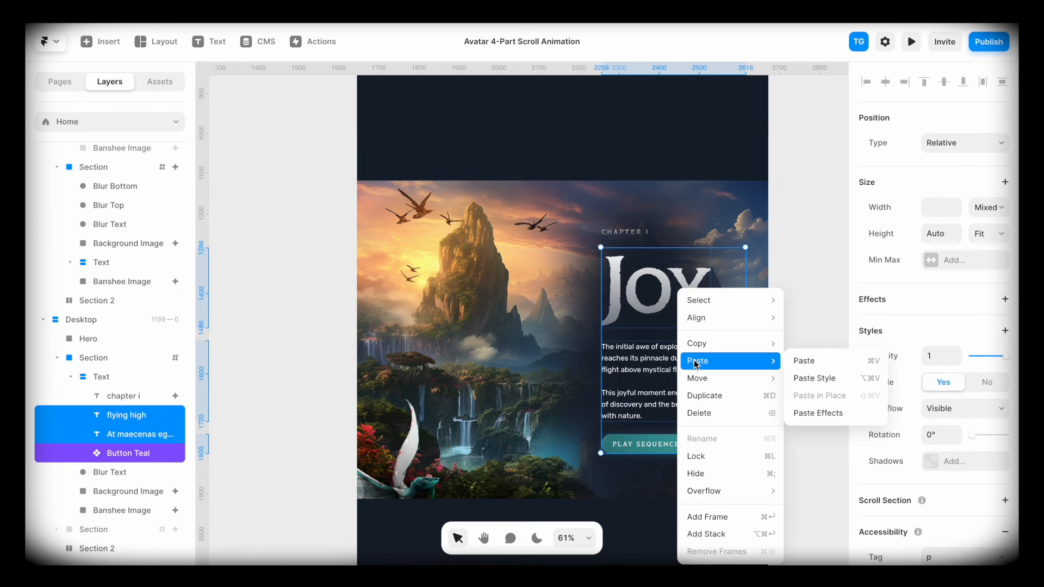
pyautogui.click(818, 413)
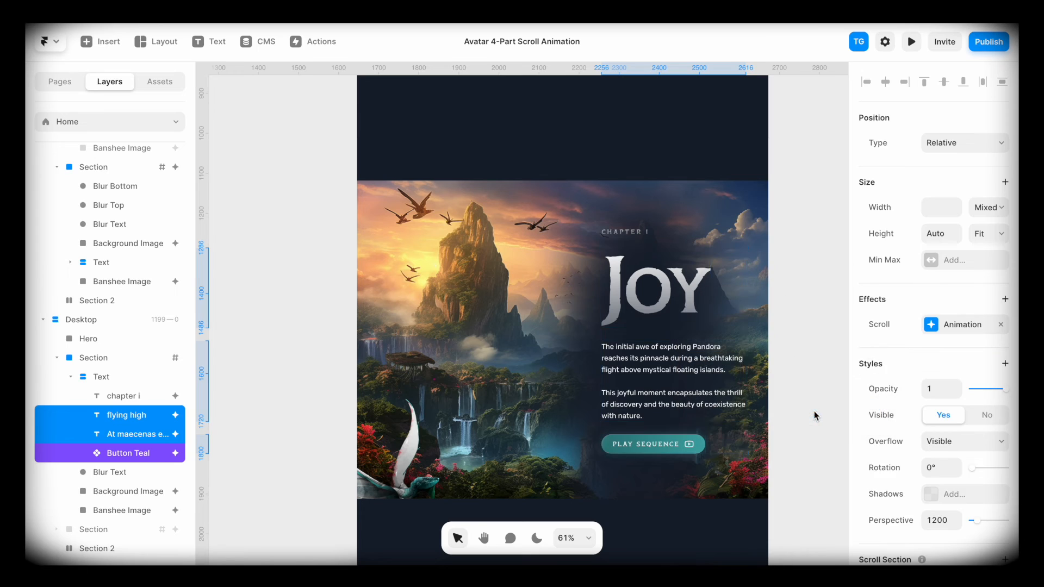
# - Review the JOY heading's Enter effect, Spring transition and delay settings
pyautogui.click(125, 415)
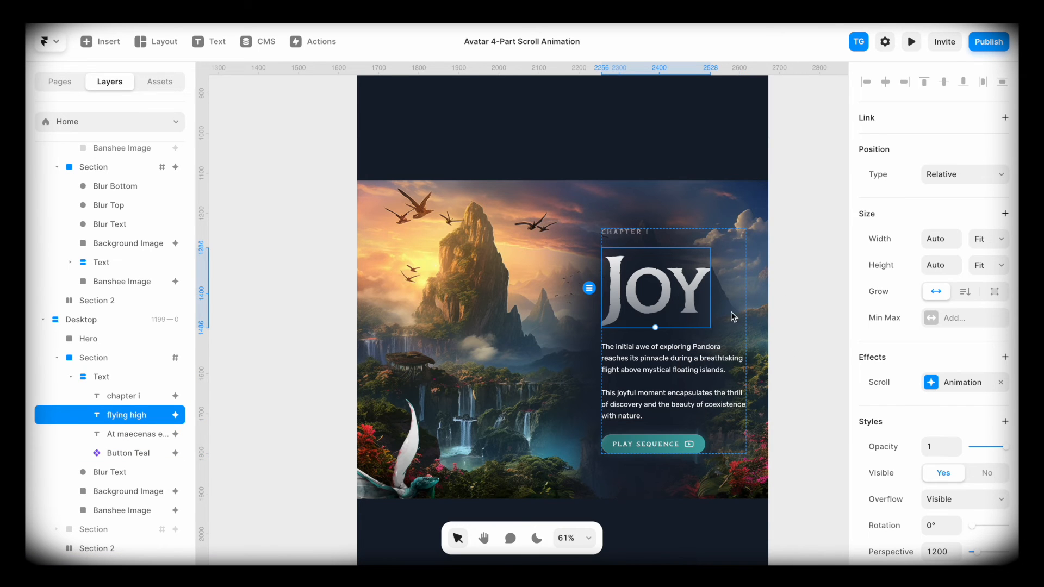
pyautogui.click(963, 382)
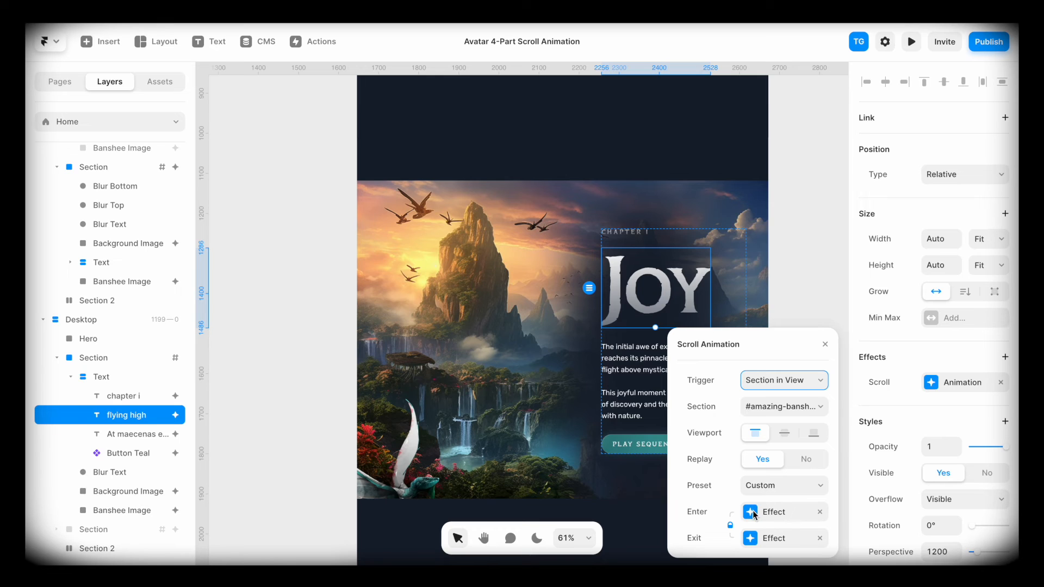
pyautogui.click(774, 511)
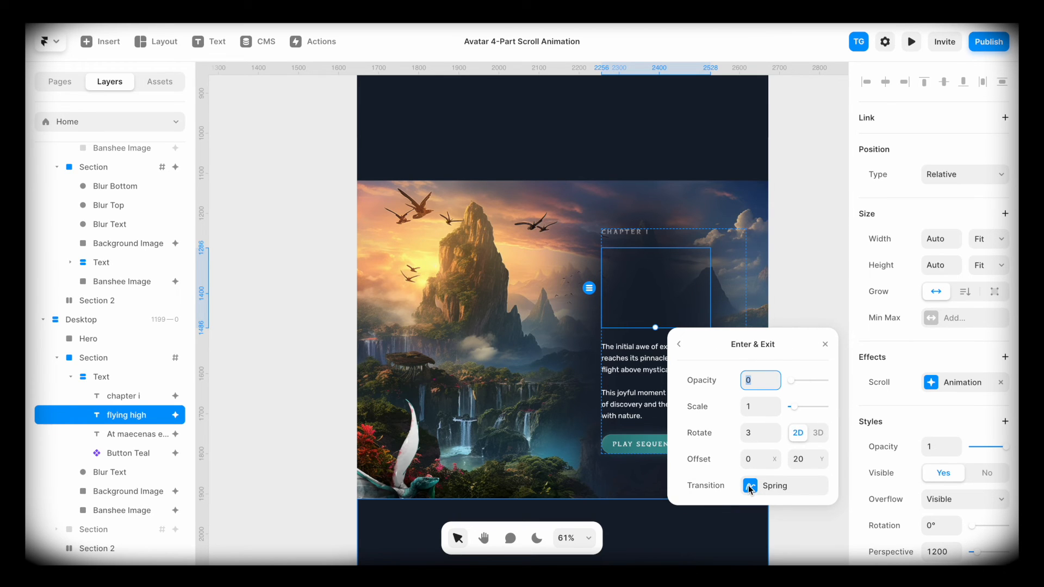
pyautogui.click(750, 486)
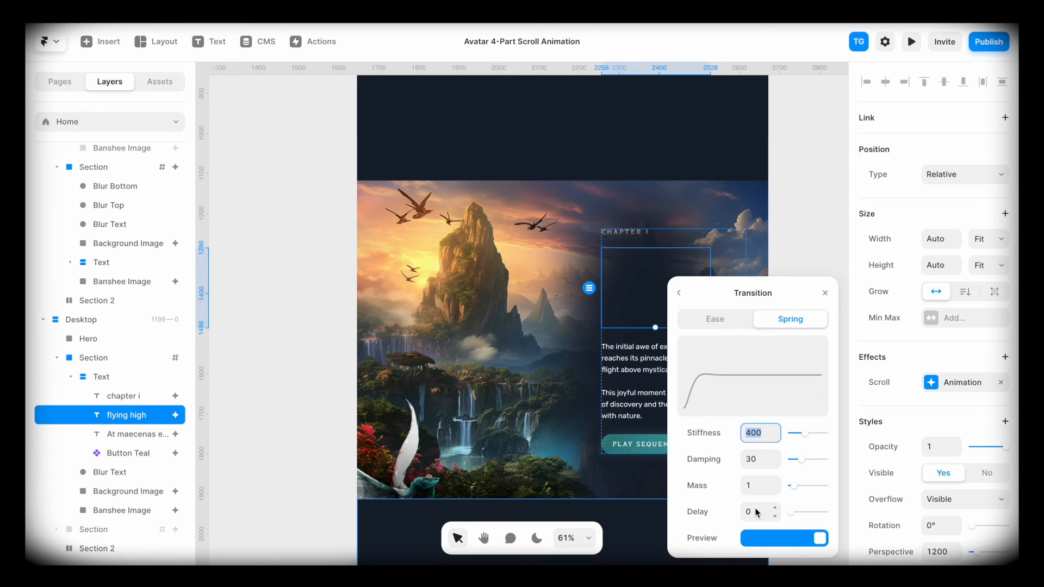
pyautogui.click(757, 512)
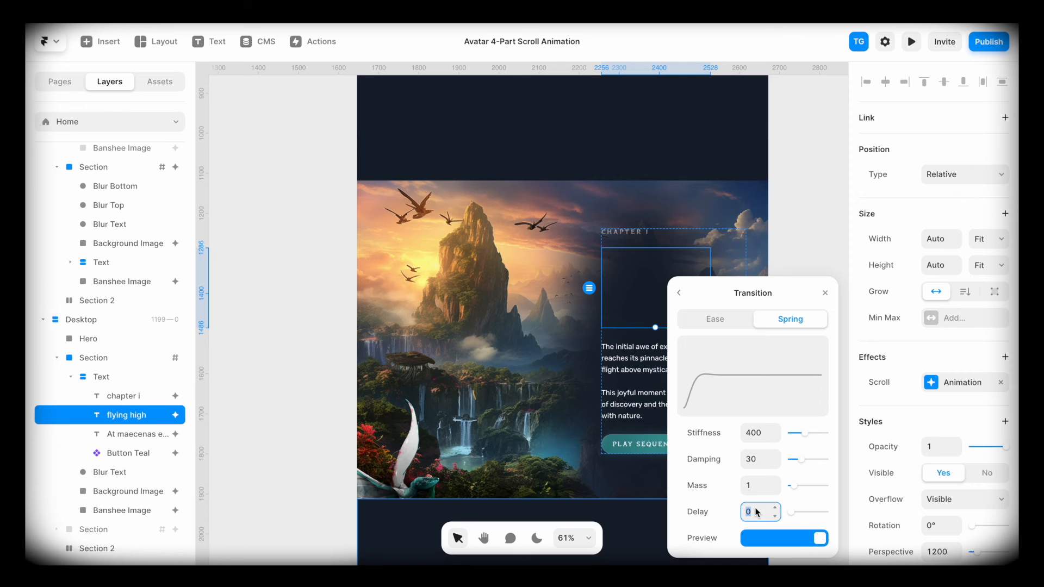
pyautogui.click(774, 508)
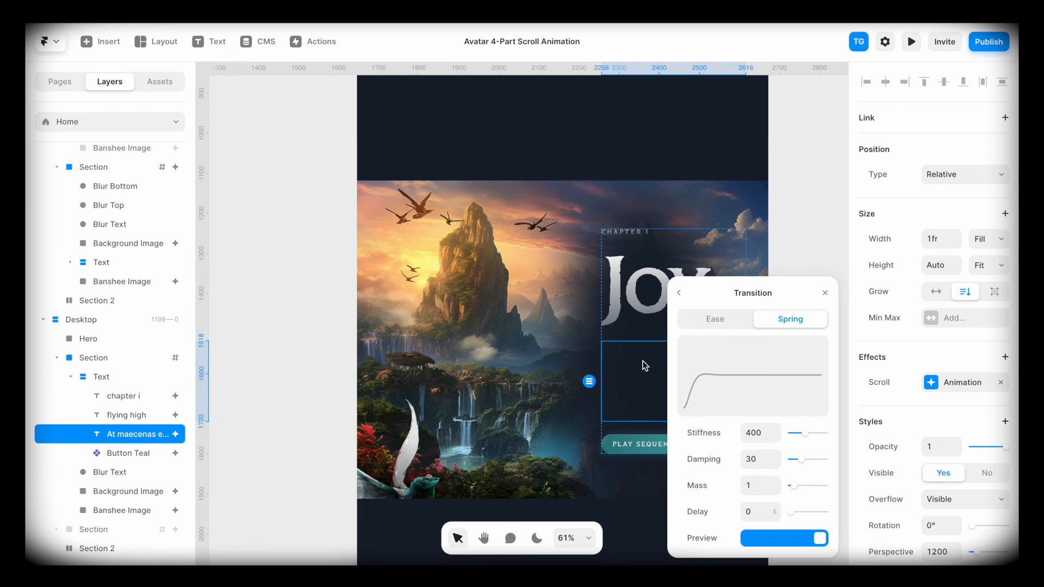
pyautogui.moveTo(714, 303)
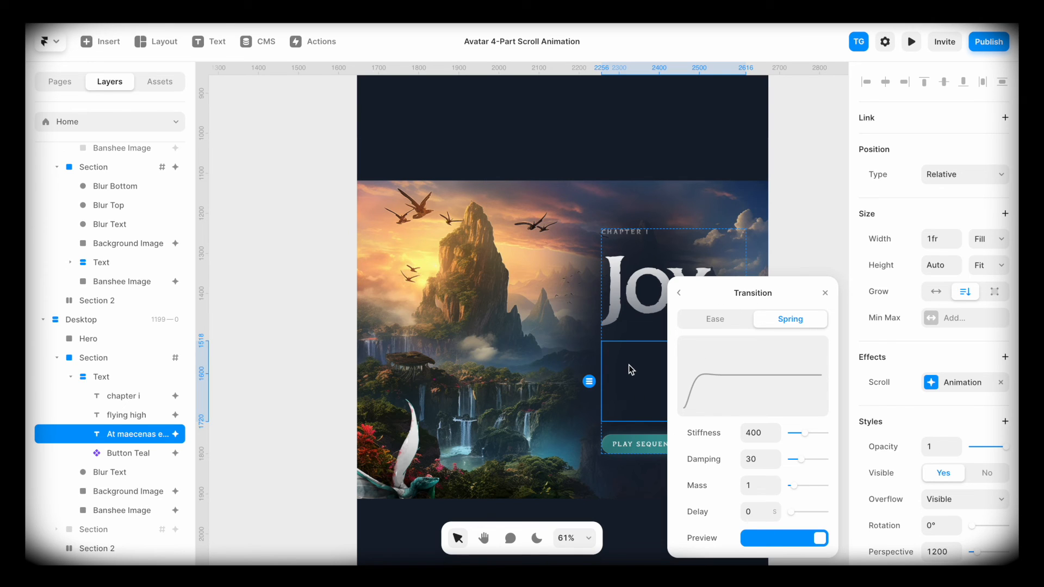
pyautogui.moveTo(637, 362)
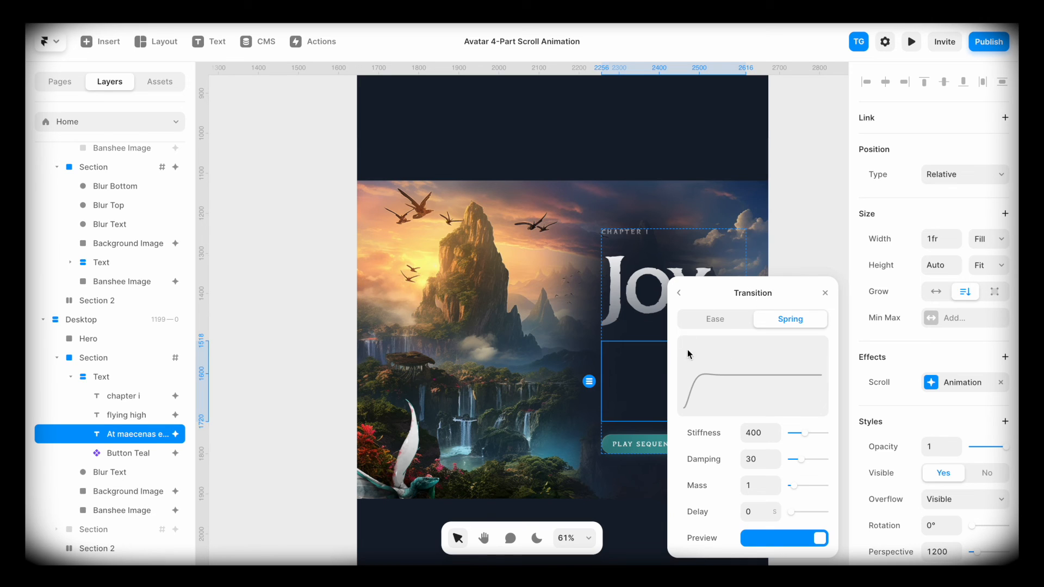
pyautogui.moveTo(732, 300)
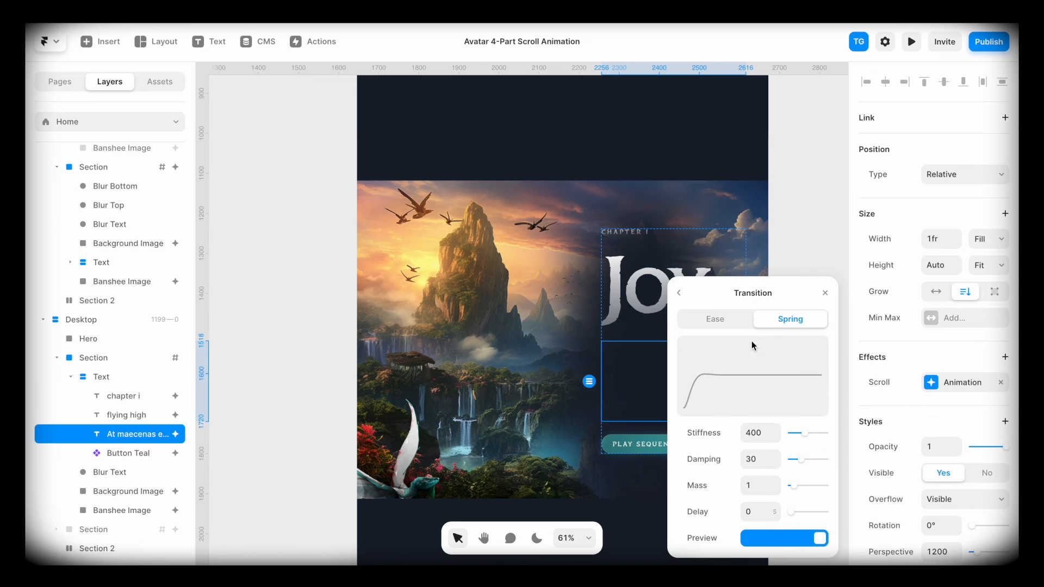
# - Give the body paragraph a 0.2 s delay, then check the Play Sequence button's delay
pyautogui.click(756, 512)
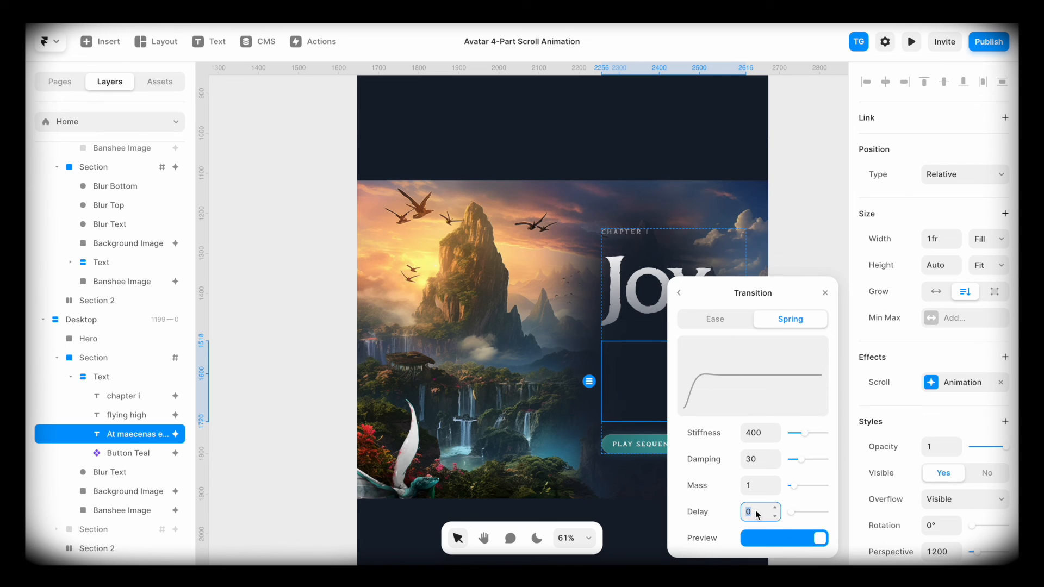
pyautogui.click(755, 512)
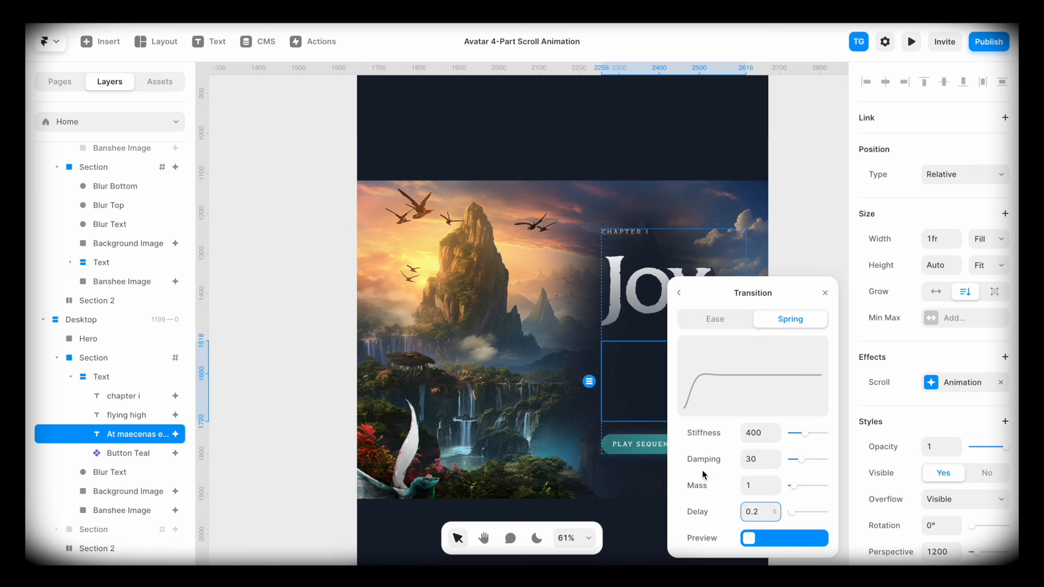
pyautogui.click(124, 452)
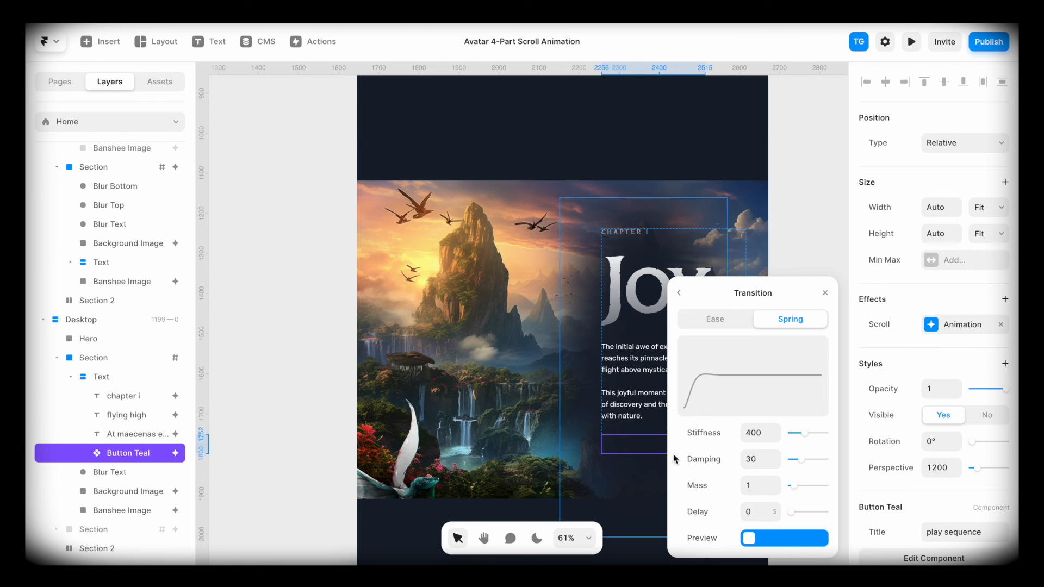
pyautogui.click(757, 511)
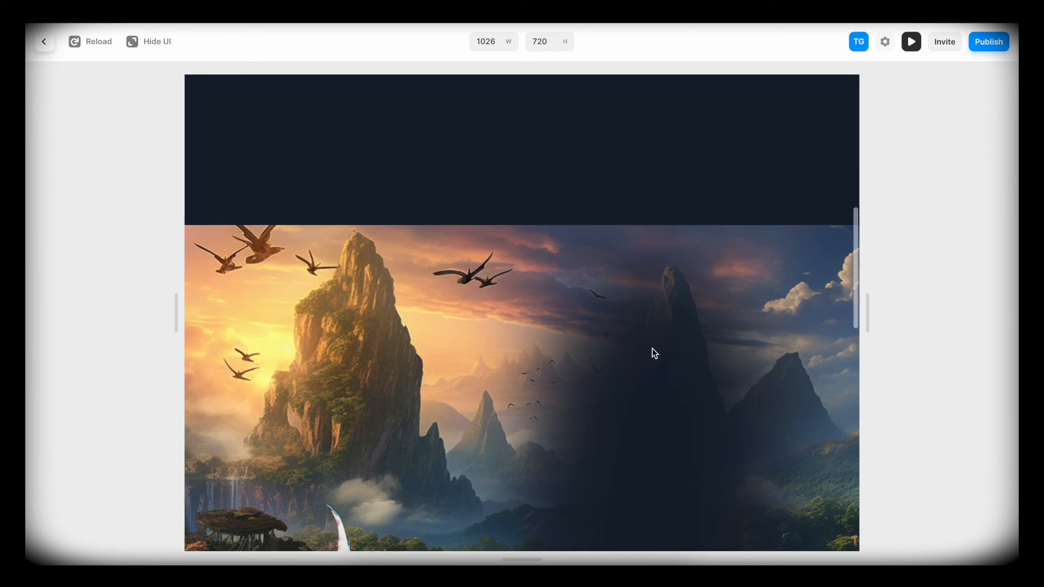
# - Scroll through the preview to watch the staggered chapter text fade in
pyautogui.scroll(-3)
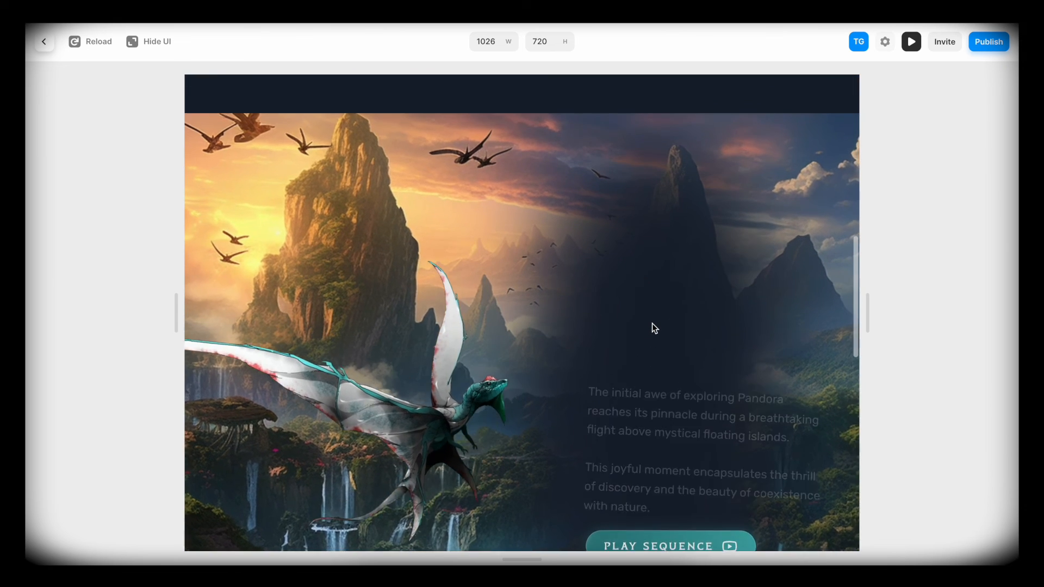
pyautogui.scroll(-3)
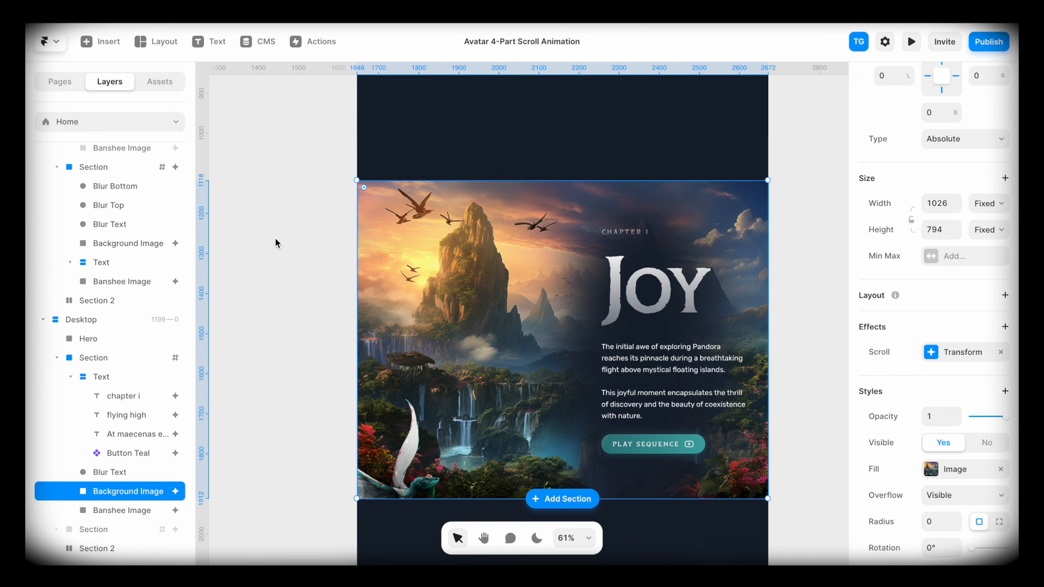
# - Give the JOY section a spring scroll transform from opacity and scale 0.5 to 1
pyautogui.click(93, 358)
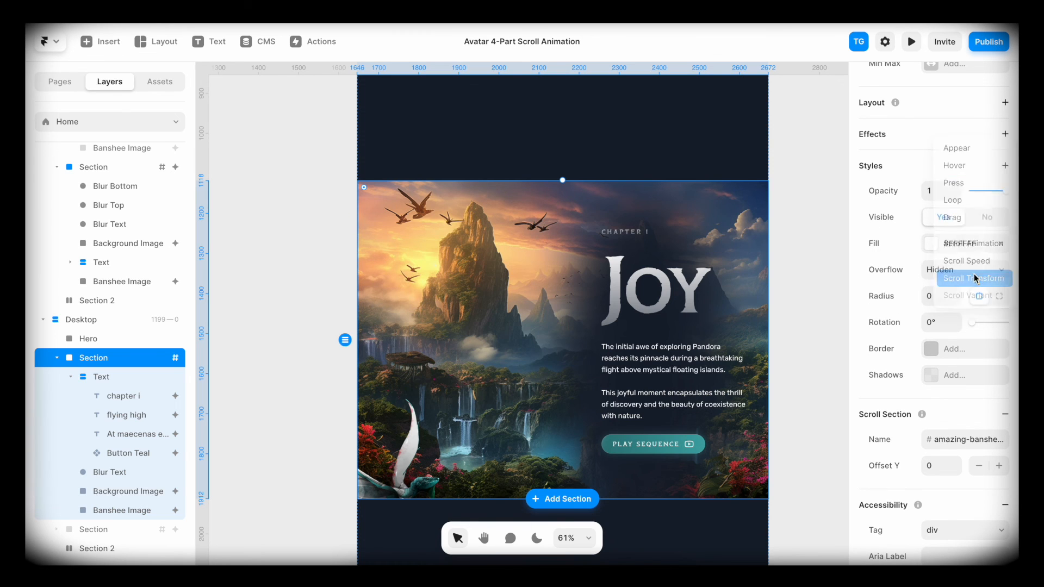
pyautogui.click(971, 279)
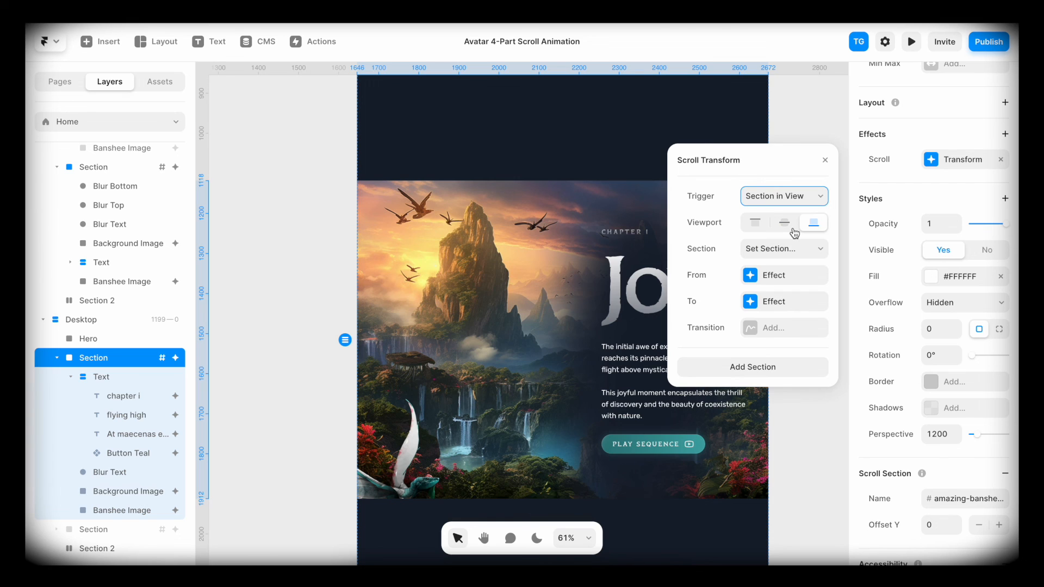
pyautogui.click(784, 249)
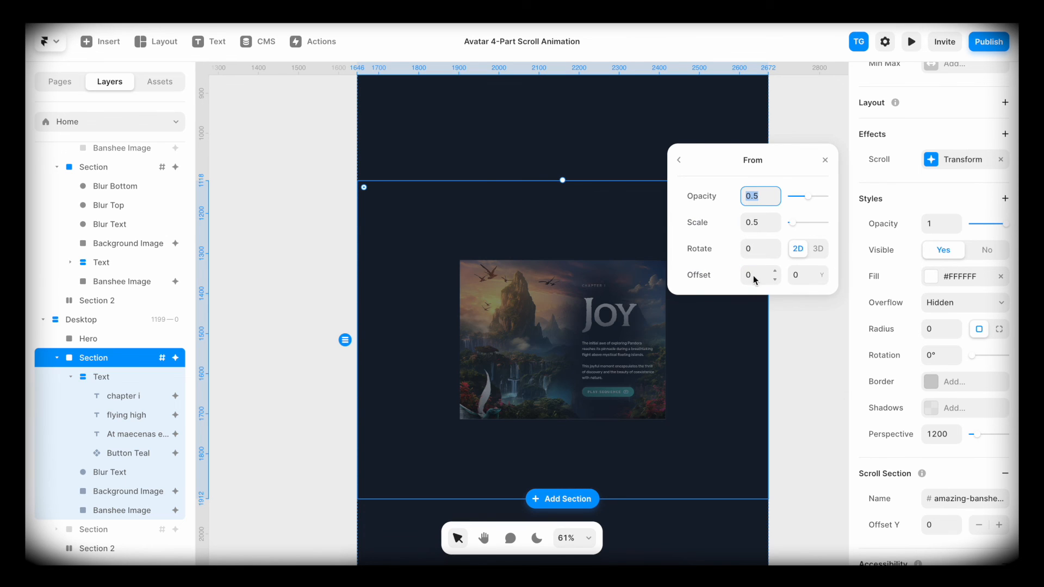
pyautogui.write('0')
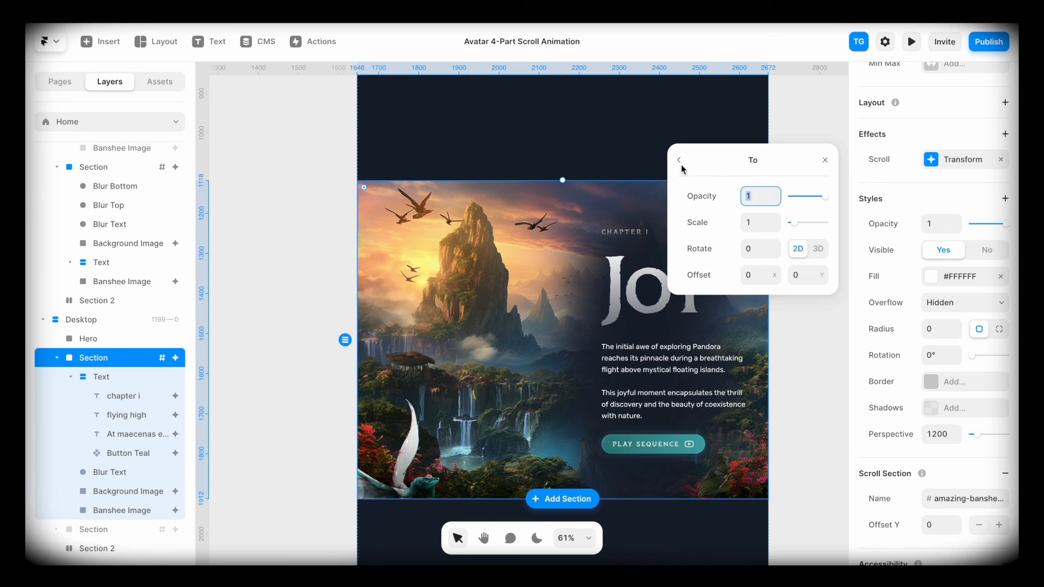
pyautogui.click(678, 160)
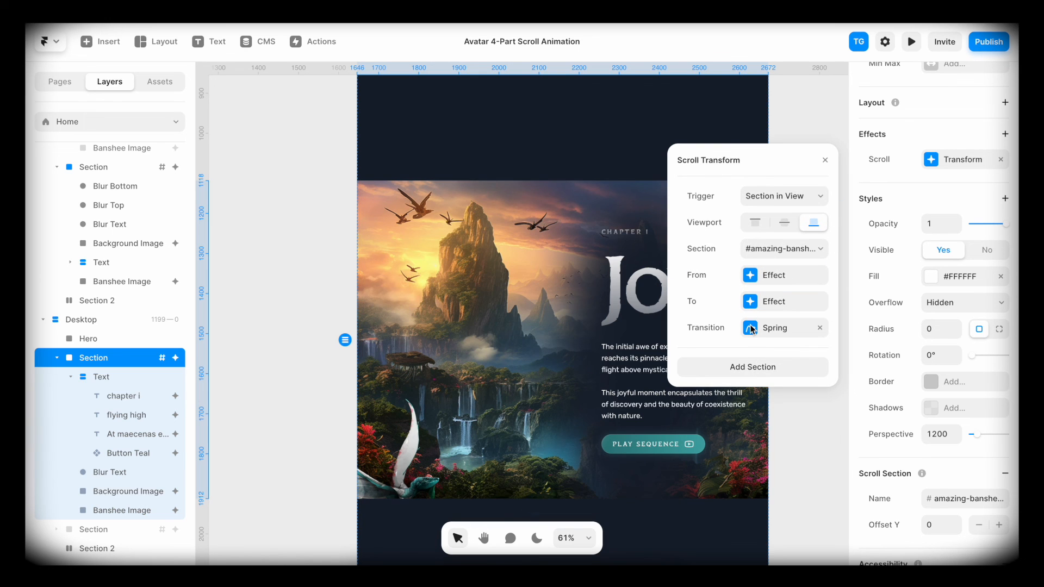
pyautogui.click(910, 41)
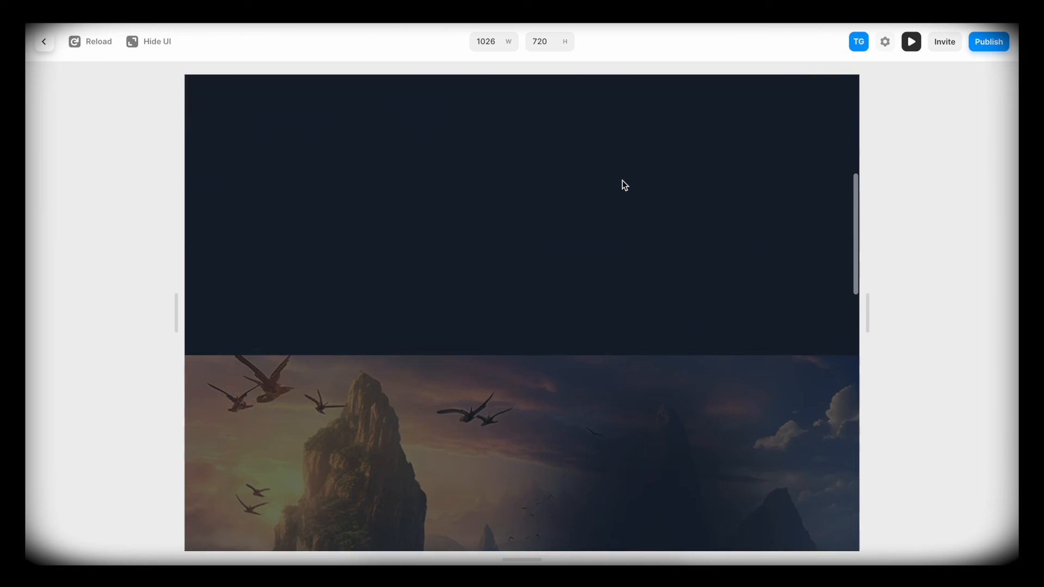
# - Scroll the preview to watch the JOY section grow into view
pyautogui.scroll(-3)
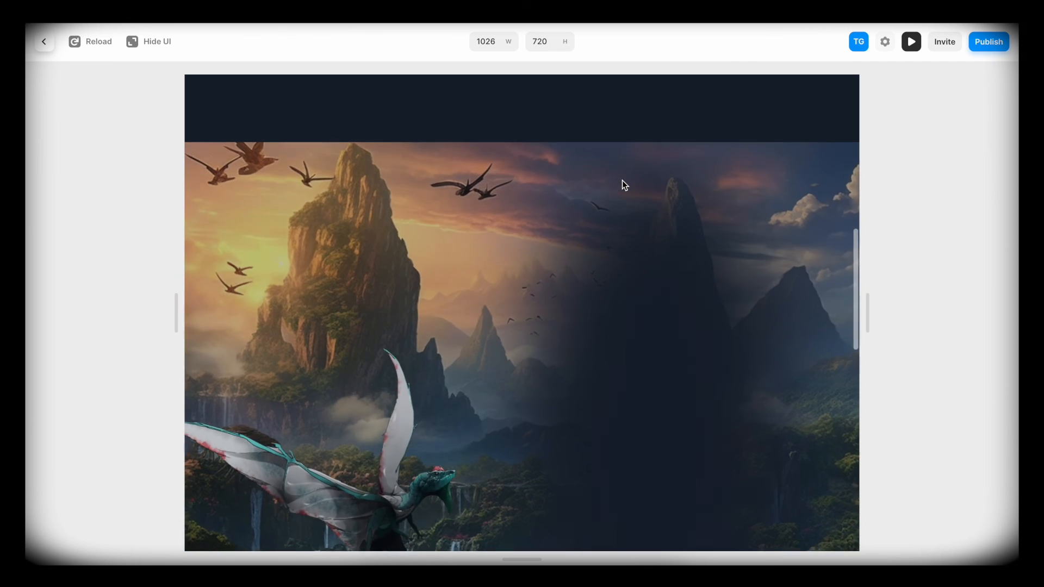